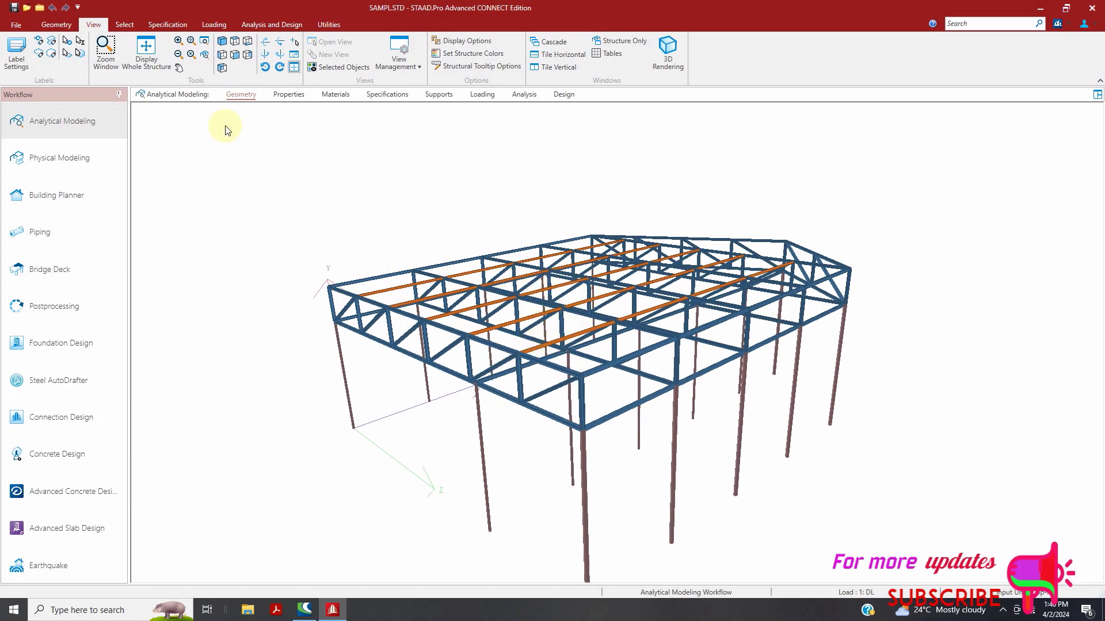
mouse_move(316, 95)
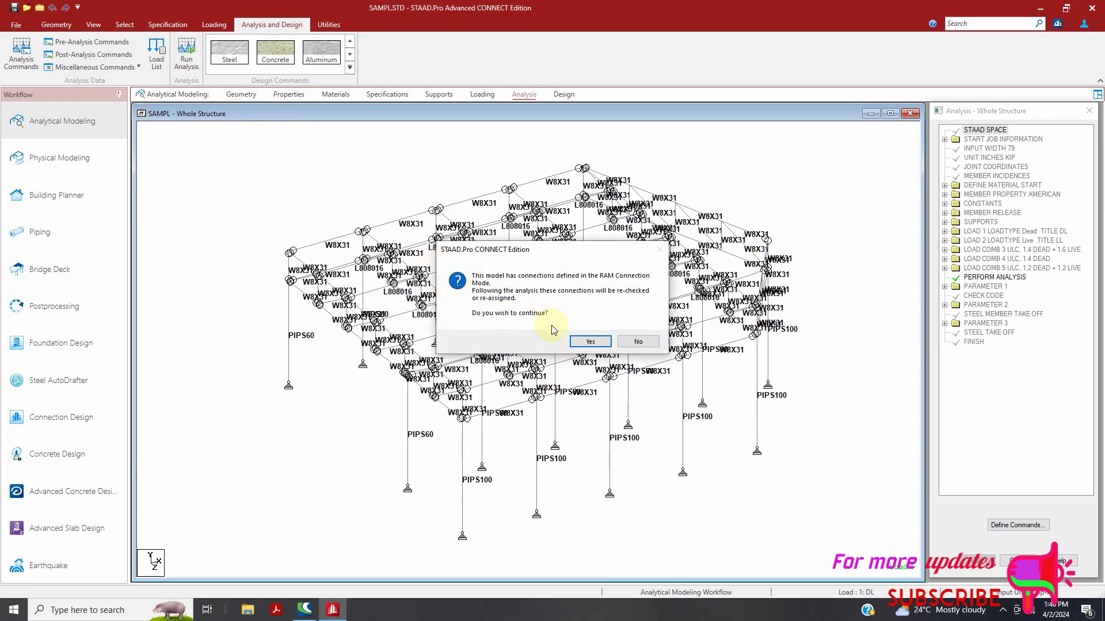
Run analysis and steel design to zero errors, staying in modelling and closing the RAM validation
click(589, 342)
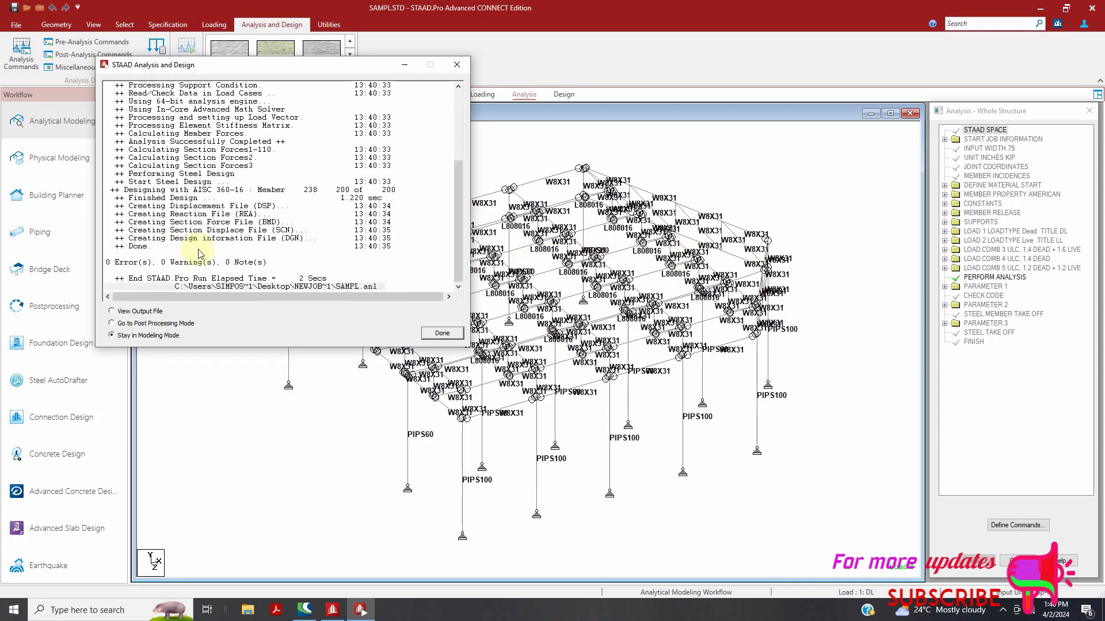
mouse_move(362, 316)
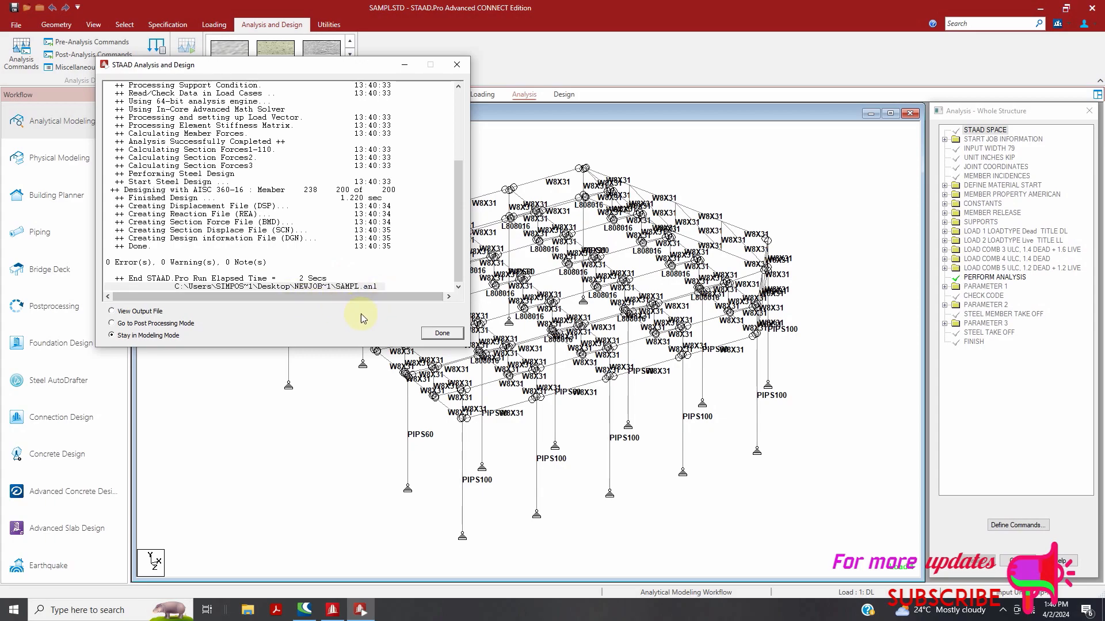
click(441, 332)
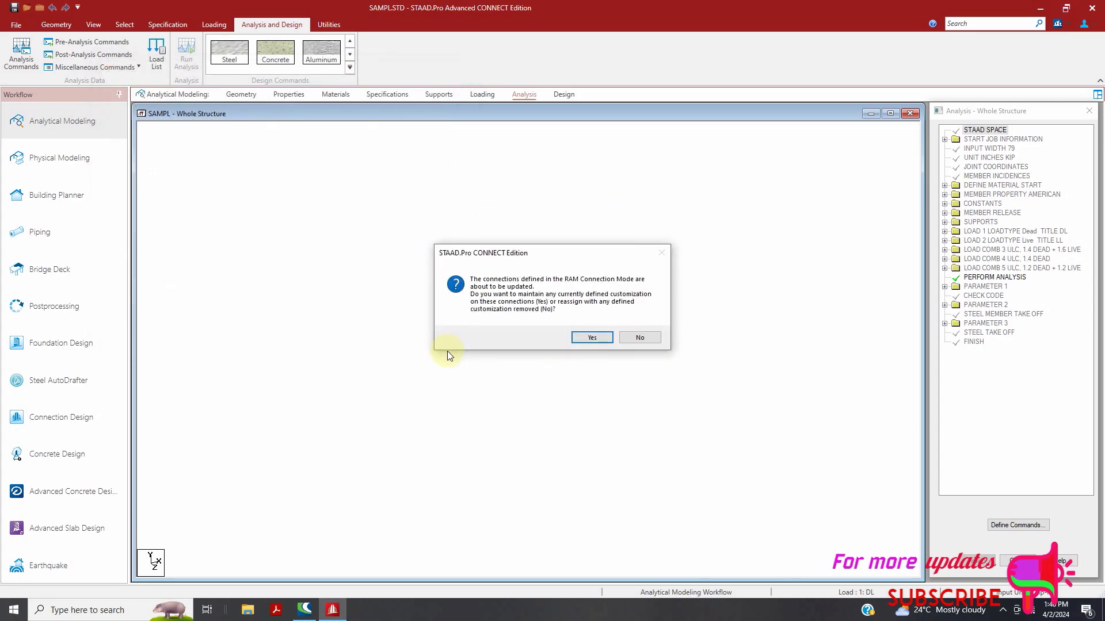
click(590, 338)
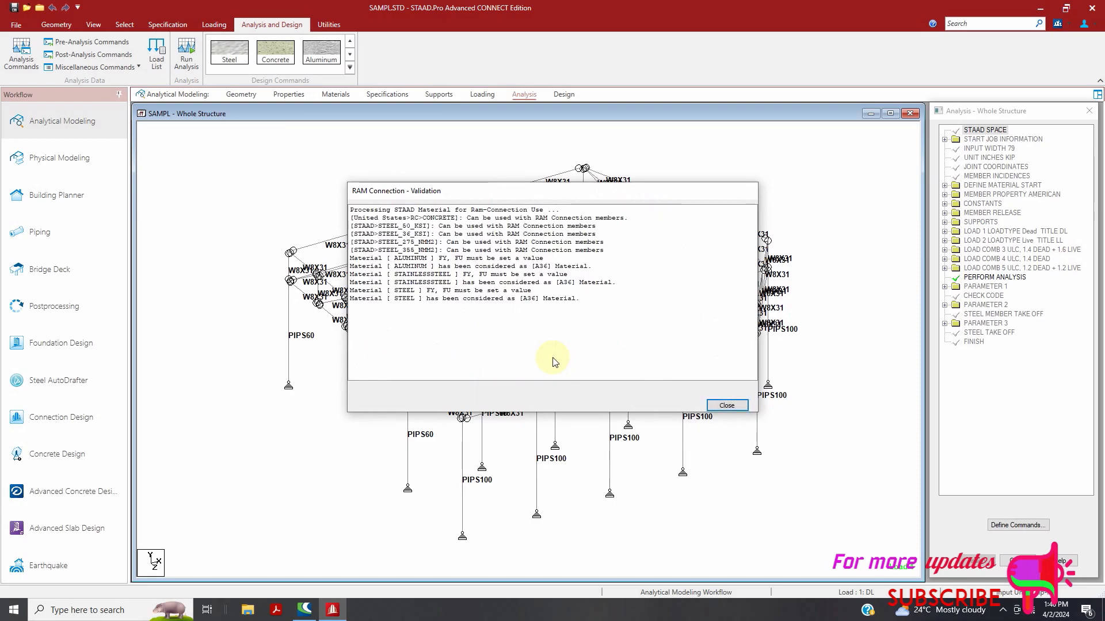
mouse_move(540, 363)
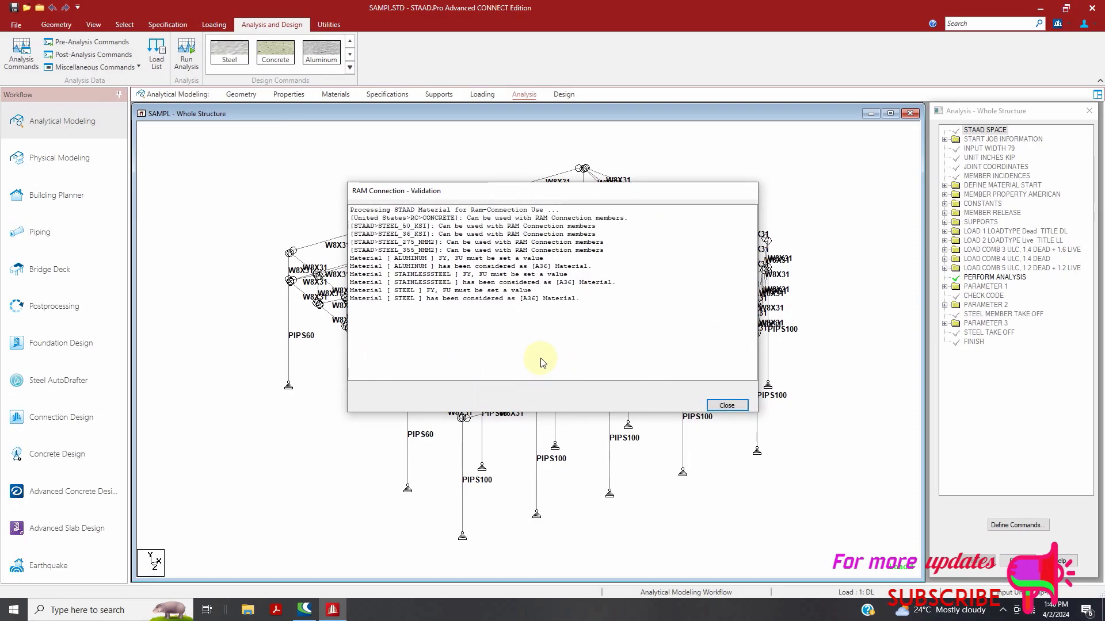
mouse_move(538, 351)
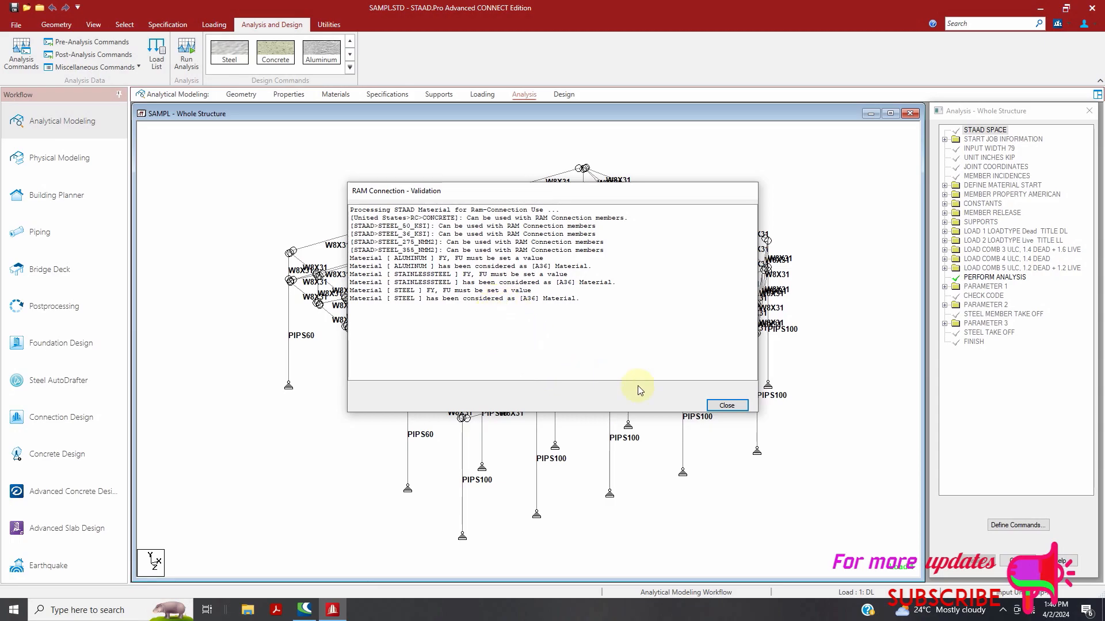
click(726, 405)
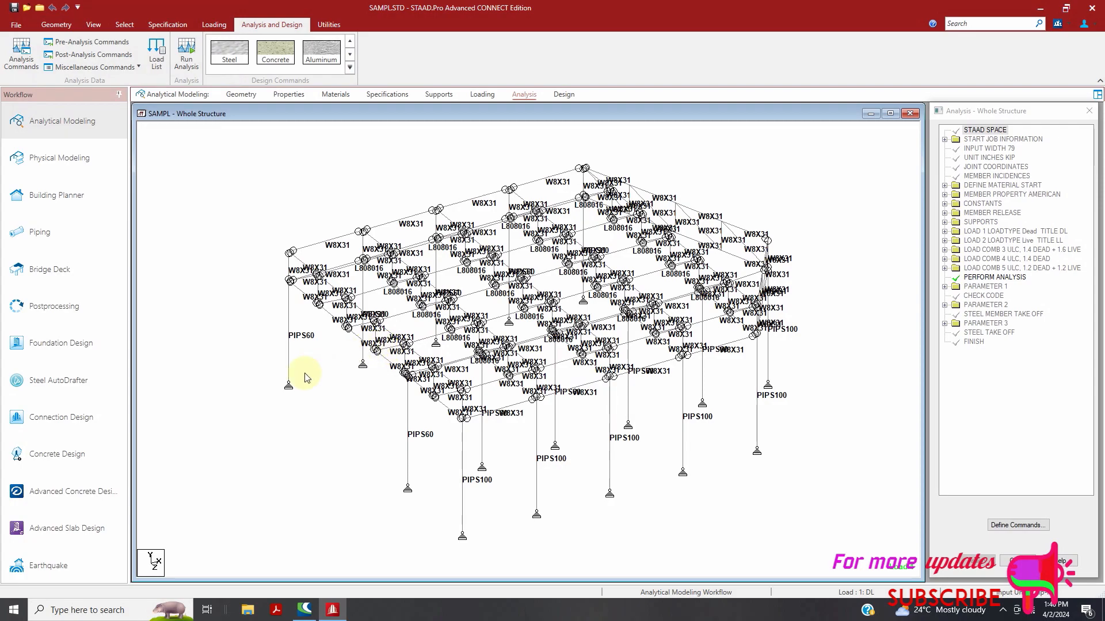
Open Postprocessing with all five load cases selected in Results Setup
click(53, 305)
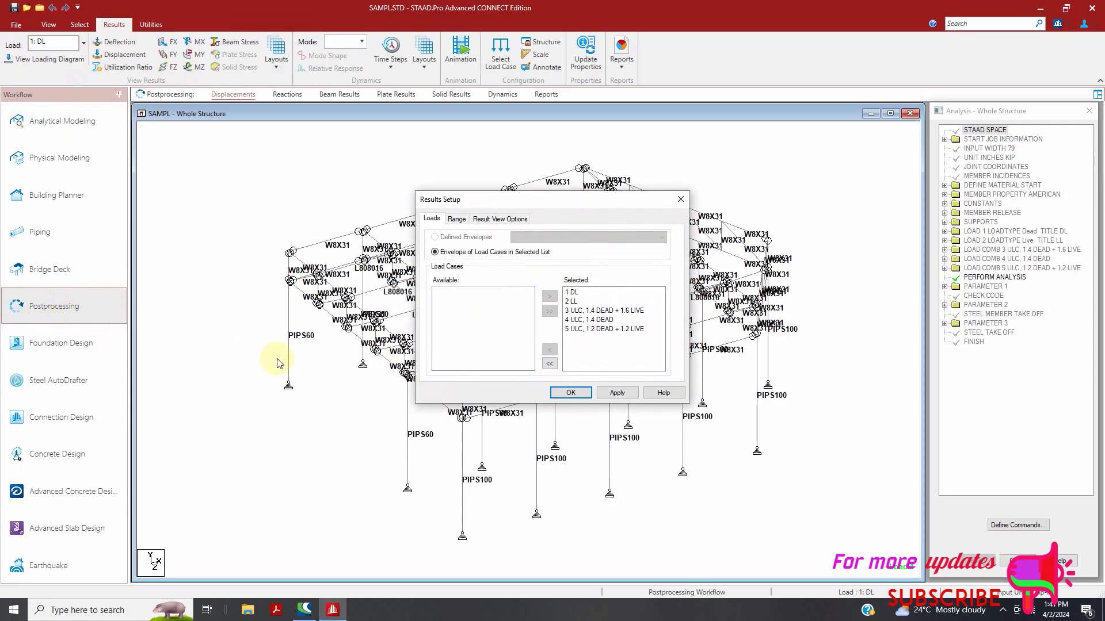
click(571, 393)
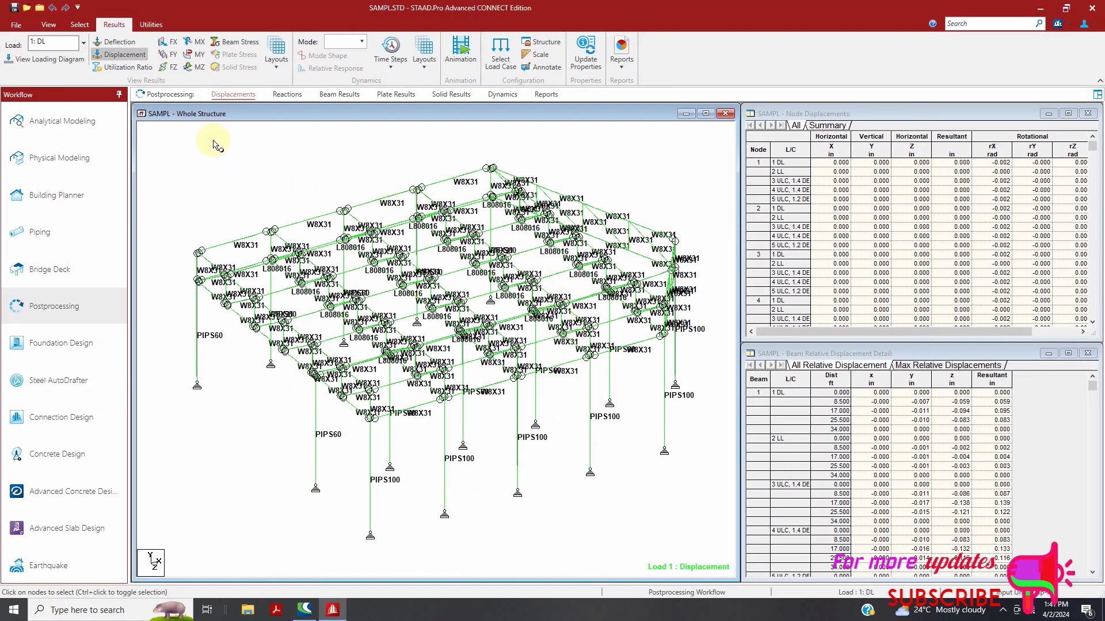
mouse_move(376, 155)
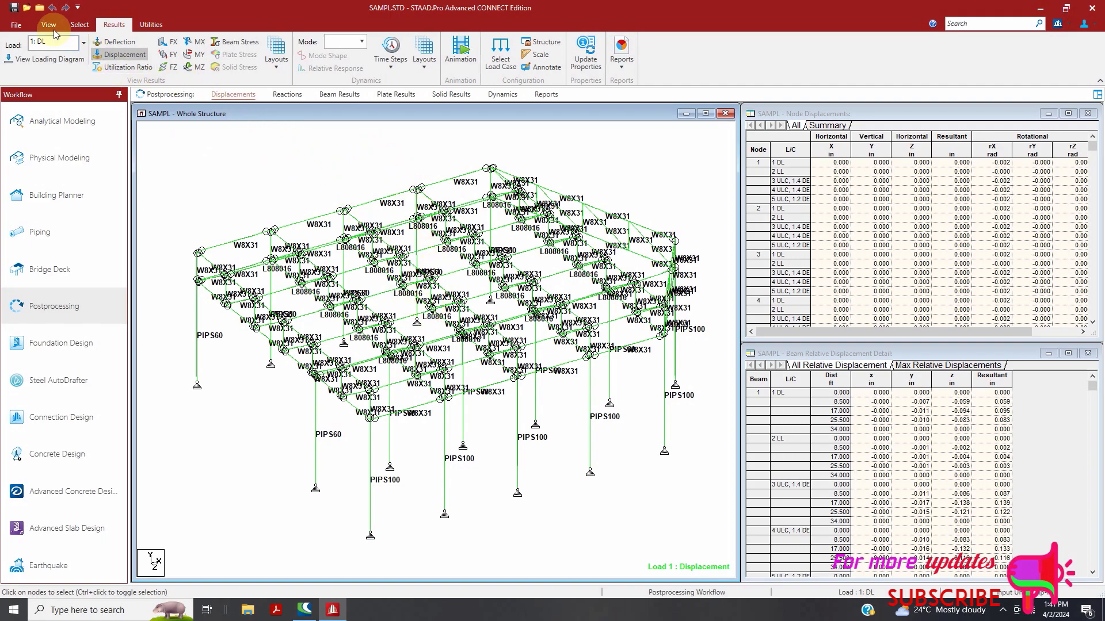
Box-select the columns in front view and display only them in a new view
click(48, 24)
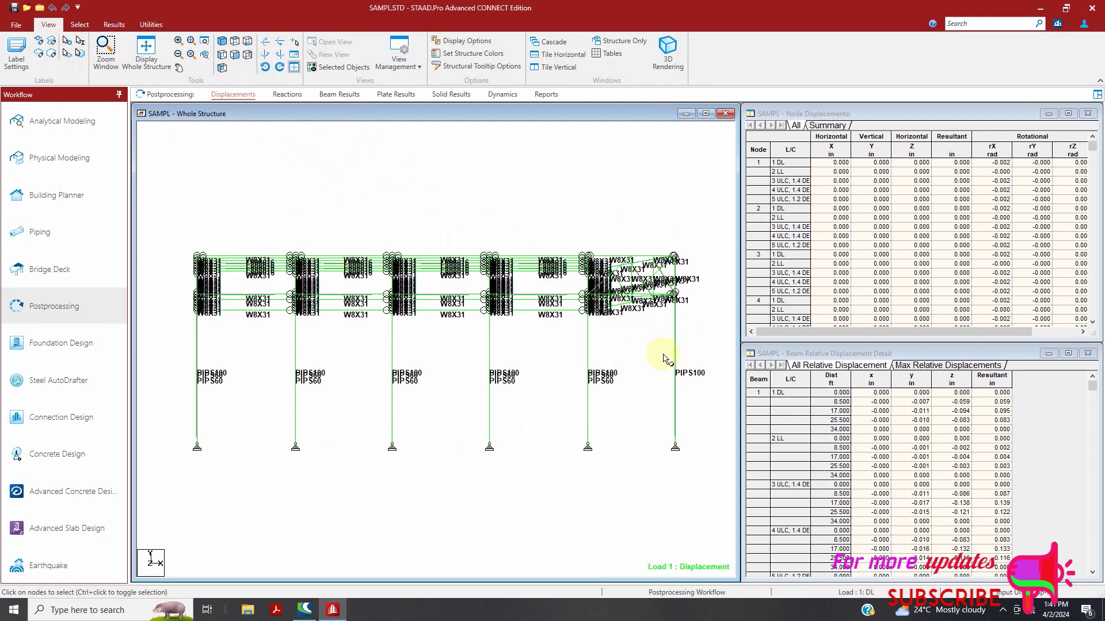
drag(666, 355, 189, 483)
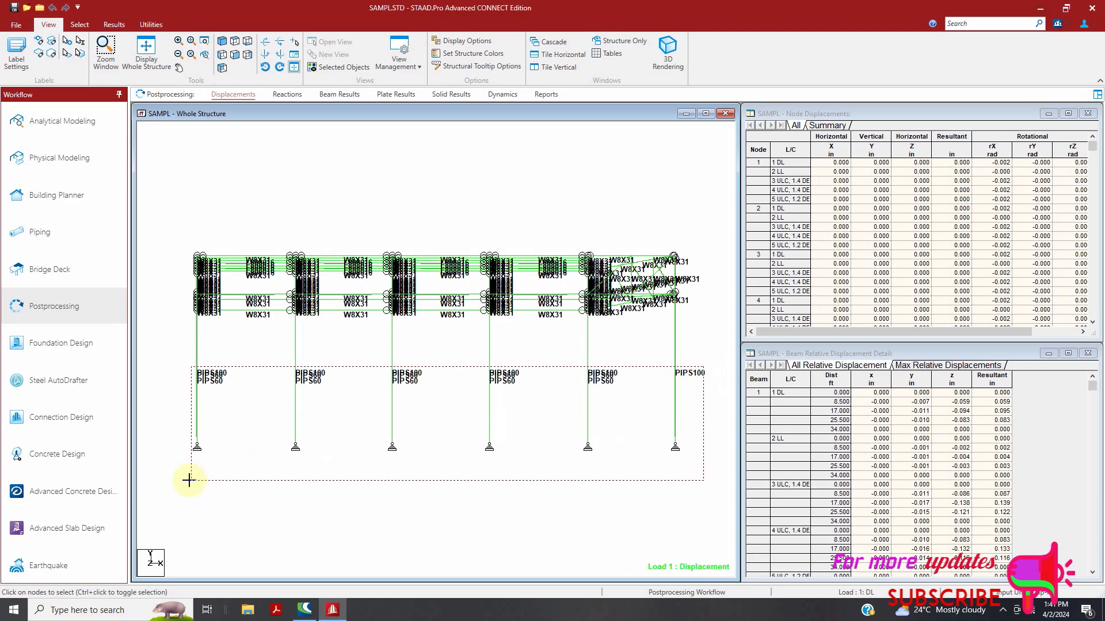
click(342, 304)
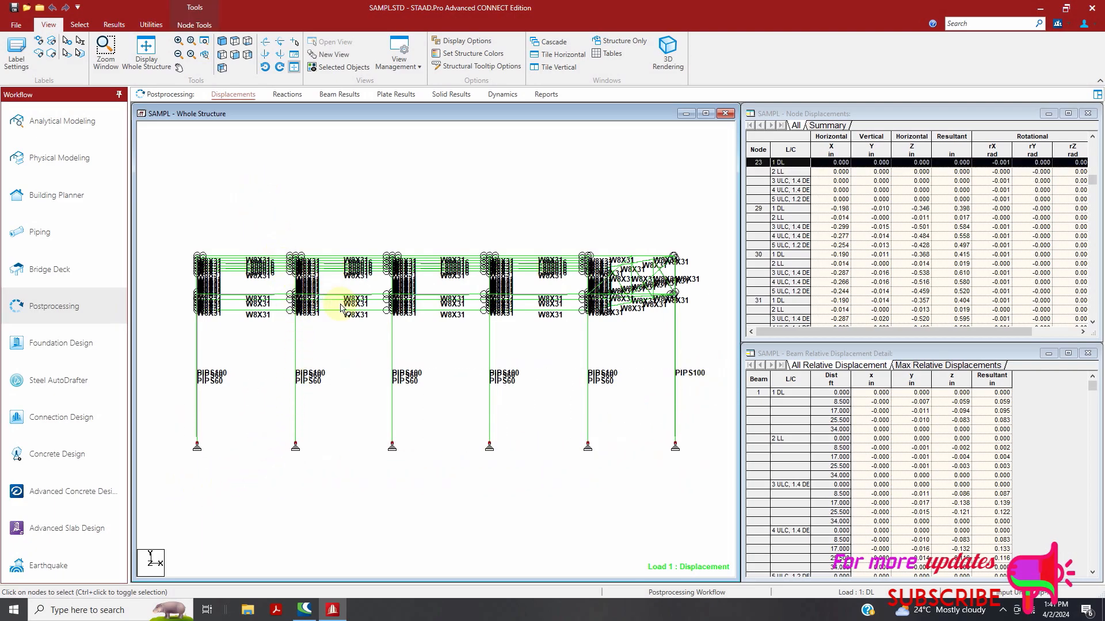
right_click(592, 239)
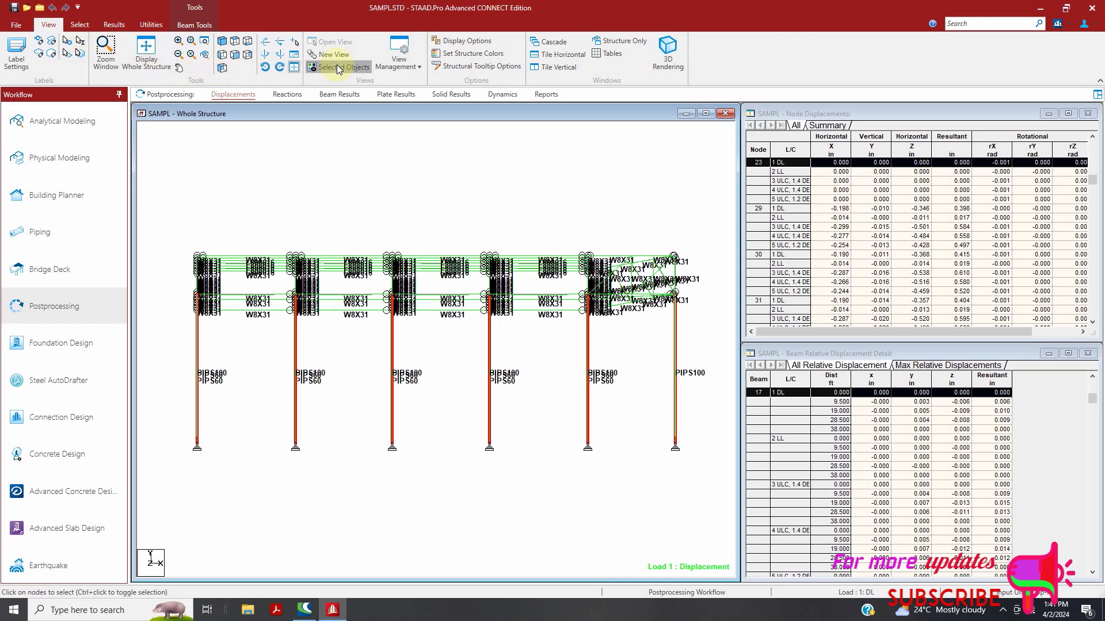
click(337, 66)
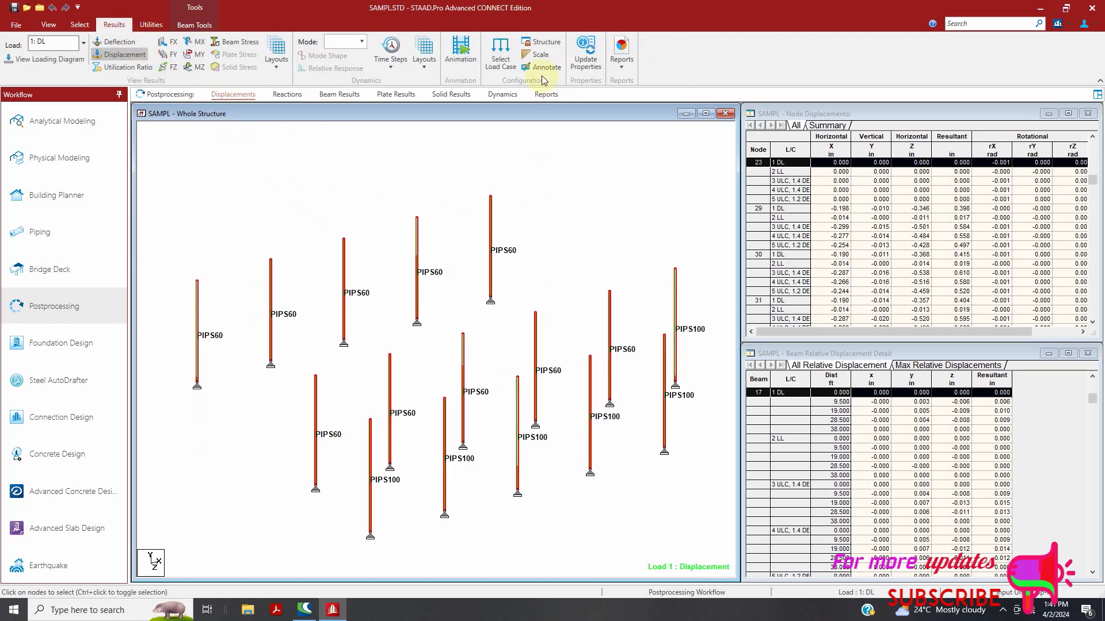
Annotate Global Y support reactions in kip at each column base
click(546, 55)
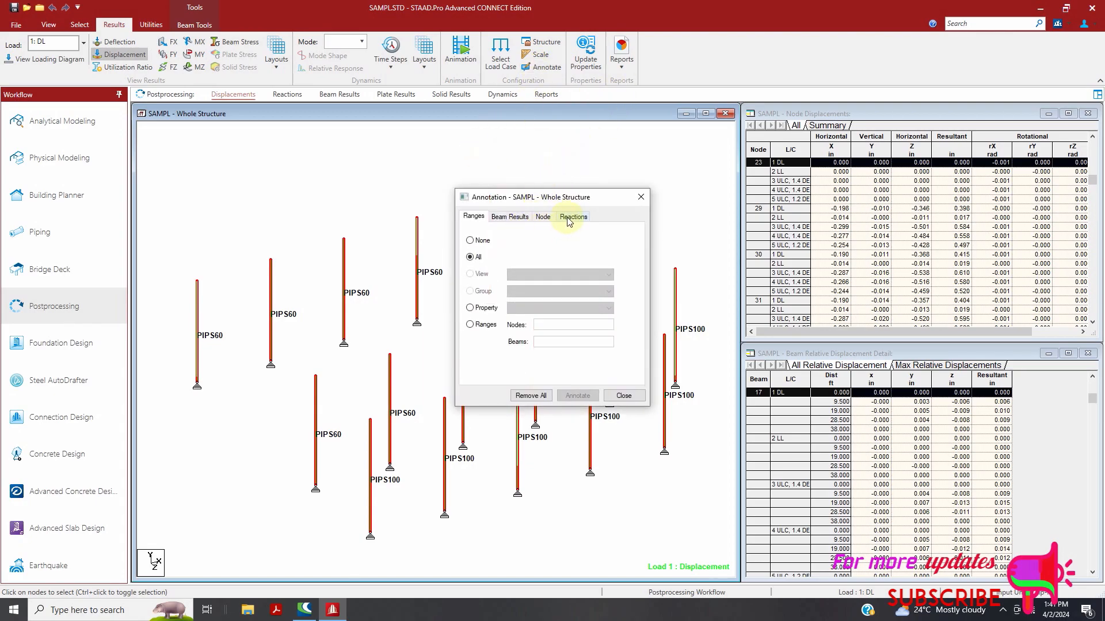
click(573, 217)
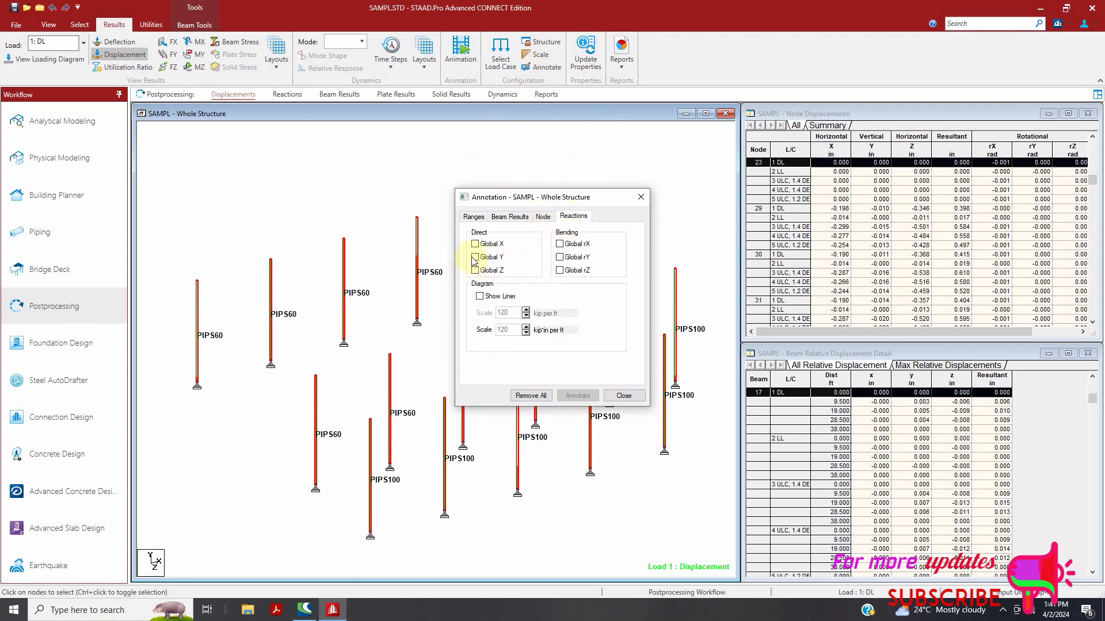
click(480, 256)
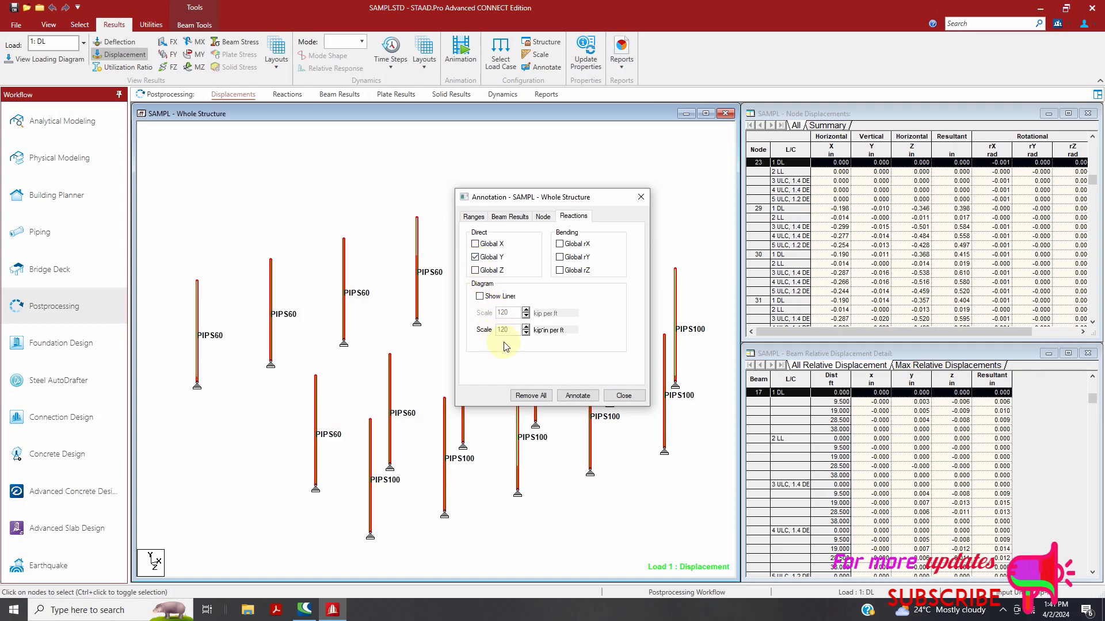
click(577, 395)
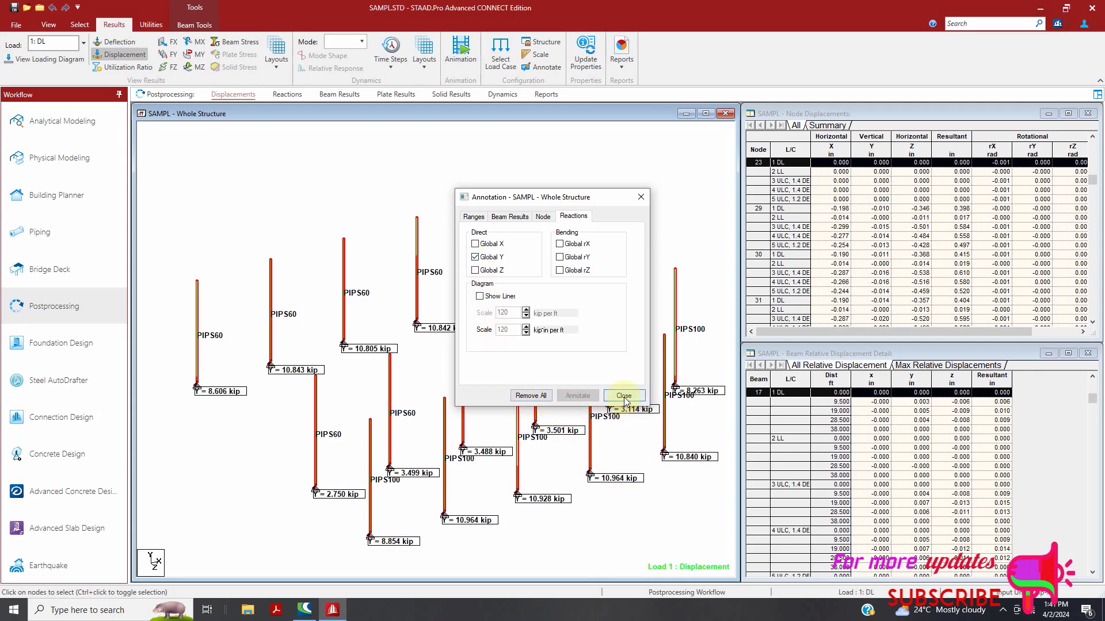
click(623, 396)
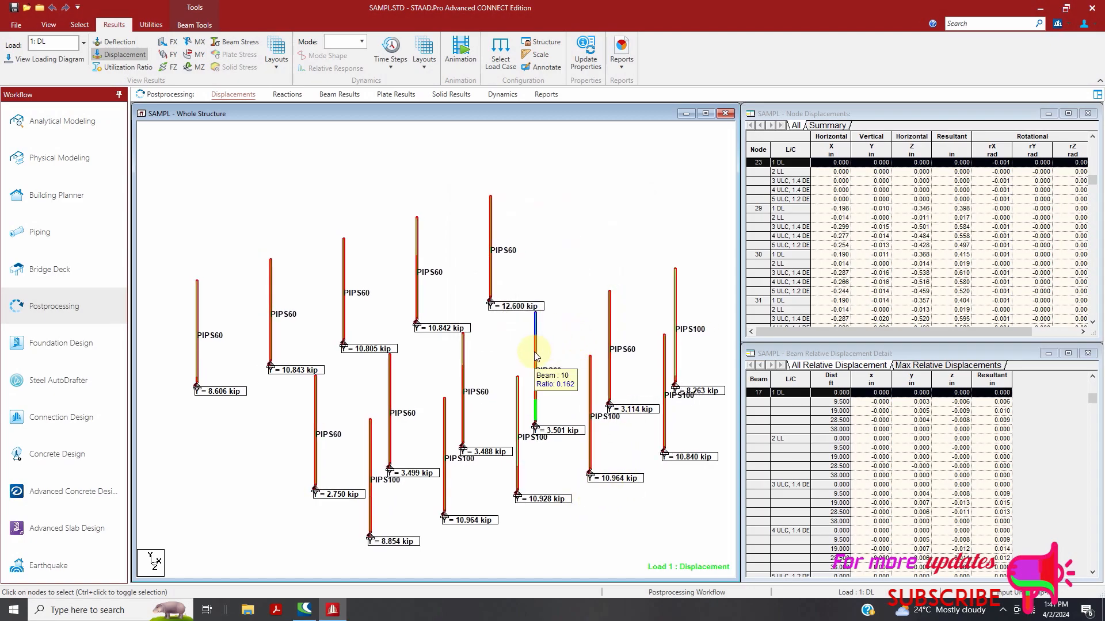
mouse_move(396, 322)
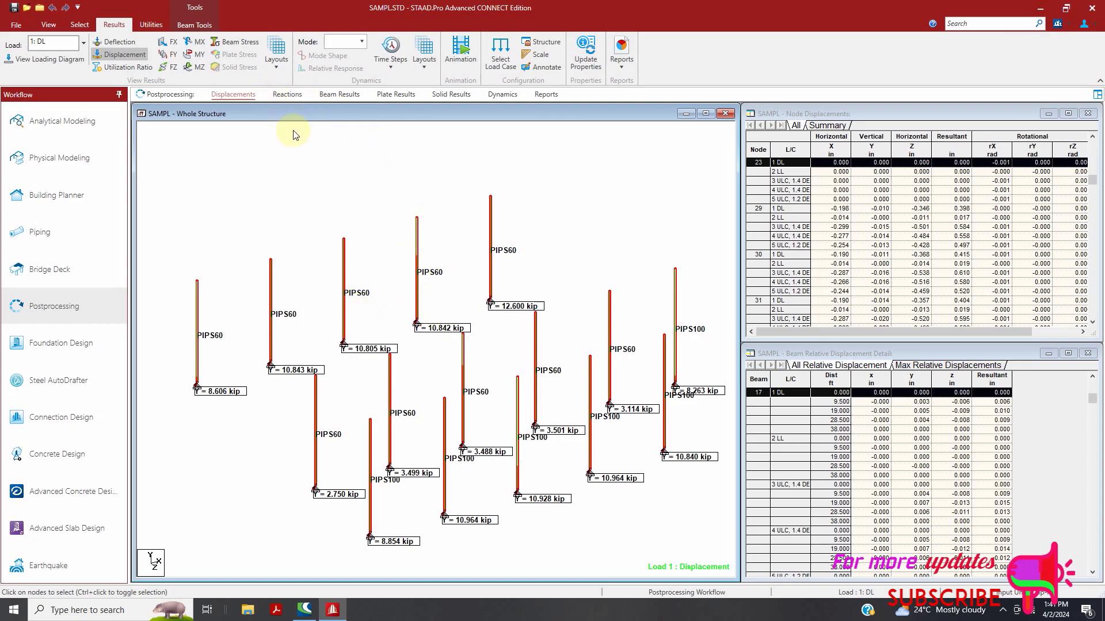
mouse_move(298, 135)
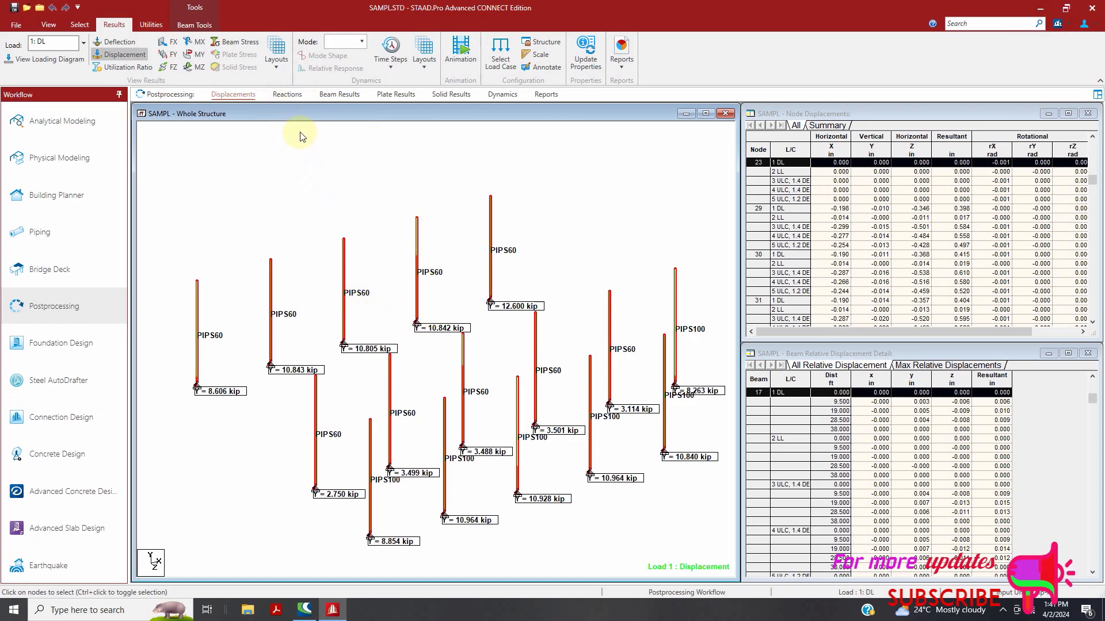
mouse_move(317, 119)
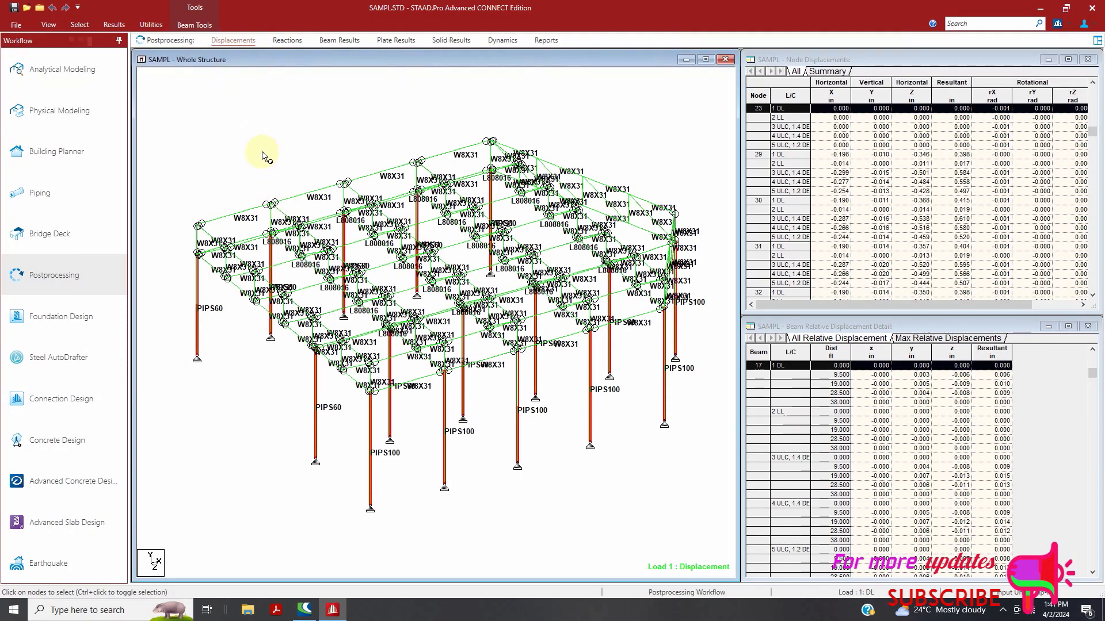
Restore the full frame, select beams parallel to a roof beam, and show only those
right_click(263, 154)
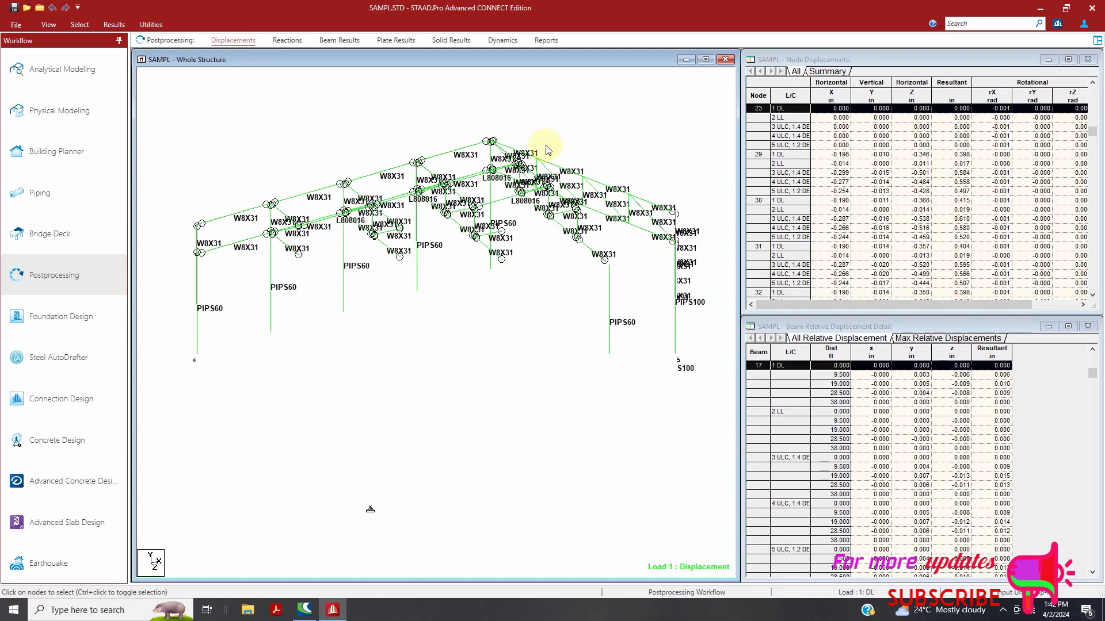
click(48, 24)
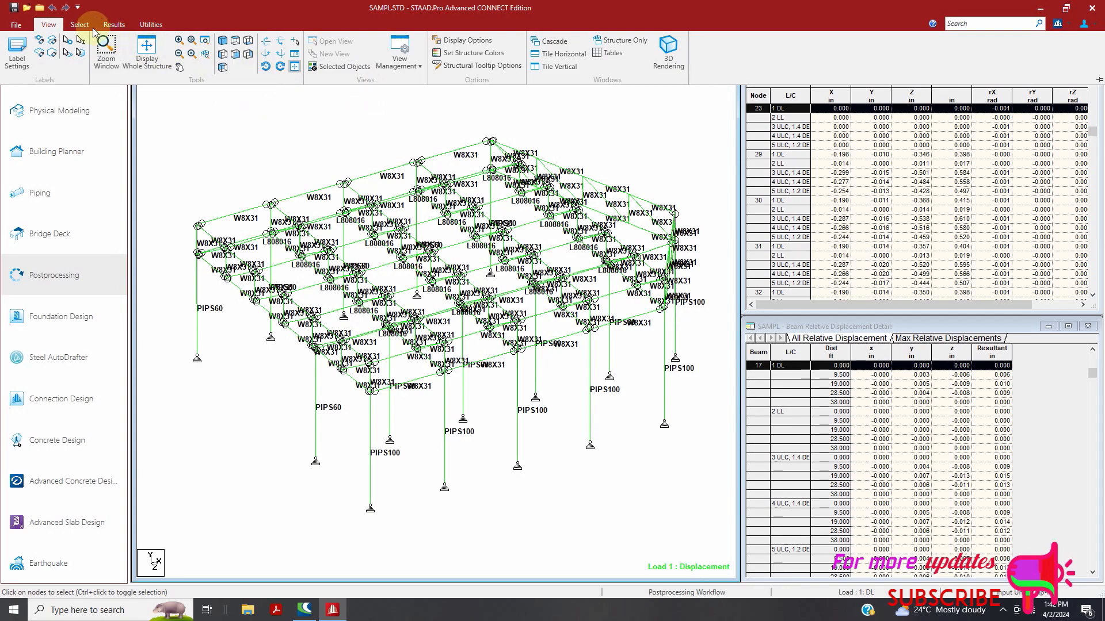
click(79, 24)
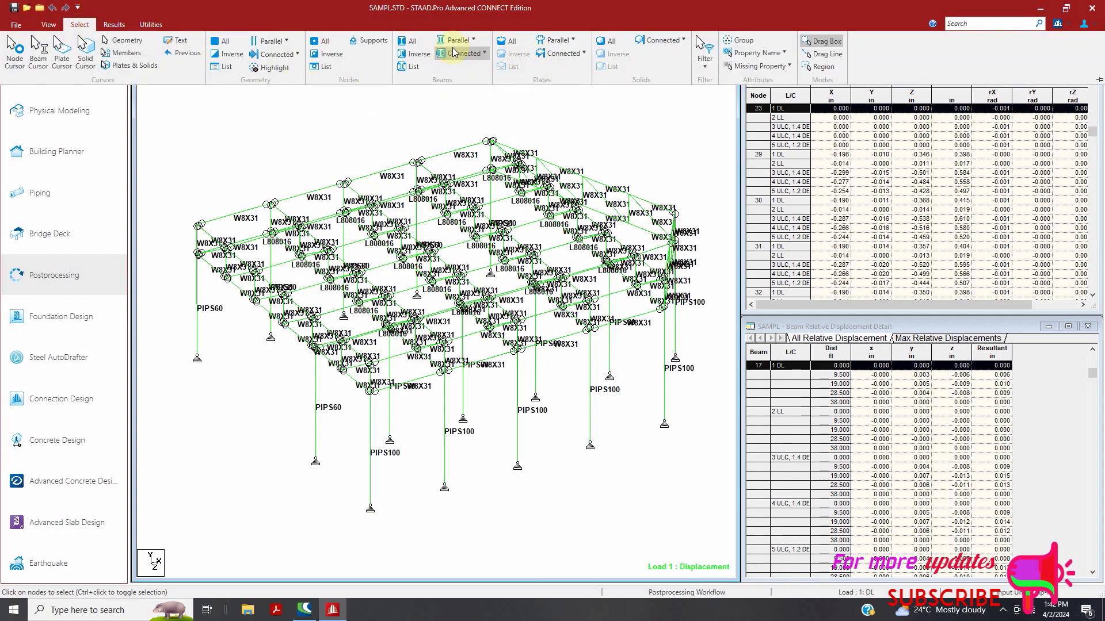
click(456, 40)
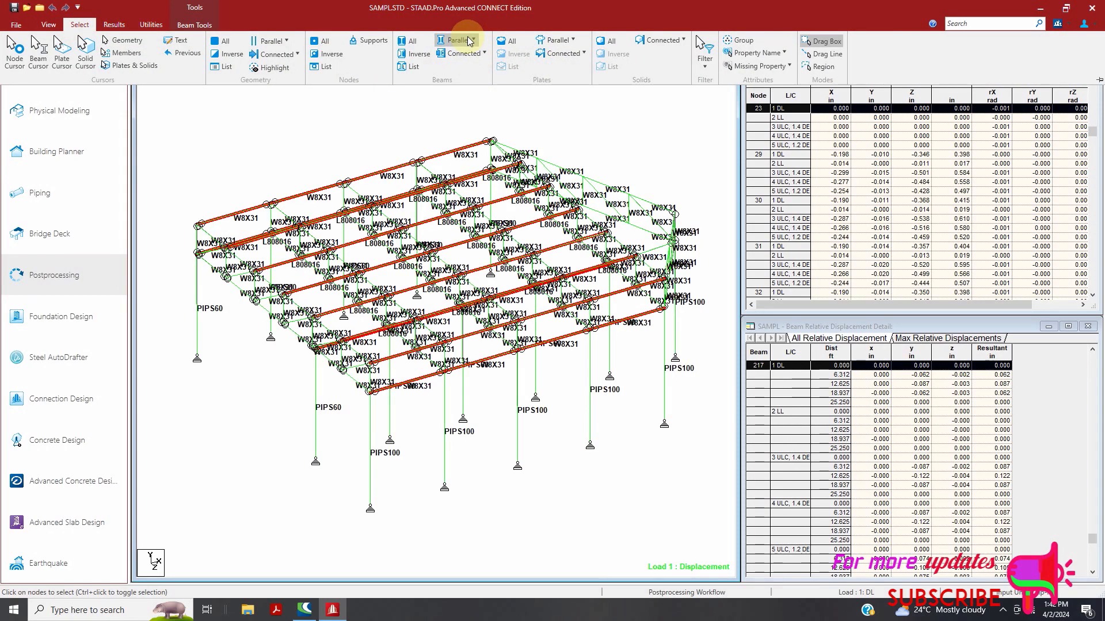
mouse_move(147, 65)
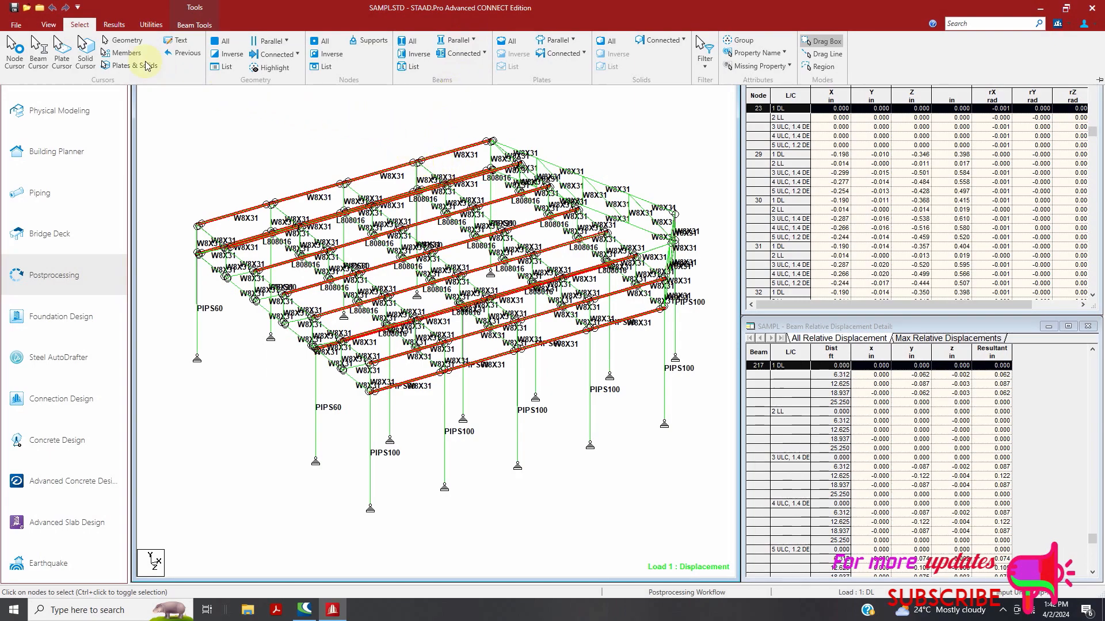
click(48, 24)
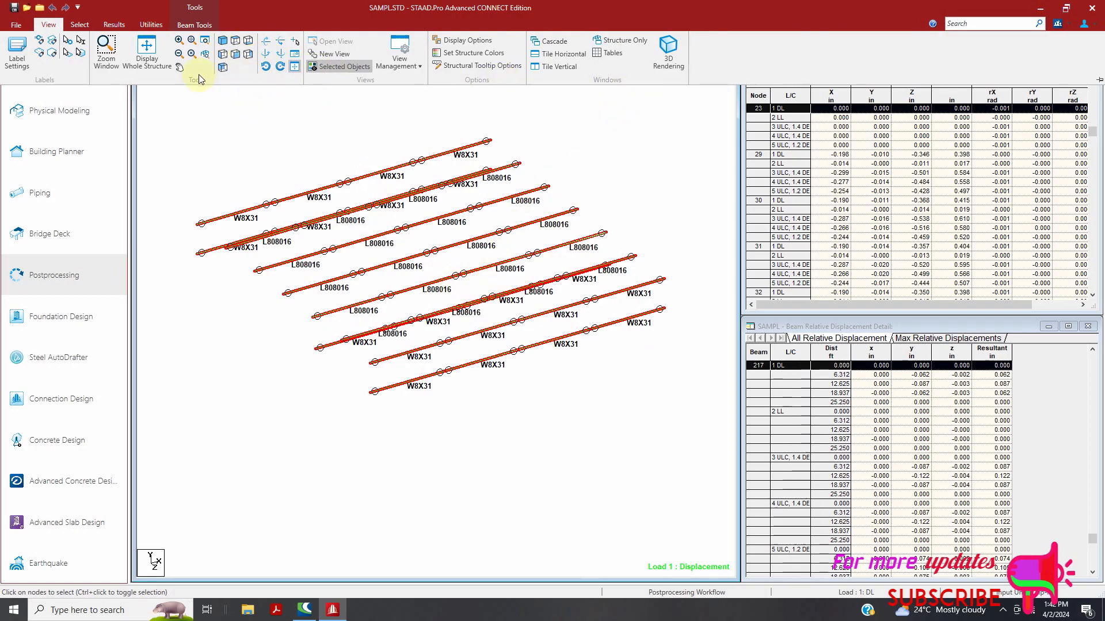
Switch on FY shear and MY bending results for the roof beams
click(113, 25)
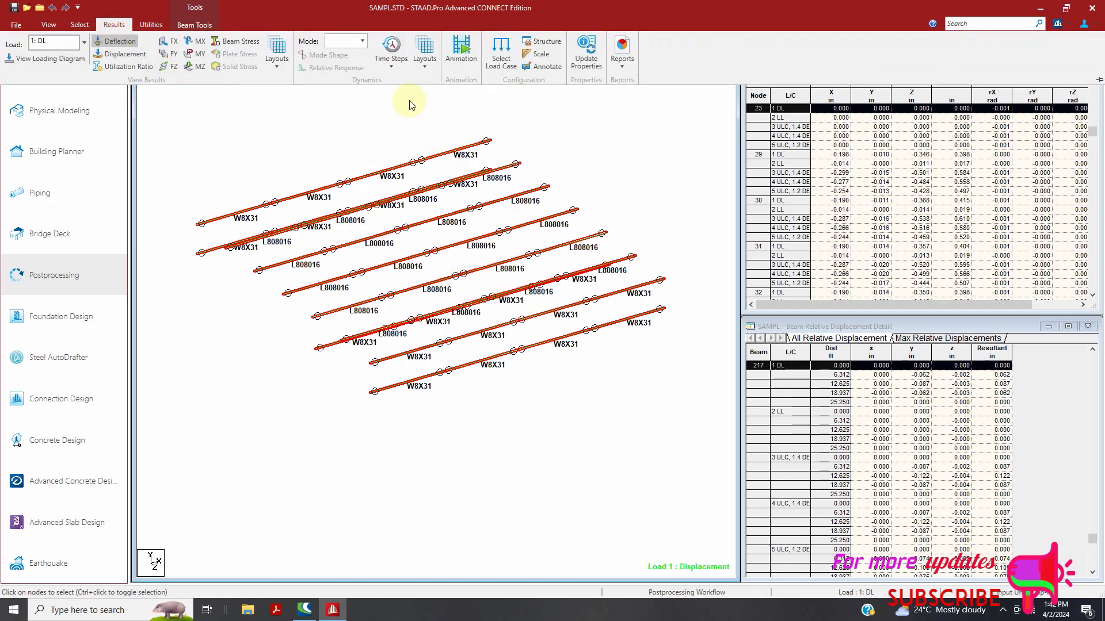
mouse_move(172, 62)
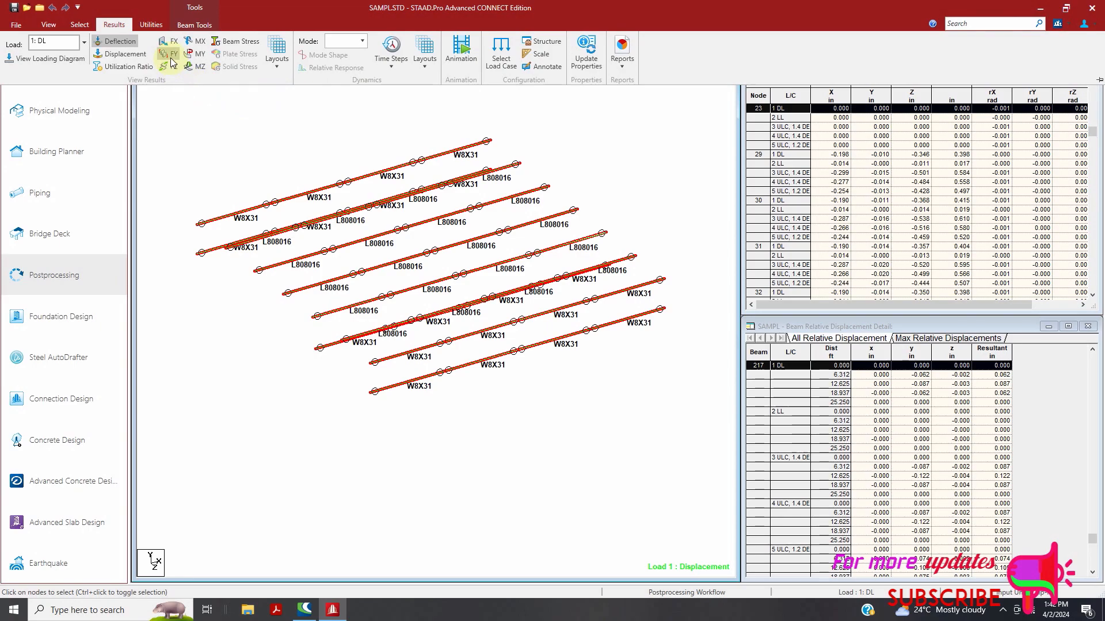
click(165, 54)
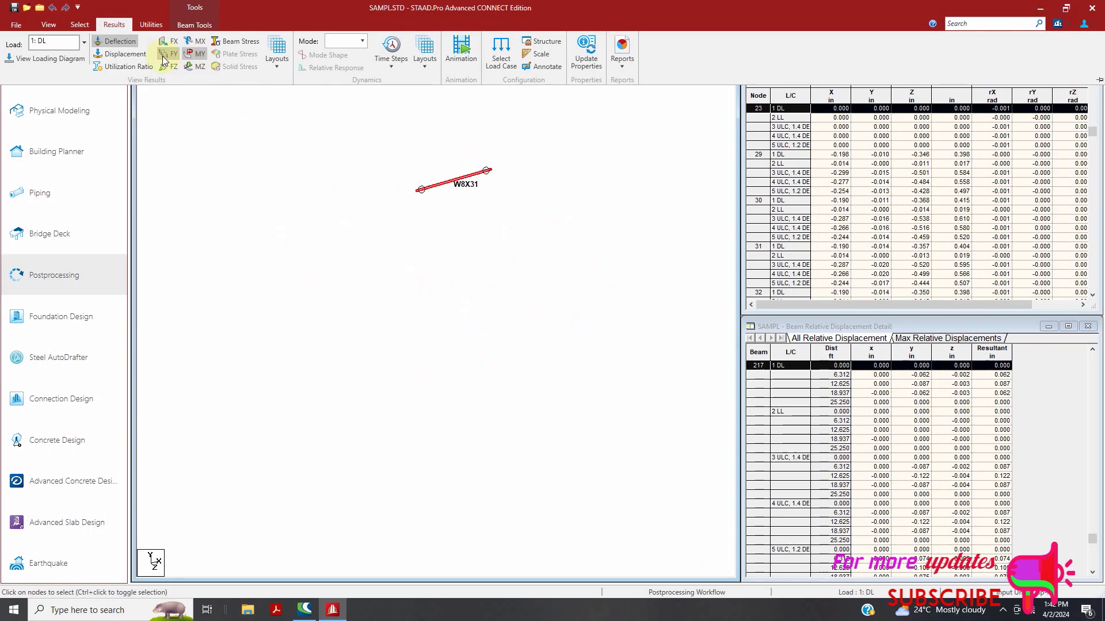
click(172, 54)
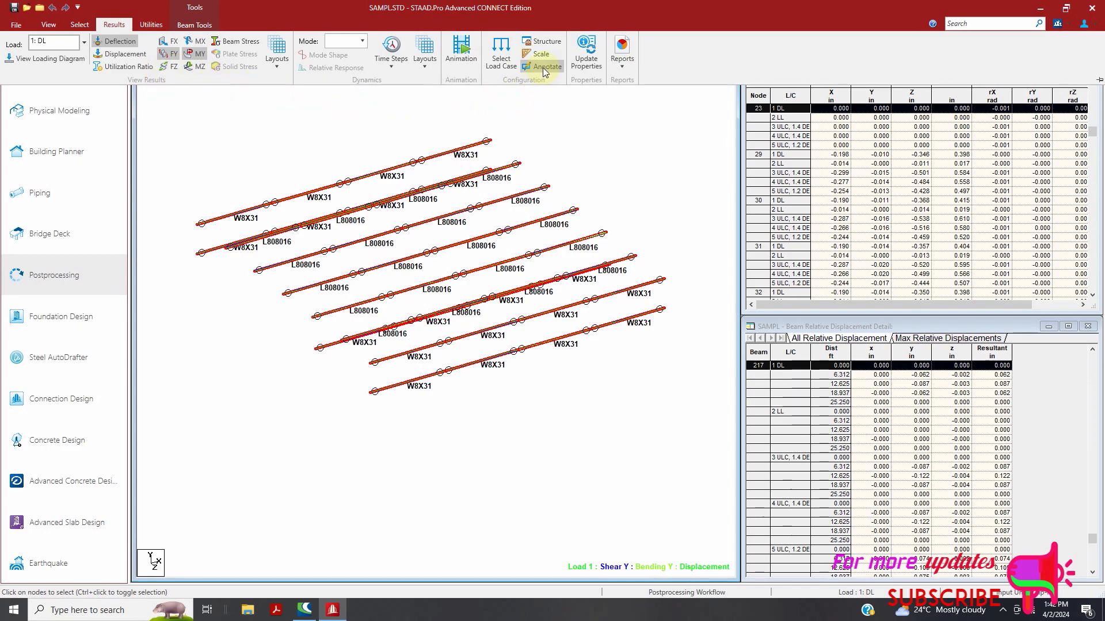
Clear all reaction annotations and tick the Global rotational reactions instead
click(545, 66)
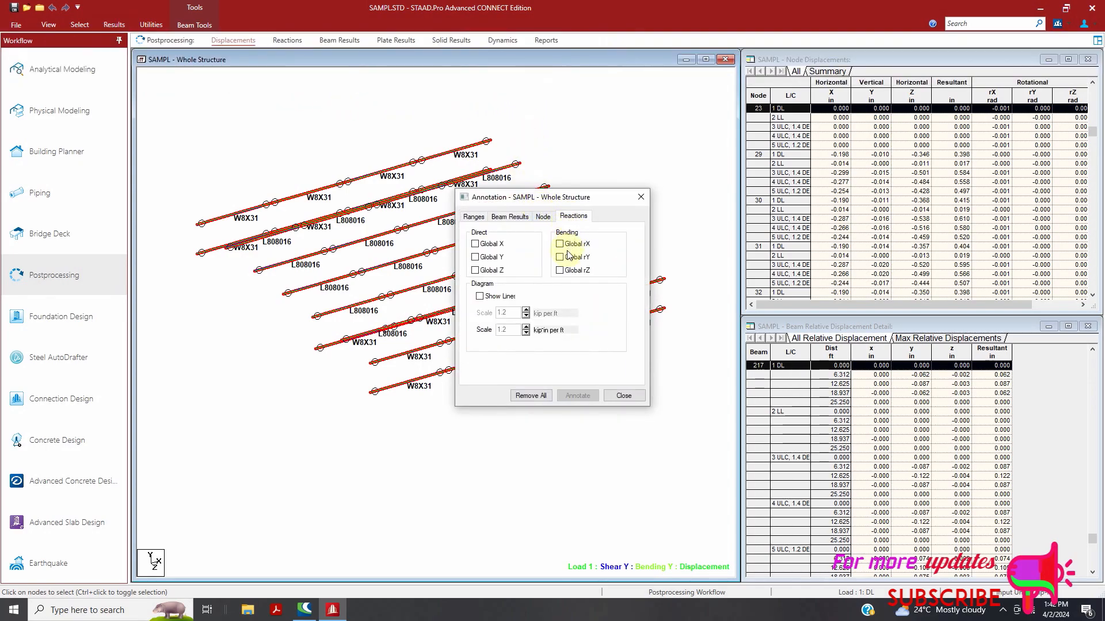
click(560, 256)
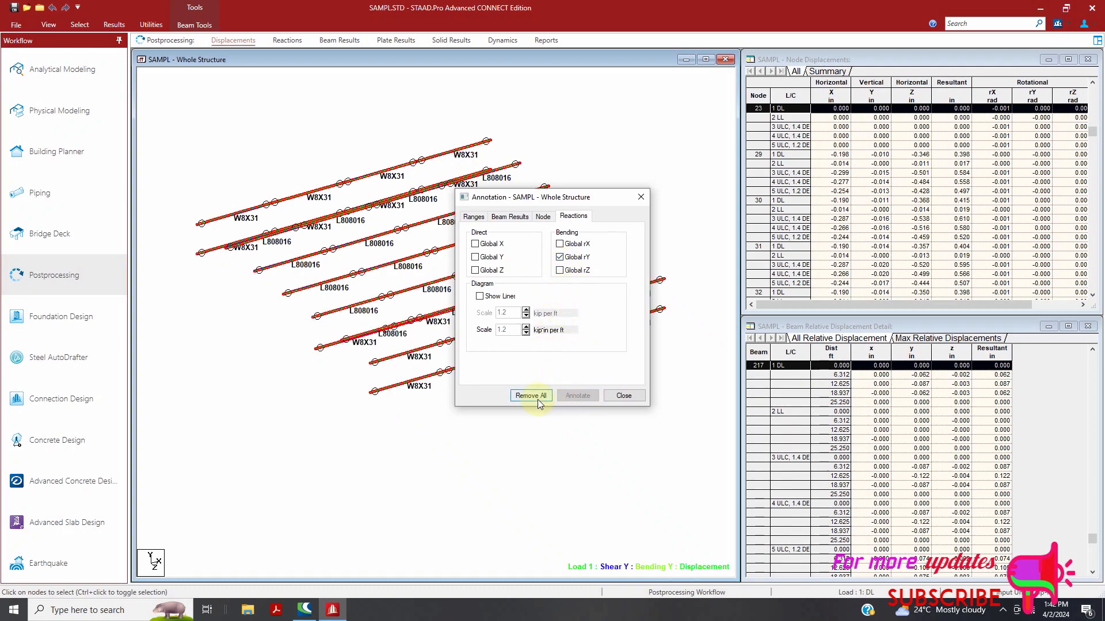
click(530, 395)
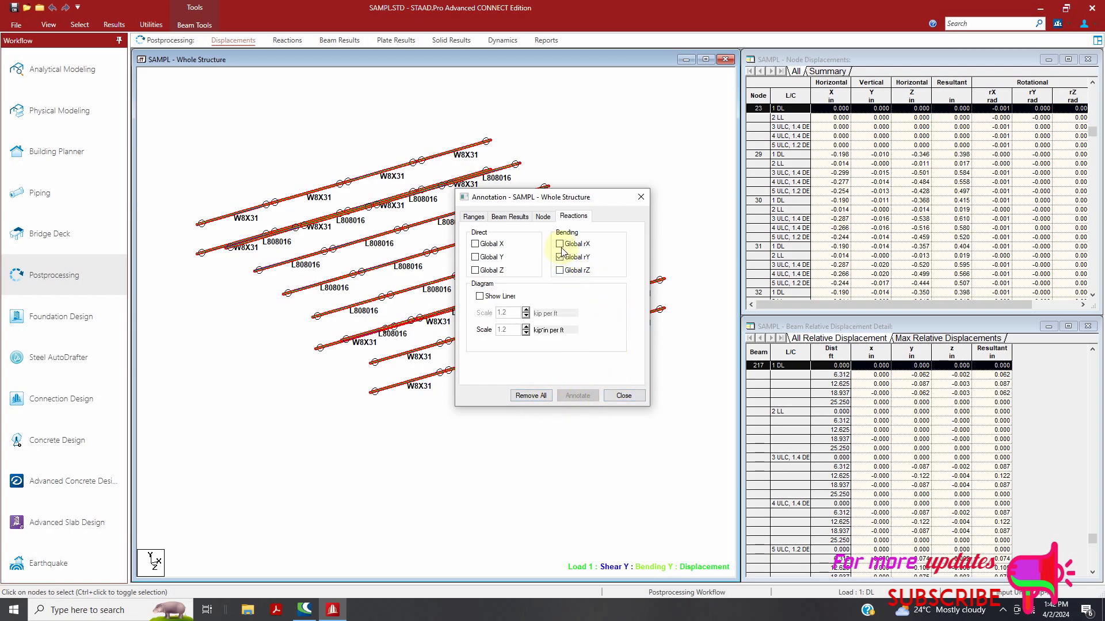
click(560, 257)
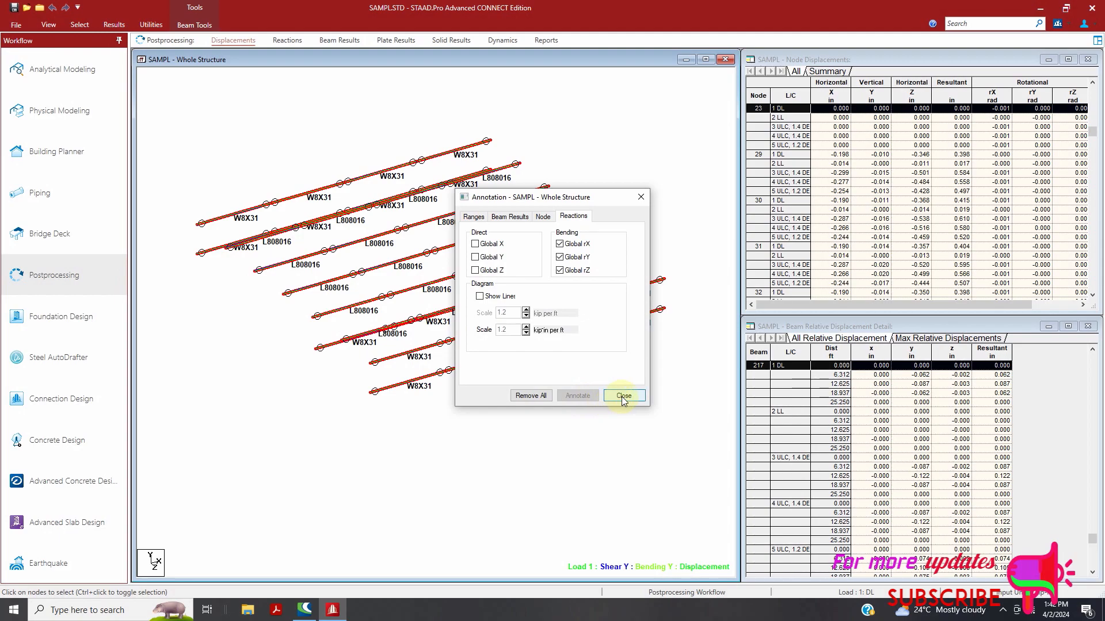
click(622, 395)
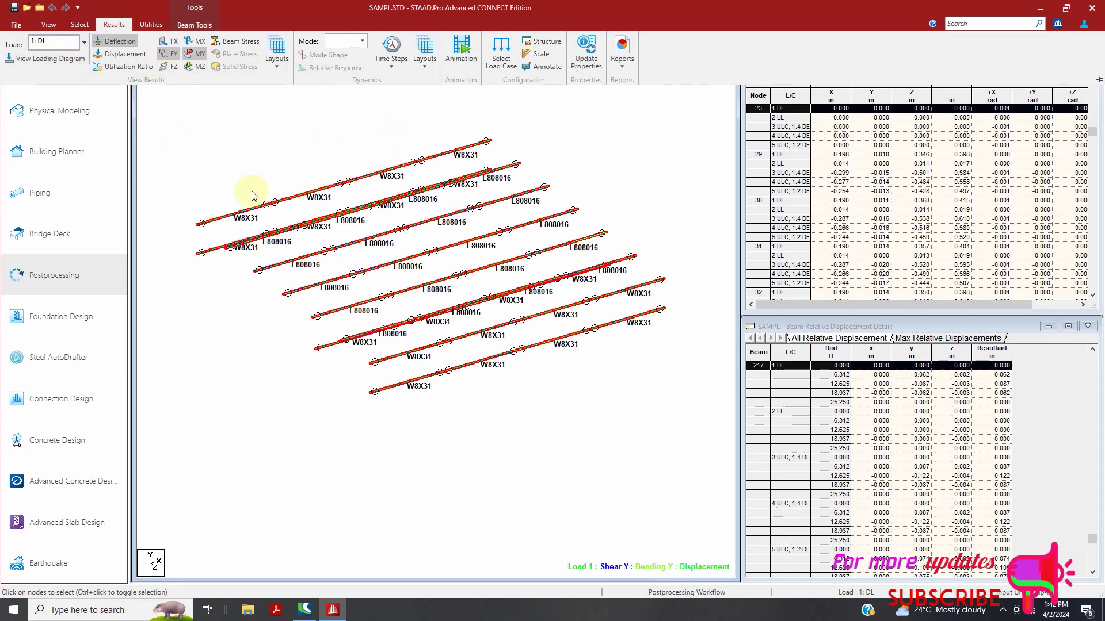
Display the whole structure and start a CIS/2 (*.stp) export from Import/Export
click(48, 24)
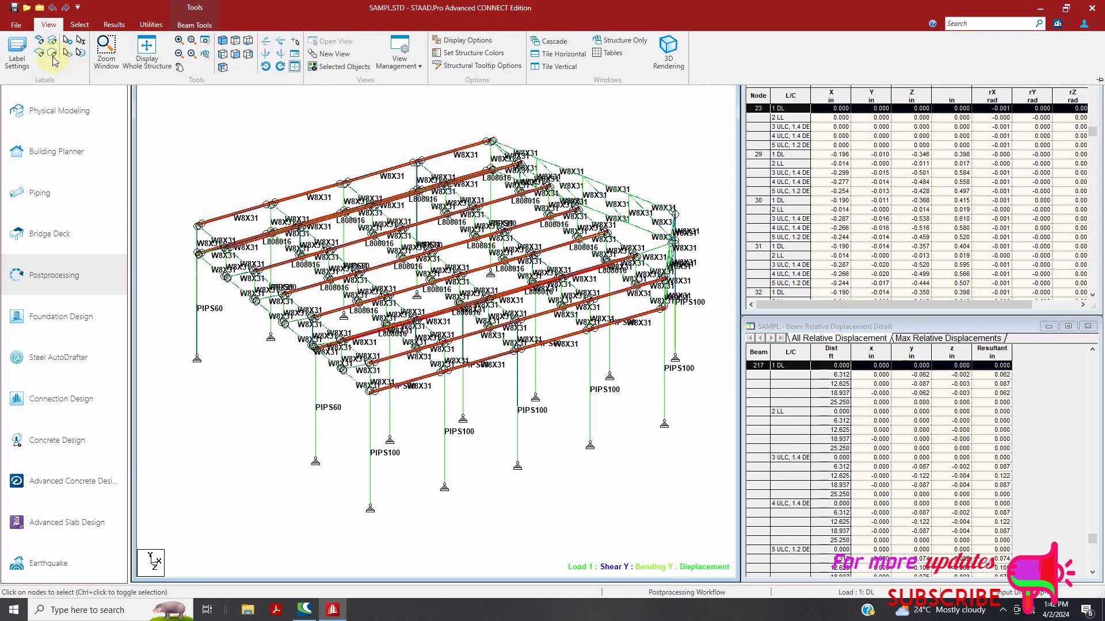
click(15, 25)
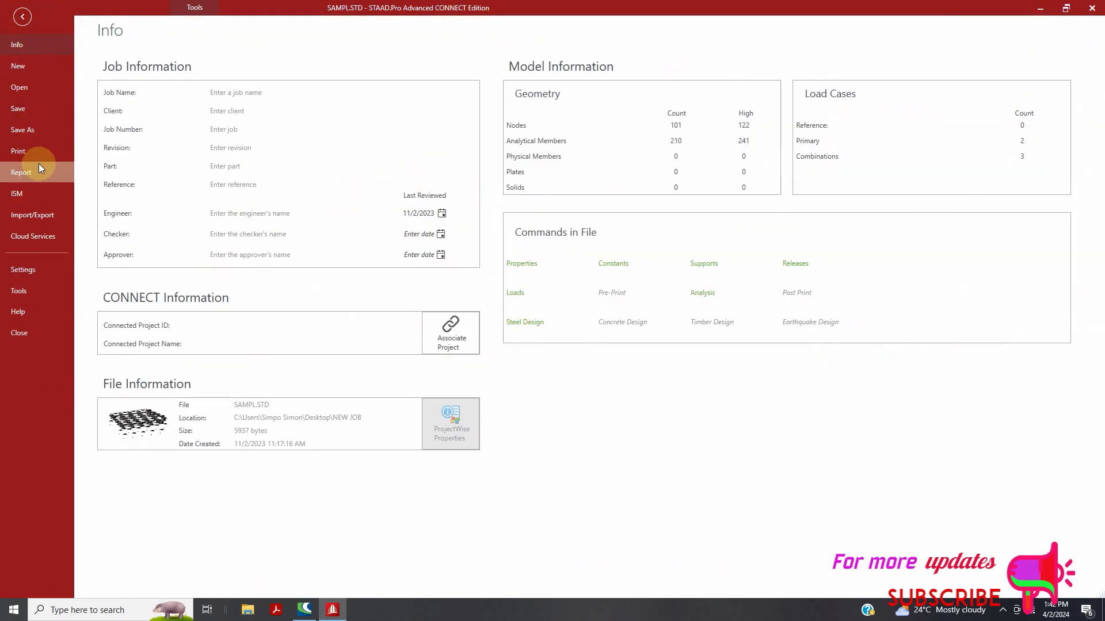
mouse_move(32, 214)
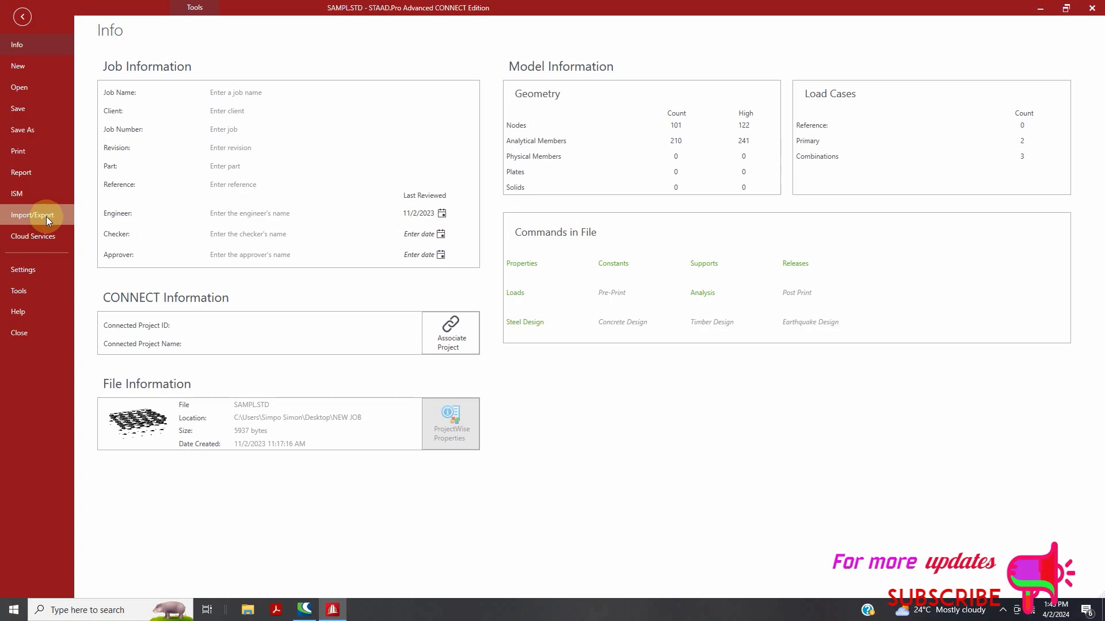
click(32, 215)
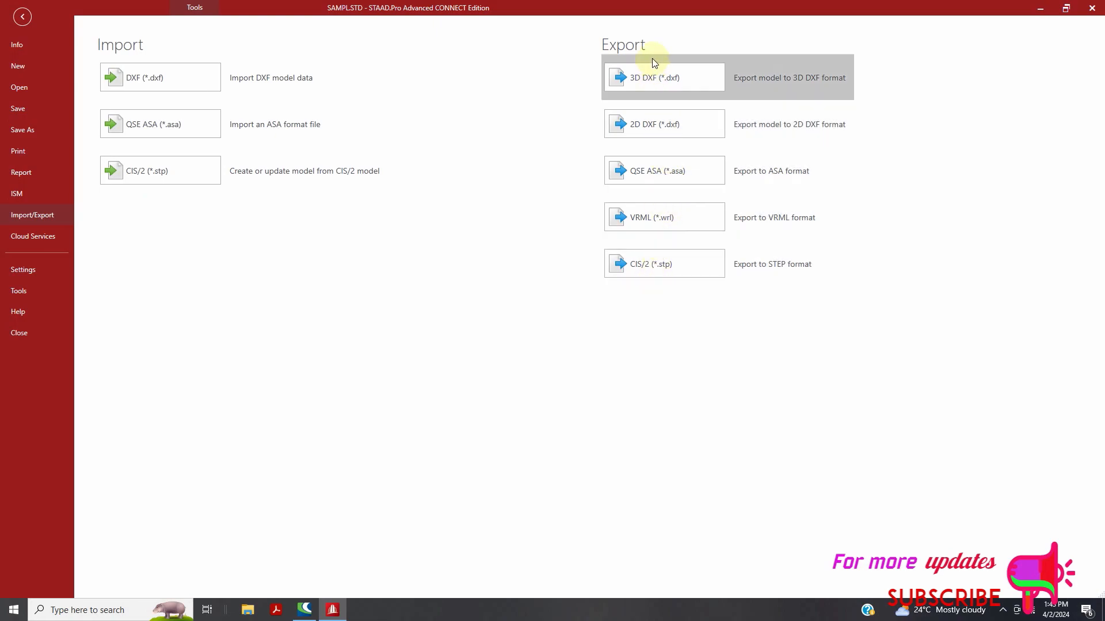
mouse_move(690, 264)
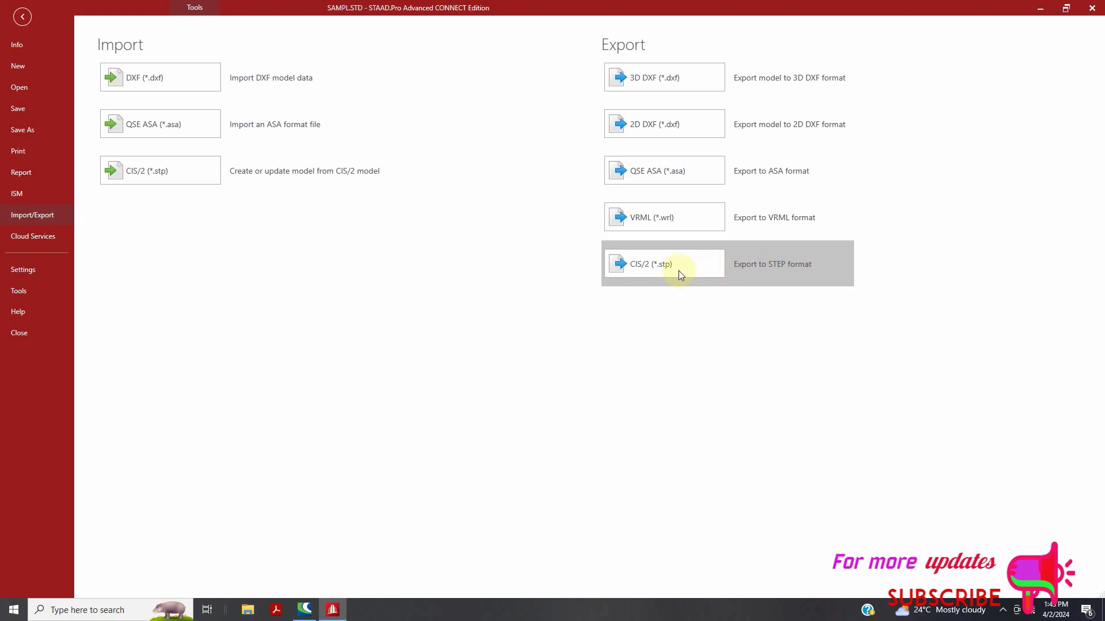
mouse_move(681, 270)
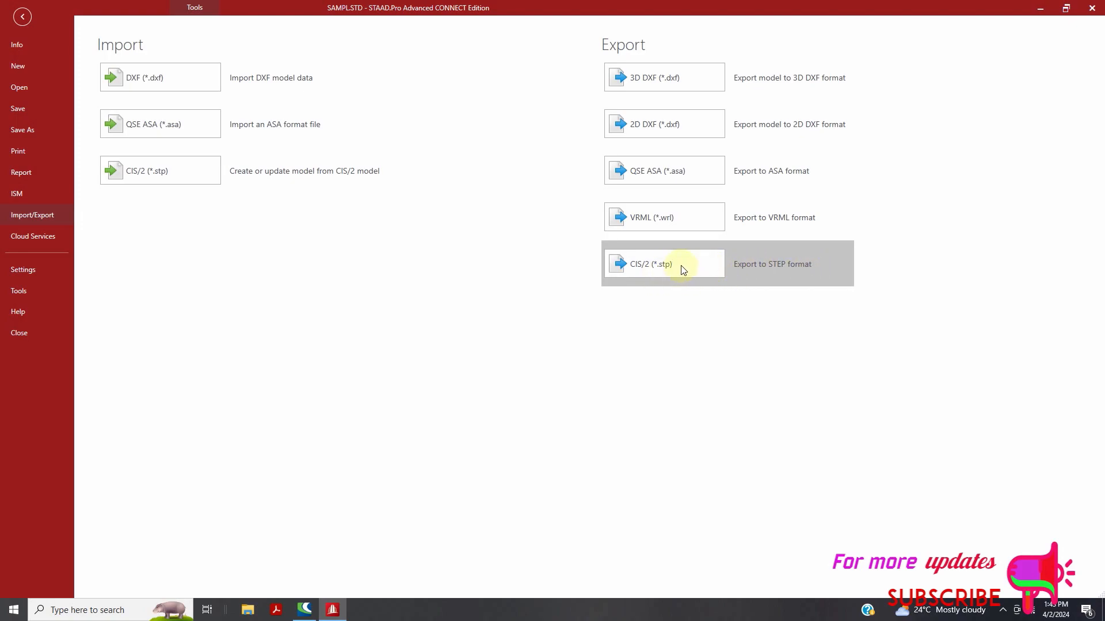
click(642, 263)
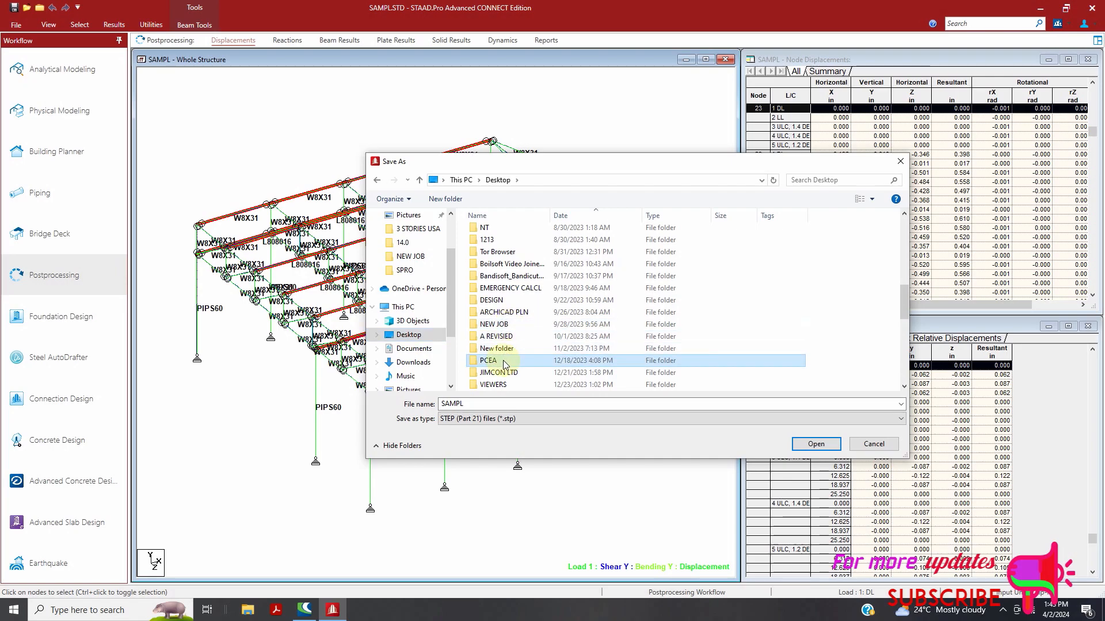
Save the STEP export as JOBS in the Desktop PCEA folder
double_click(487, 361)
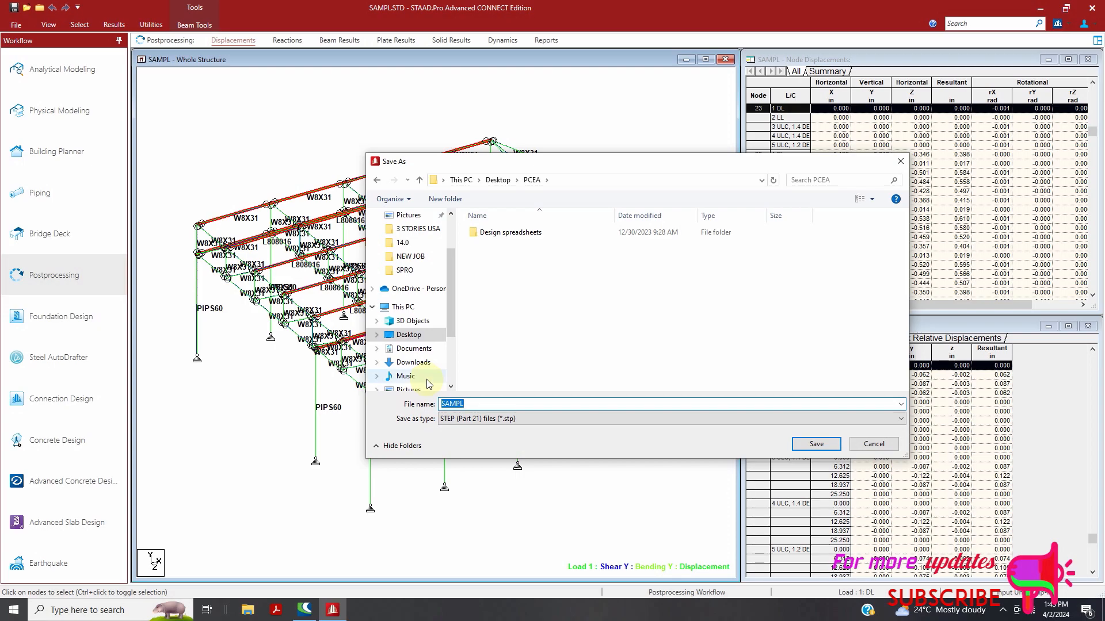
text(JOBS)
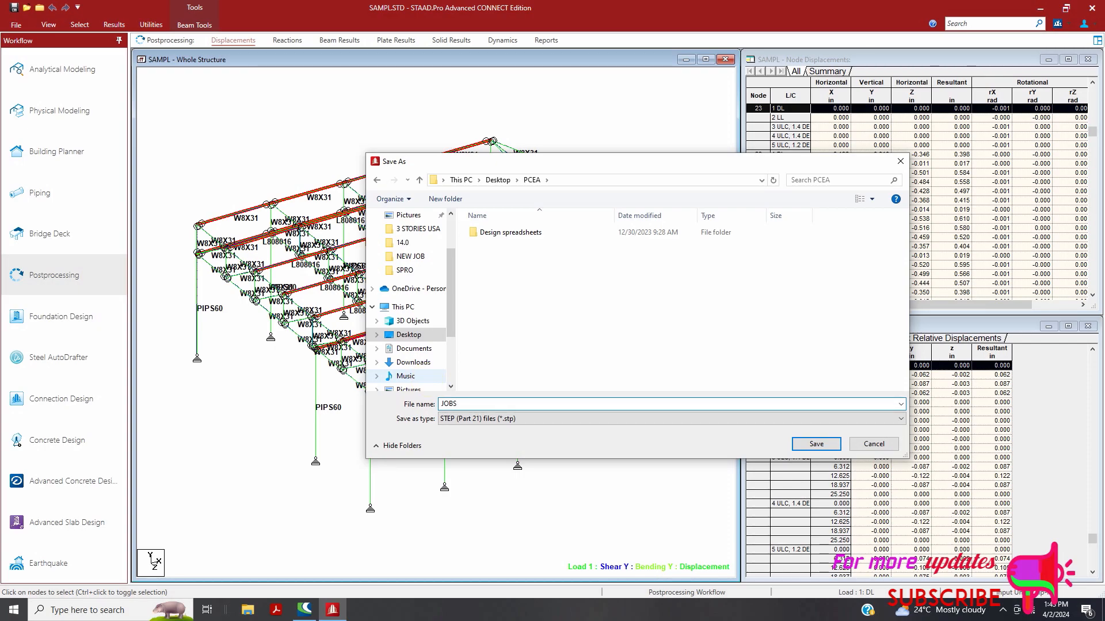
text(JOB.)
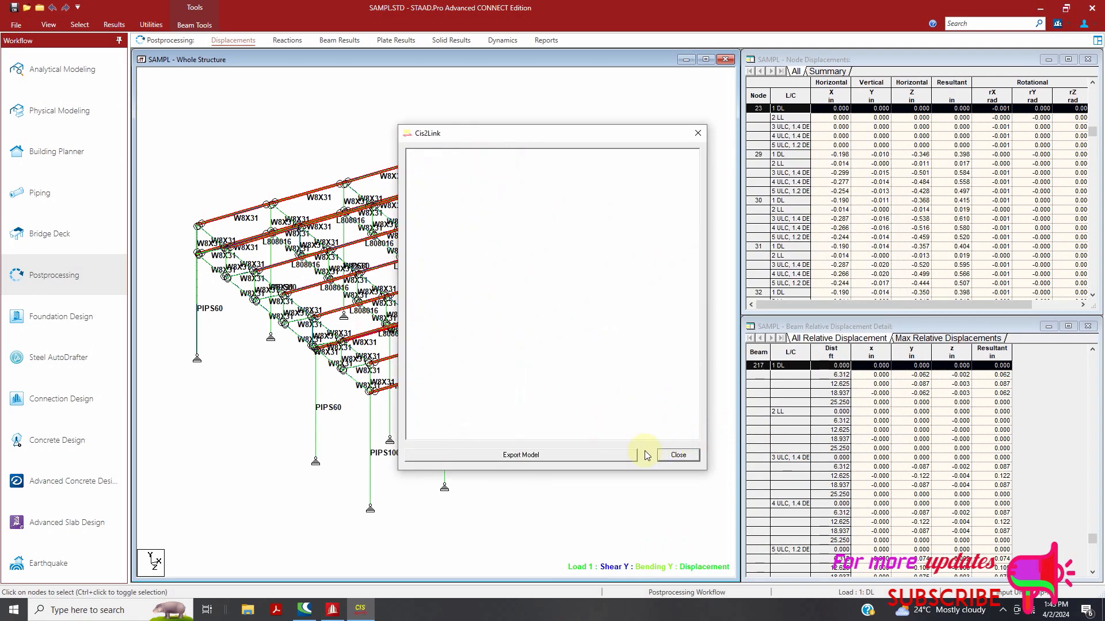
Run the Cis2Link export until 'CIS/2 Export Completed', then start saving the log
click(520, 454)
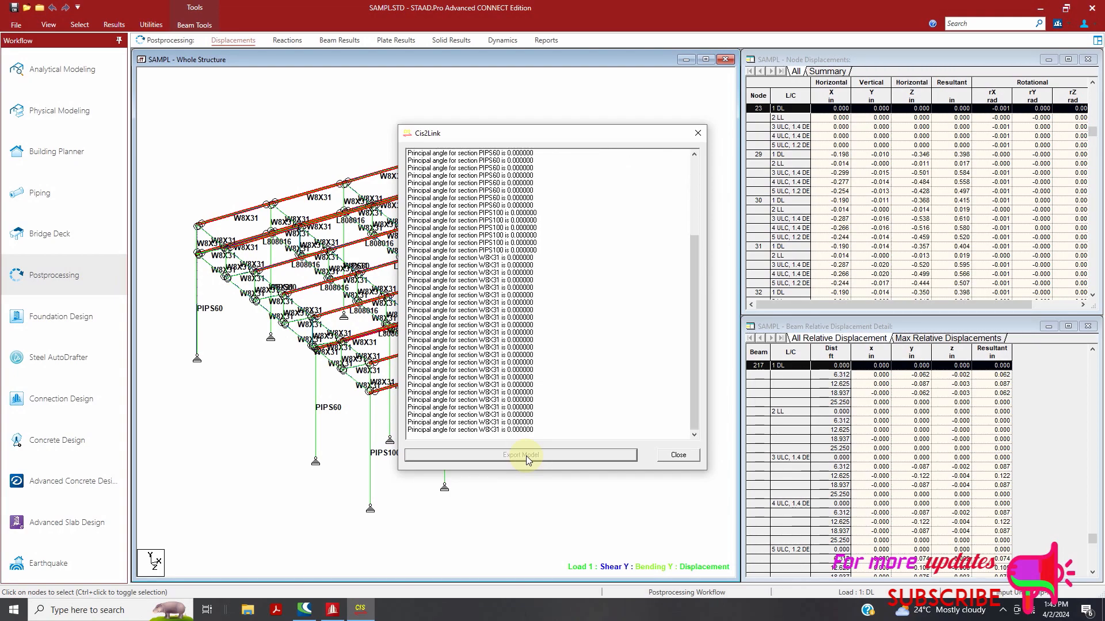
click(519, 455)
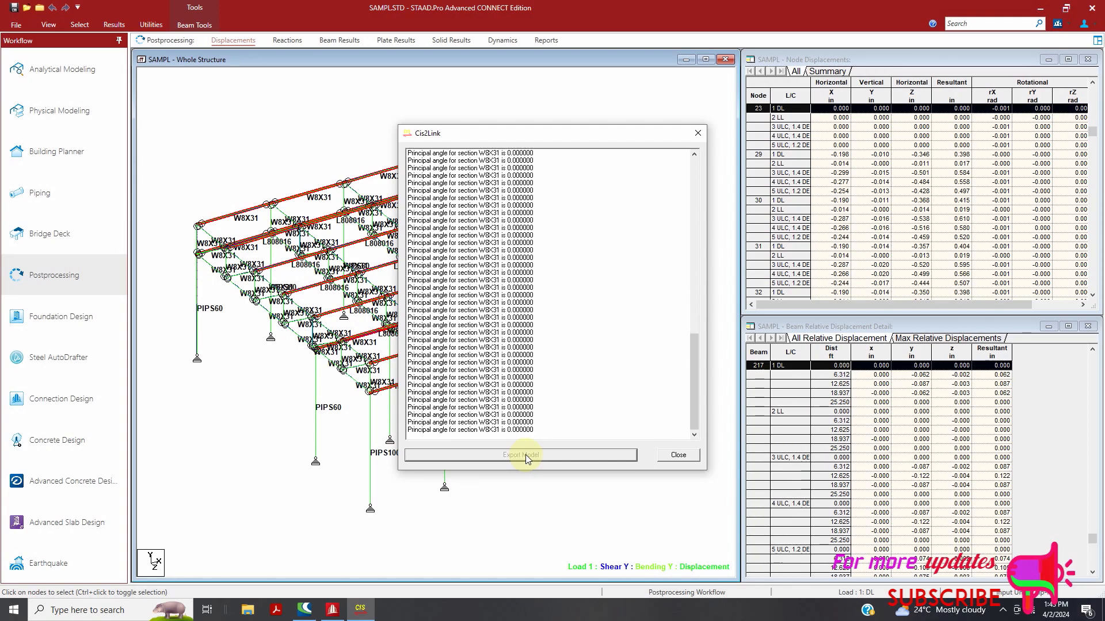
click(520, 455)
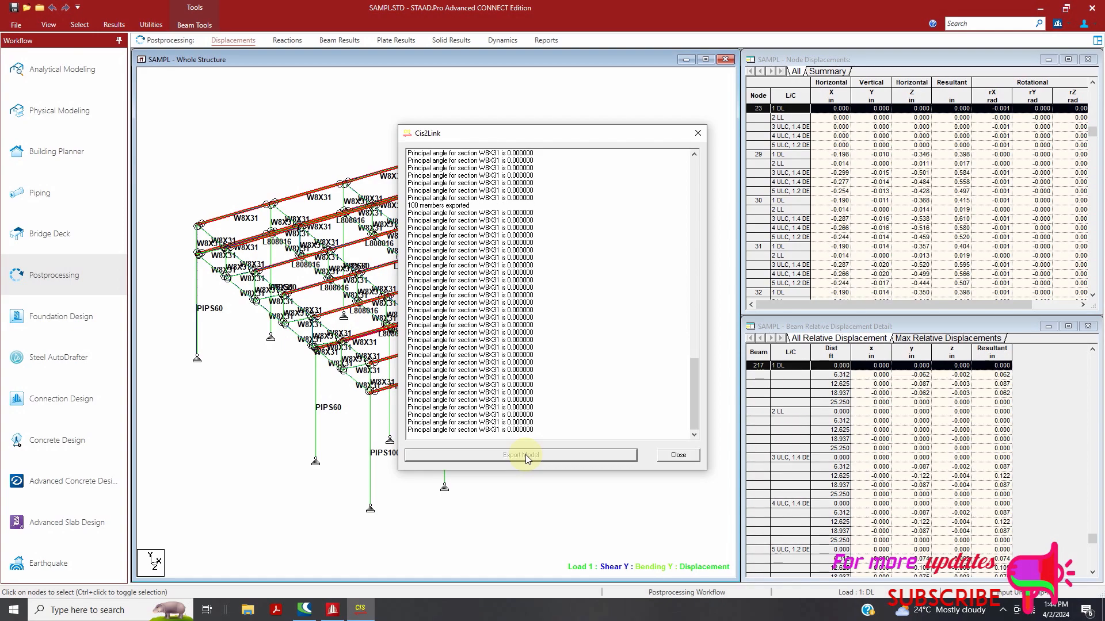
click(519, 455)
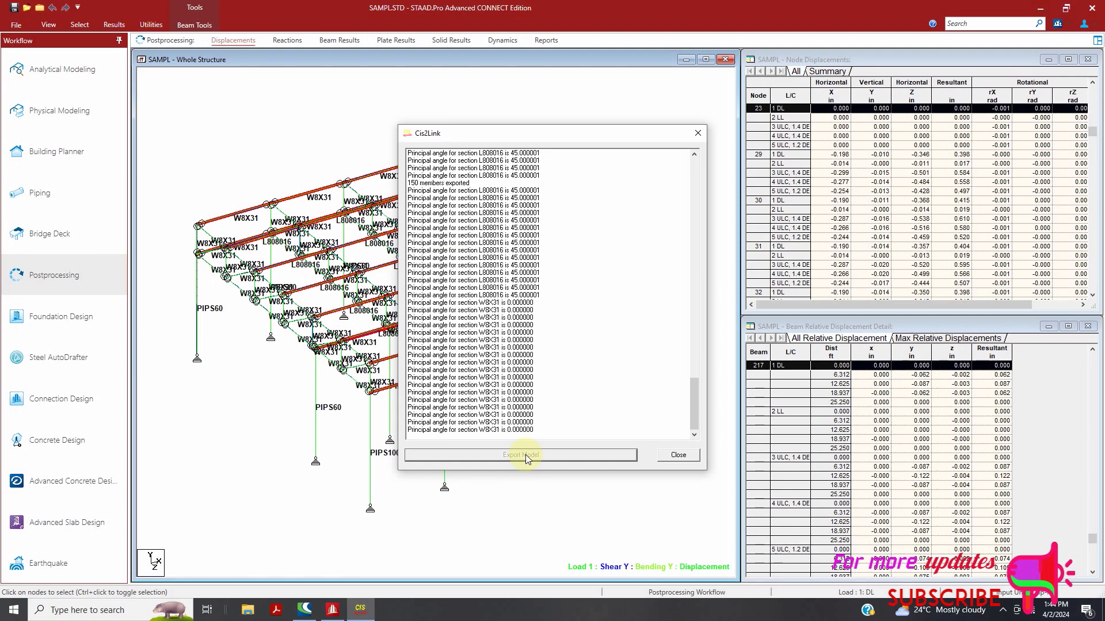
click(519, 455)
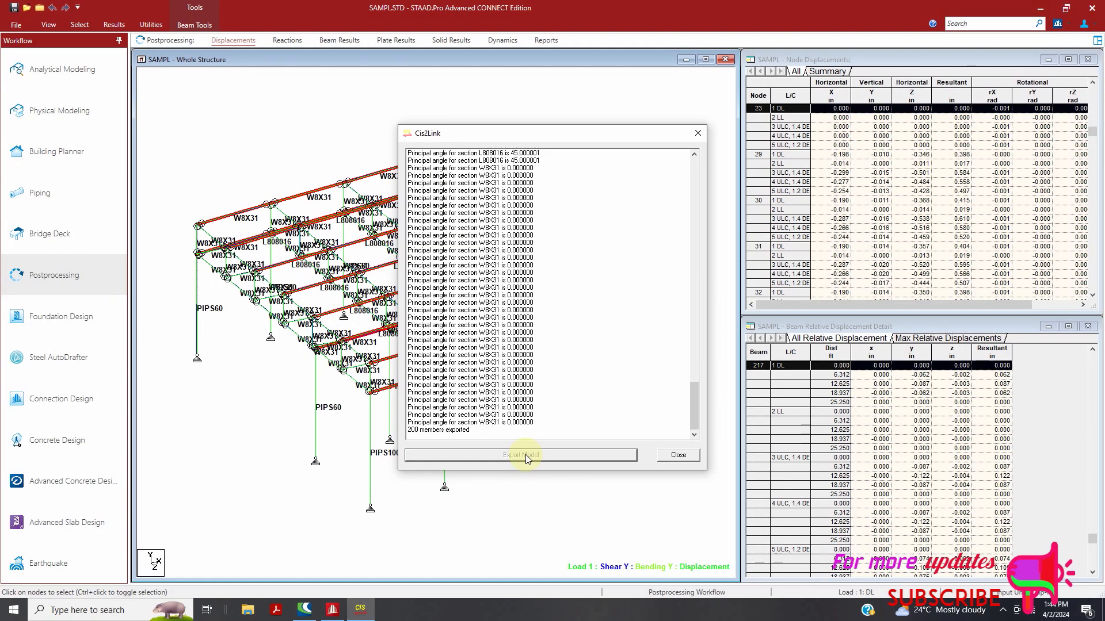
click(519, 455)
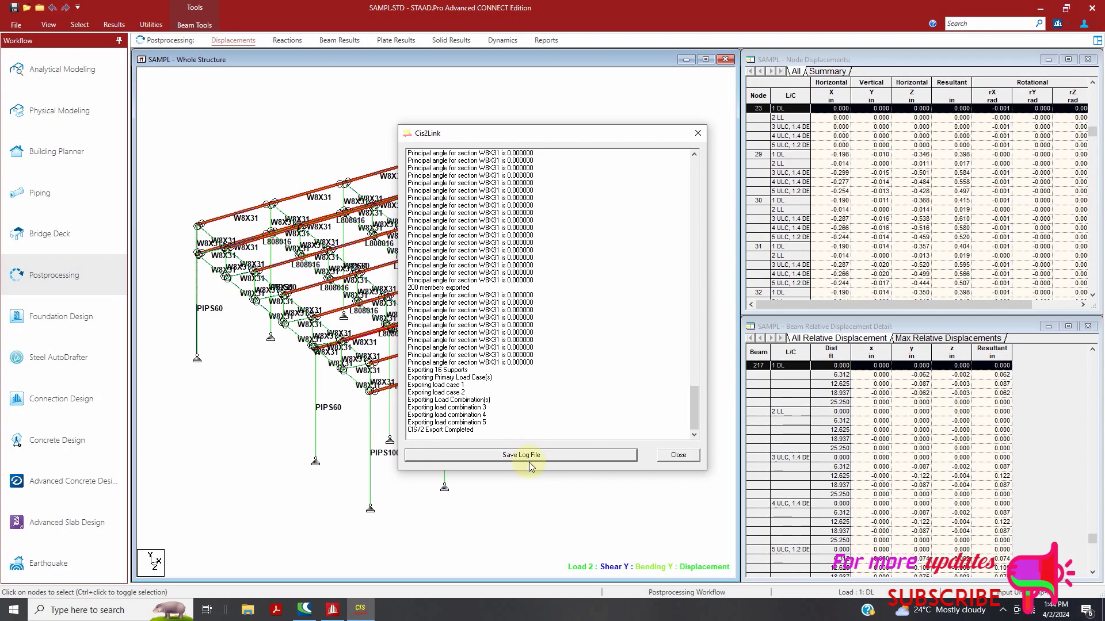
click(521, 454)
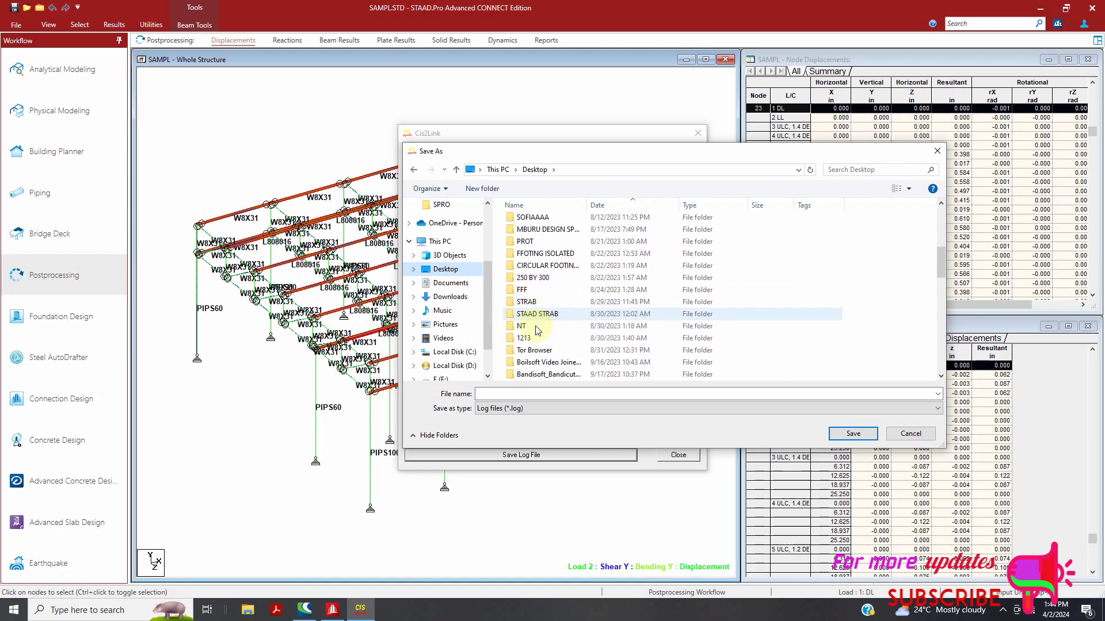
Save the export log as STEEL in the PCEA folder
scroll(down, 3)
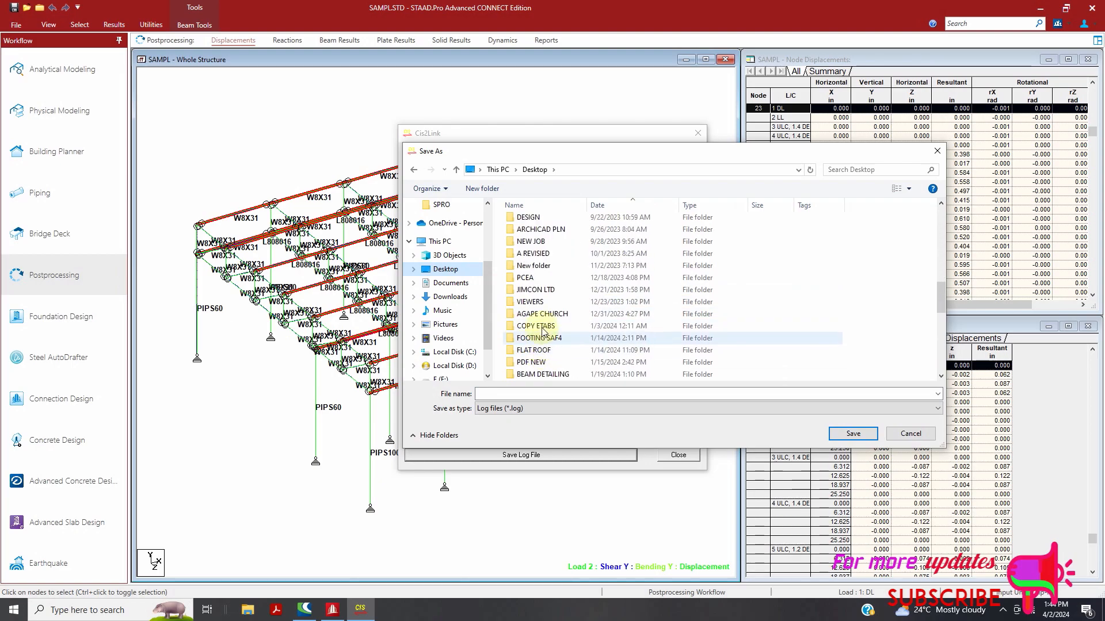
double_click(525, 277)
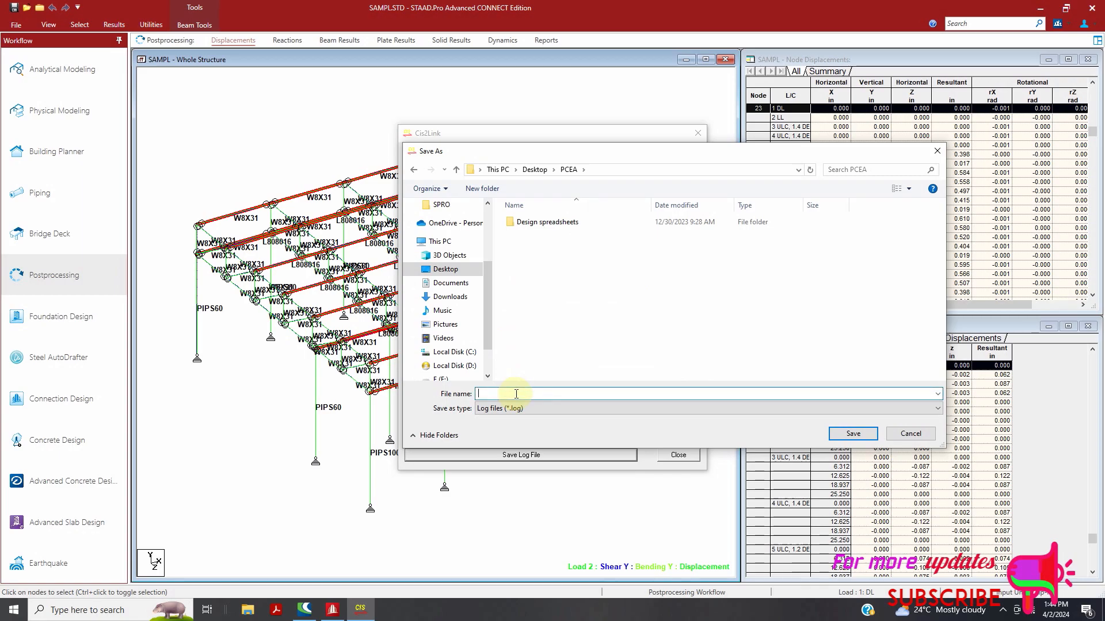
text(JOB)
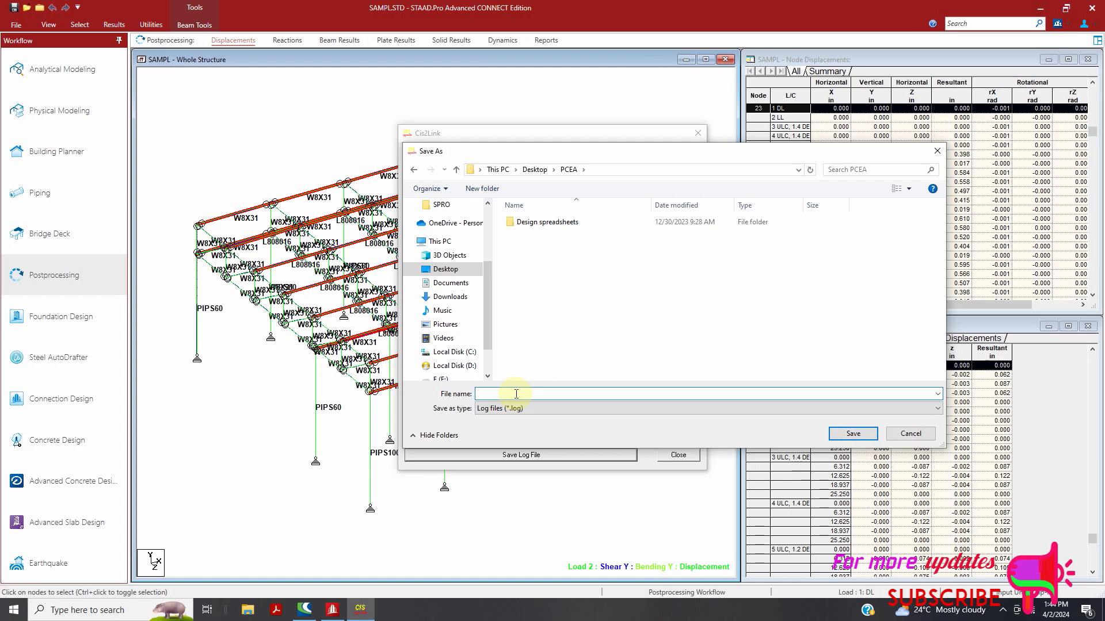
text(STEEL)
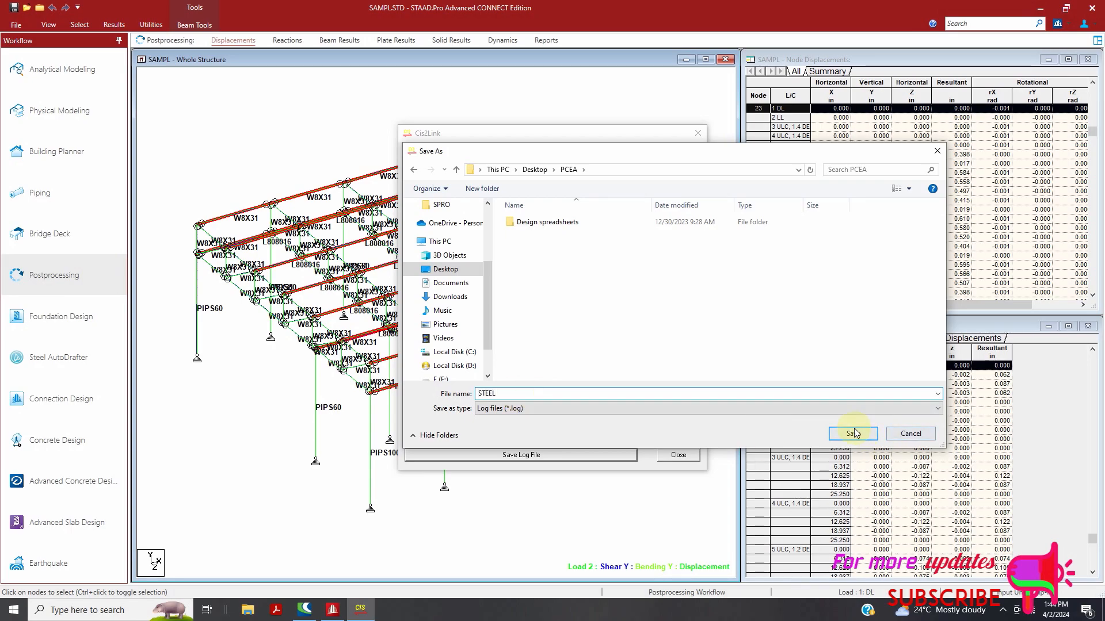
click(853, 434)
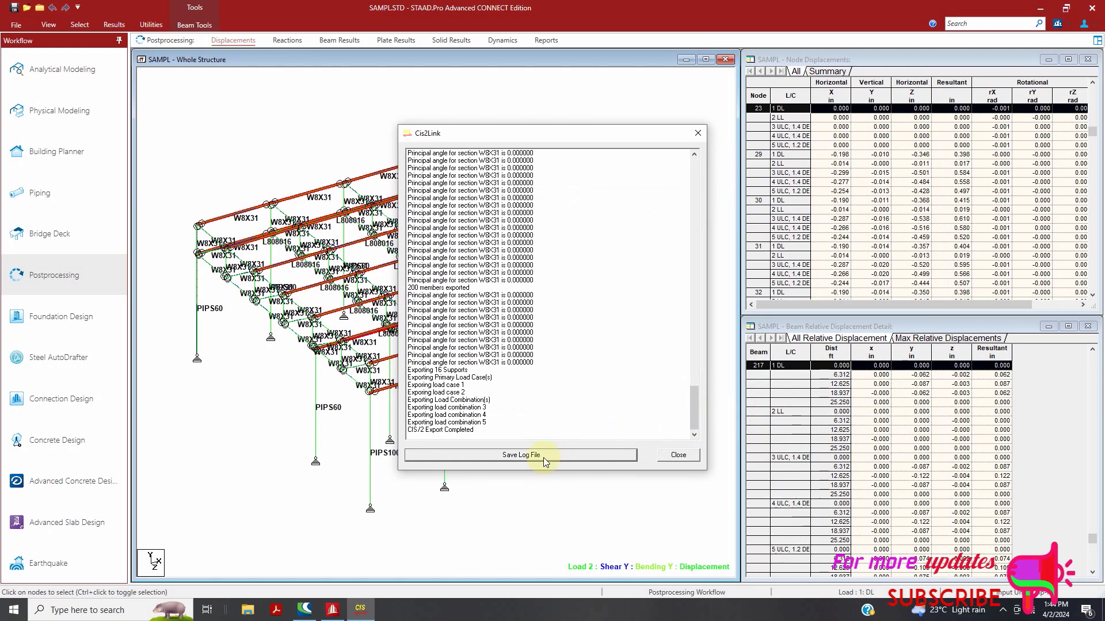
Reopen the log save dialog to confirm, cancel it, and minimize STAAD.Pro
click(520, 454)
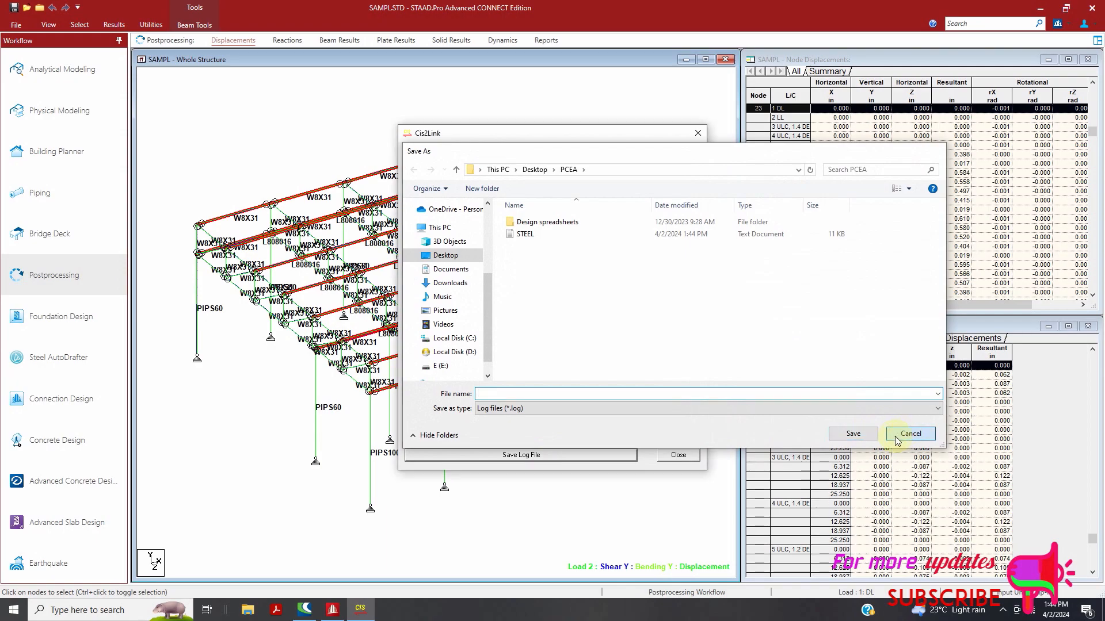
click(909, 434)
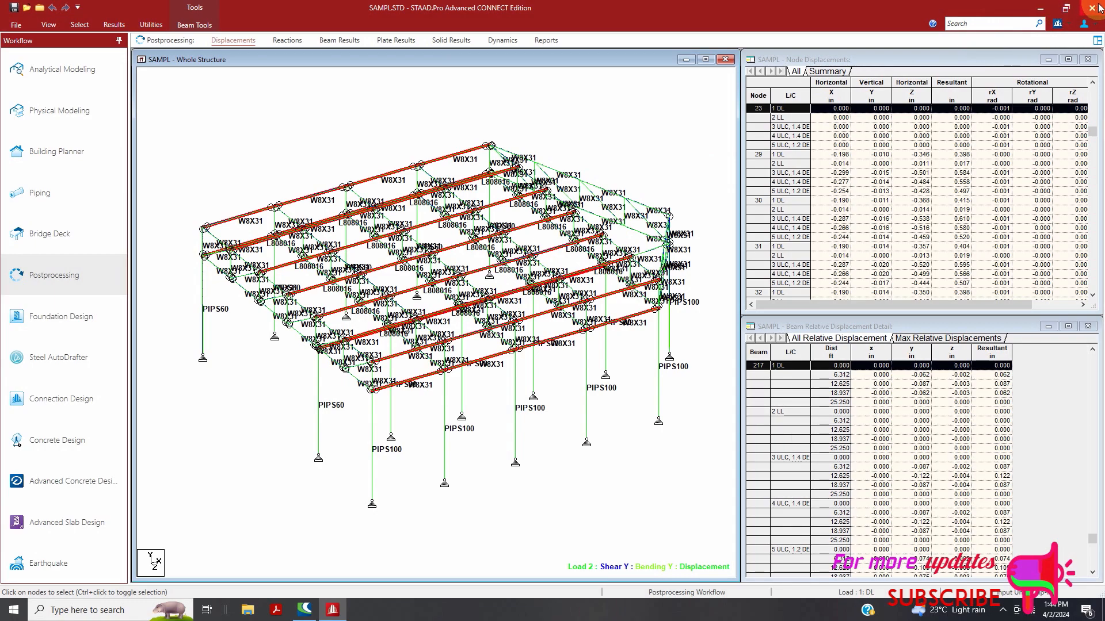
click(1091, 8)
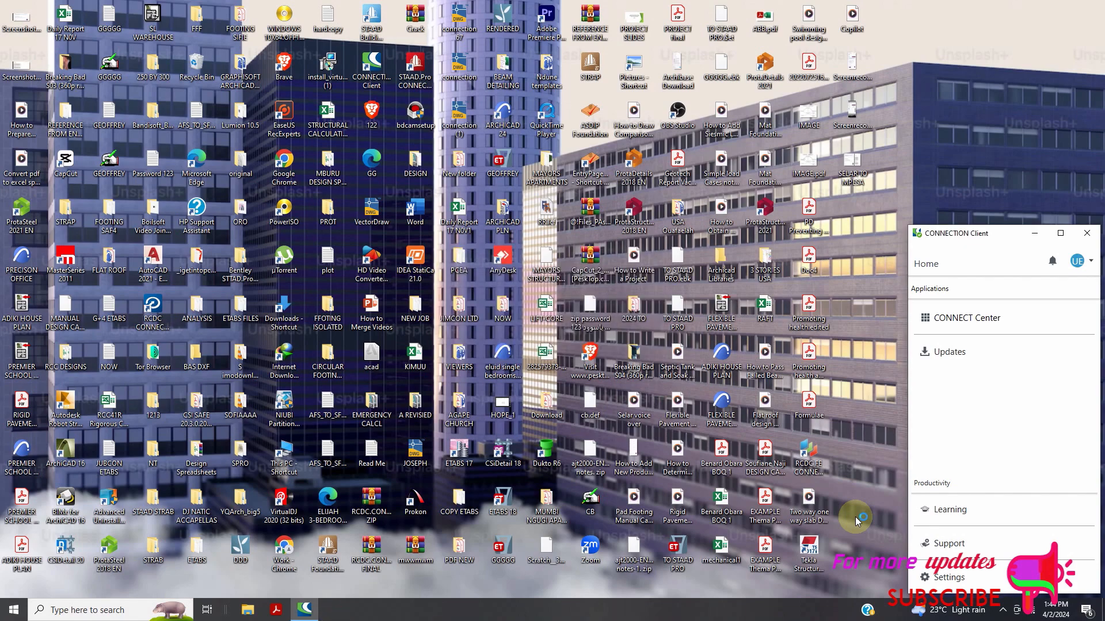
mouse_move(857, 520)
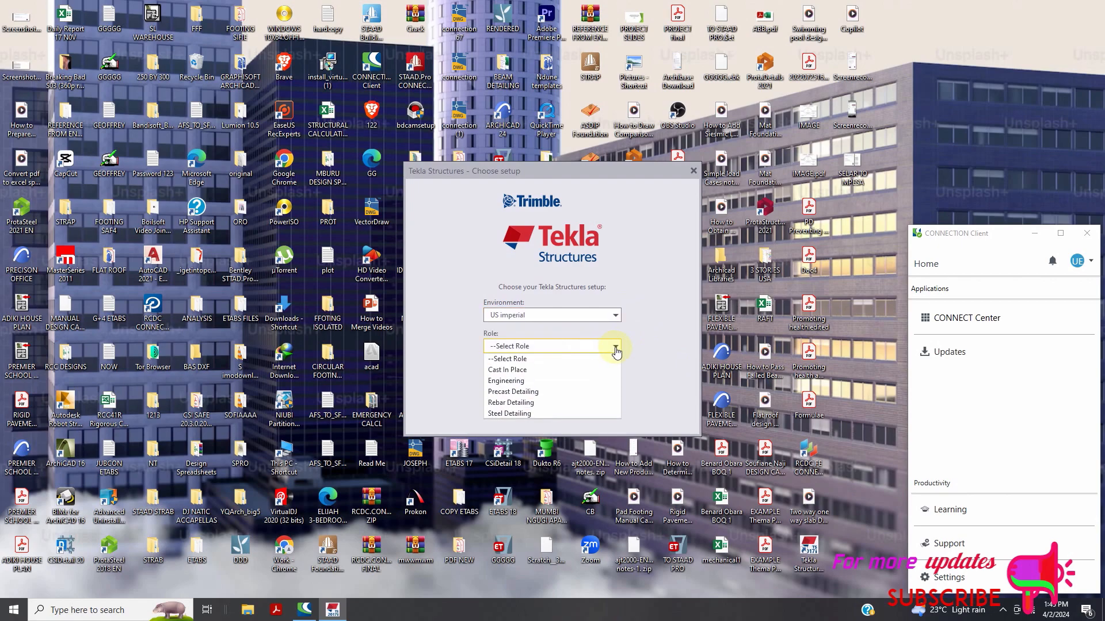
mouse_move(577, 407)
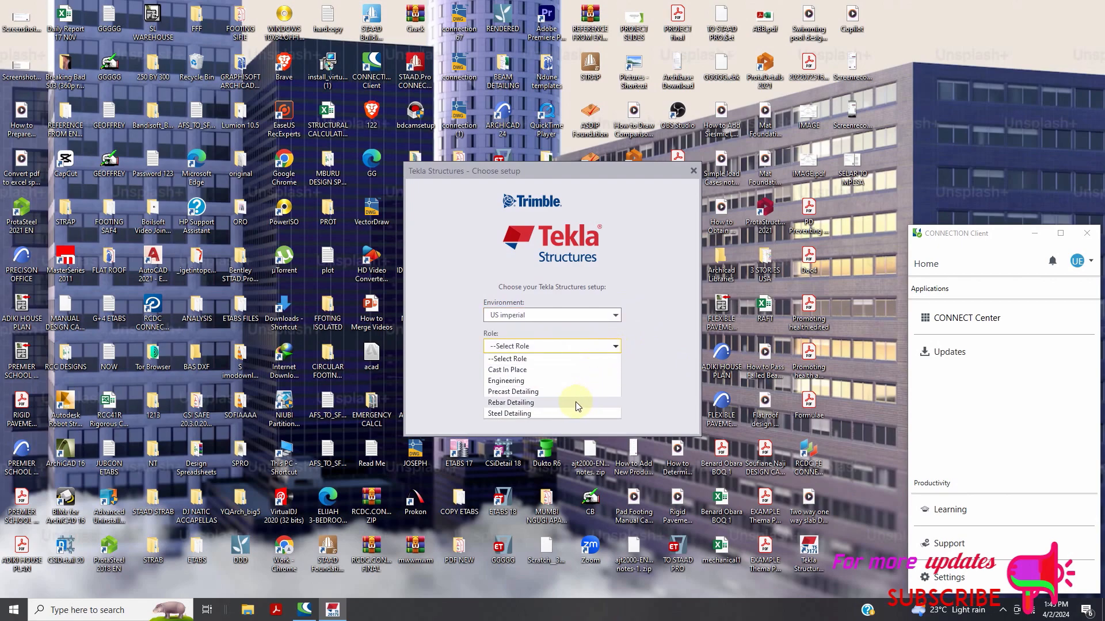
Choose the Steel Detailing role with the US imperial environment at startup
click(508, 414)
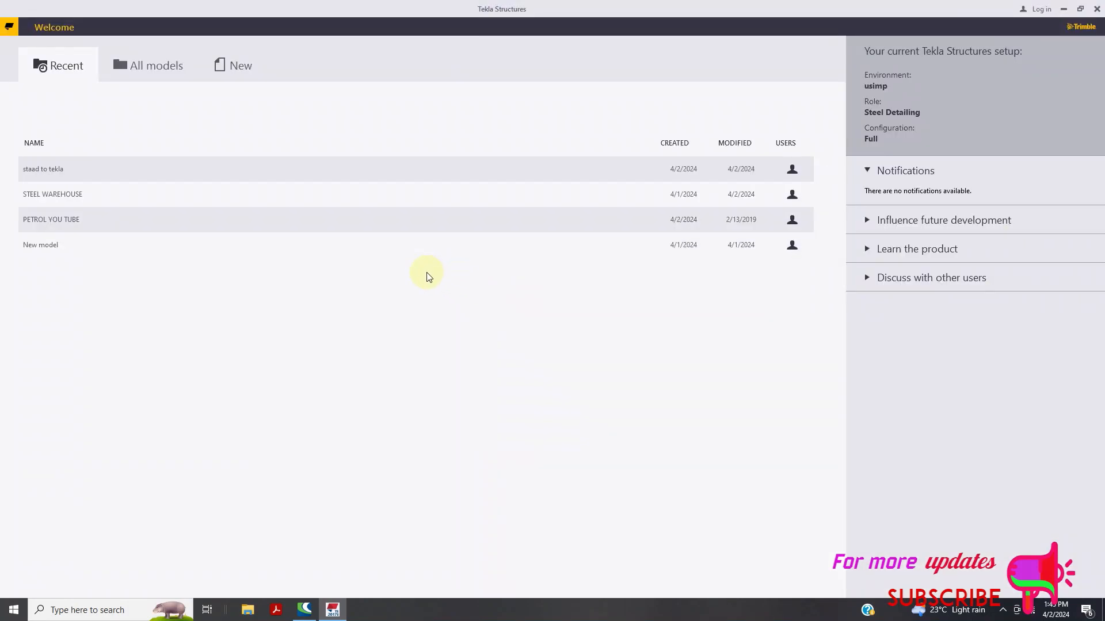
mouse_move(232, 65)
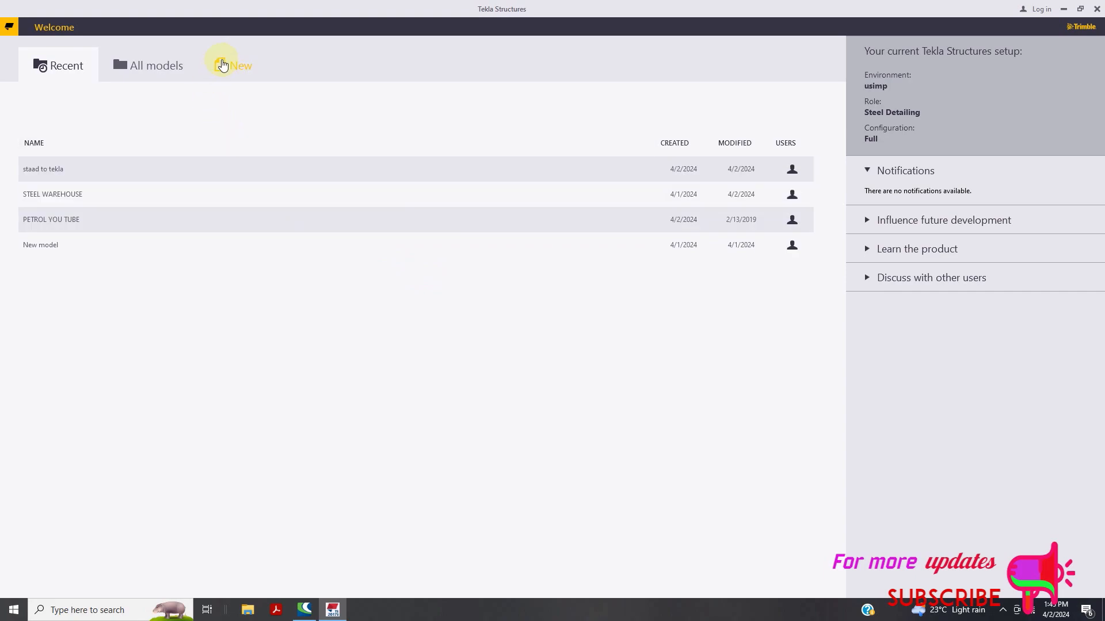
Create a new model named STEEL WAREHOUSE JOB with the Steel Detailing template
click(232, 65)
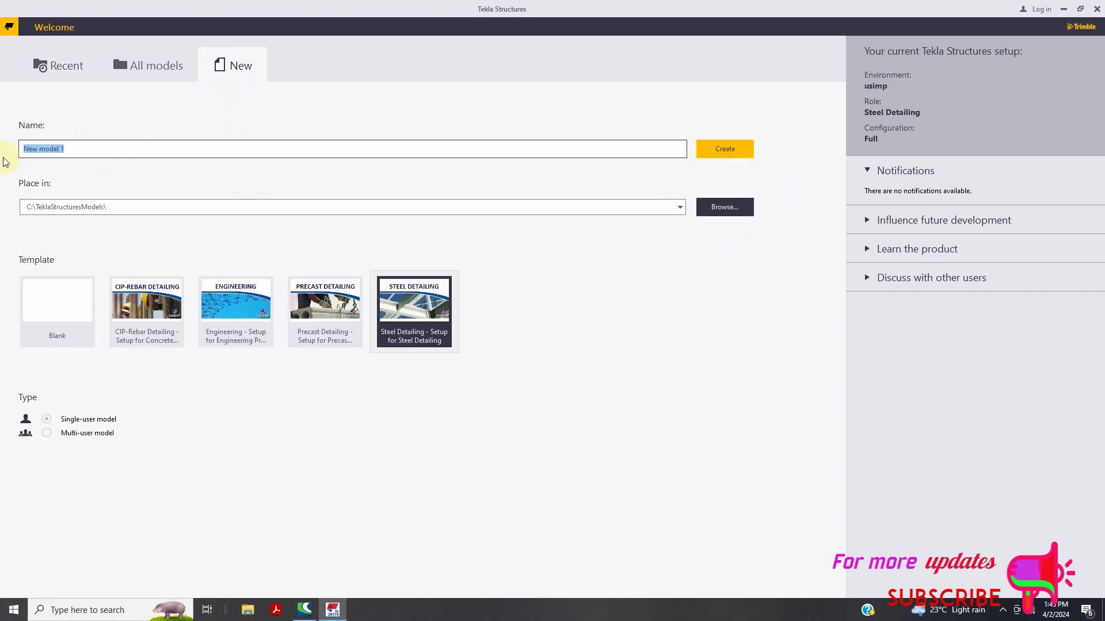
text(STEEL)
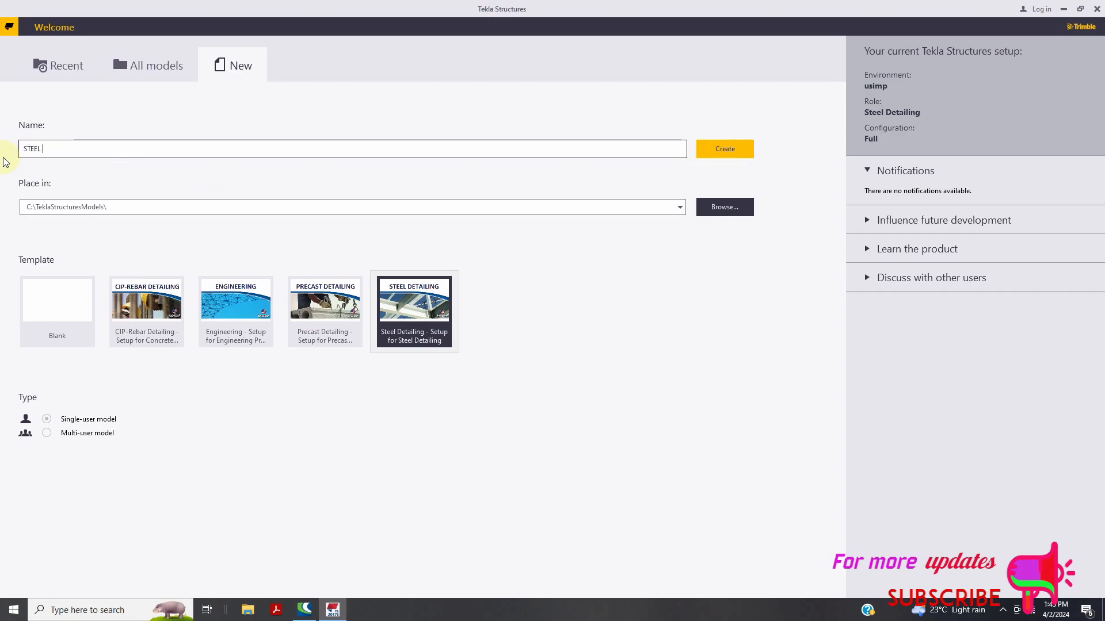
text(WAREHOUSE JOB)
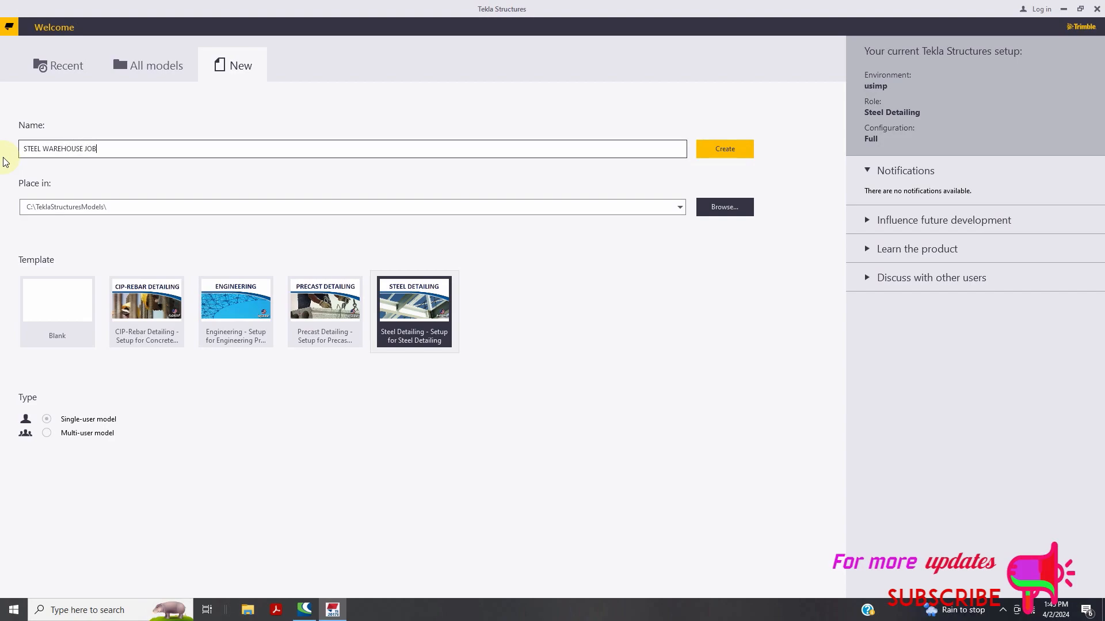
mouse_move(67, 201)
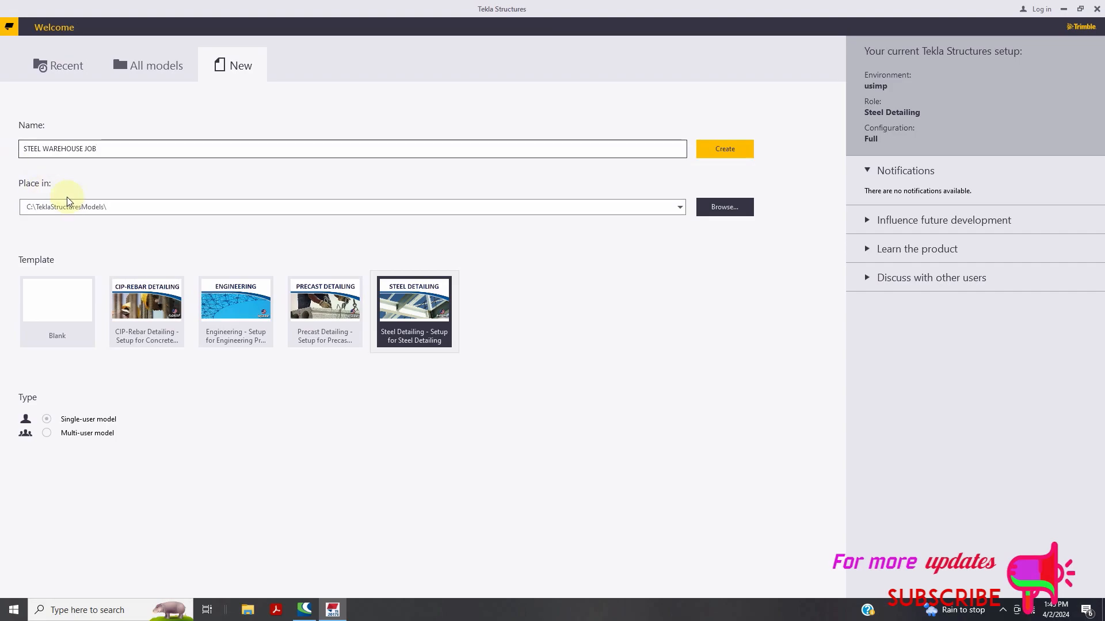
mouse_move(326, 233)
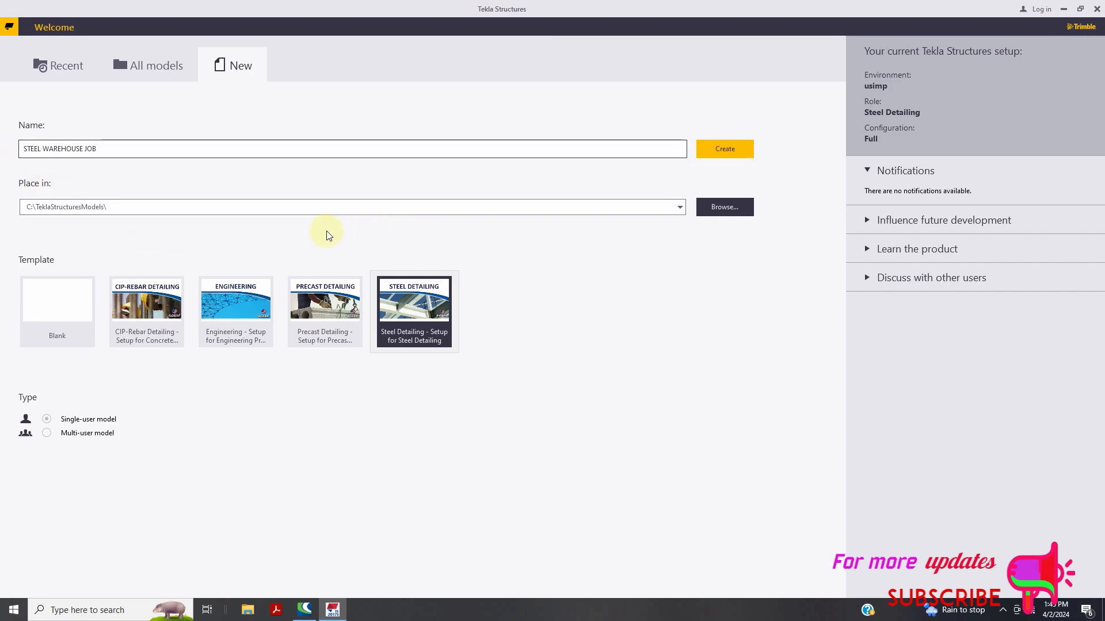
click(724, 148)
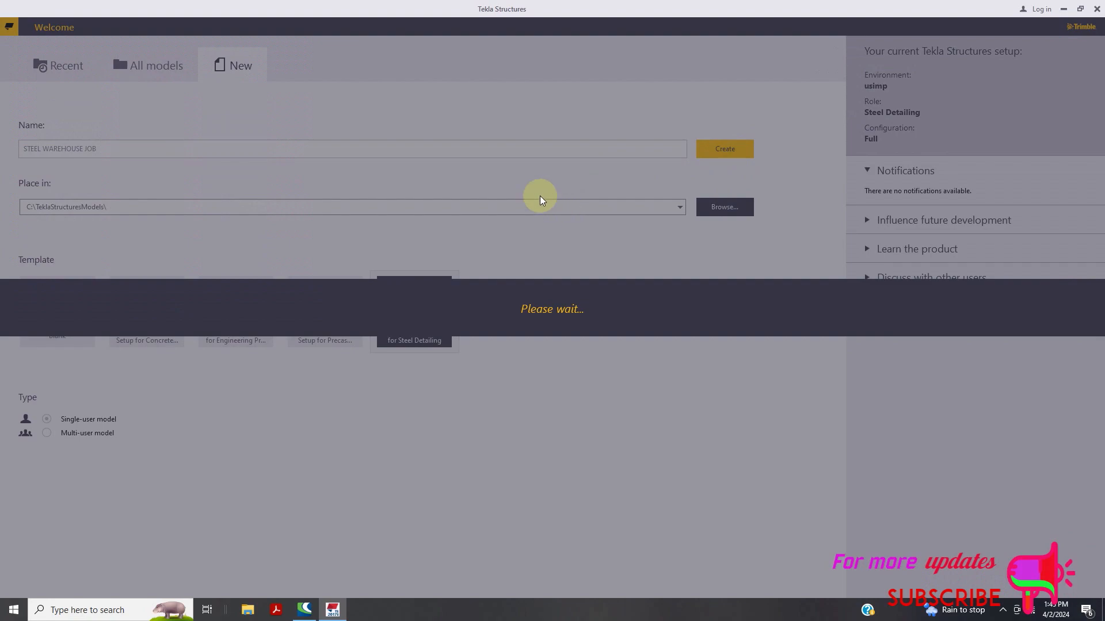
mouse_move(483, 181)
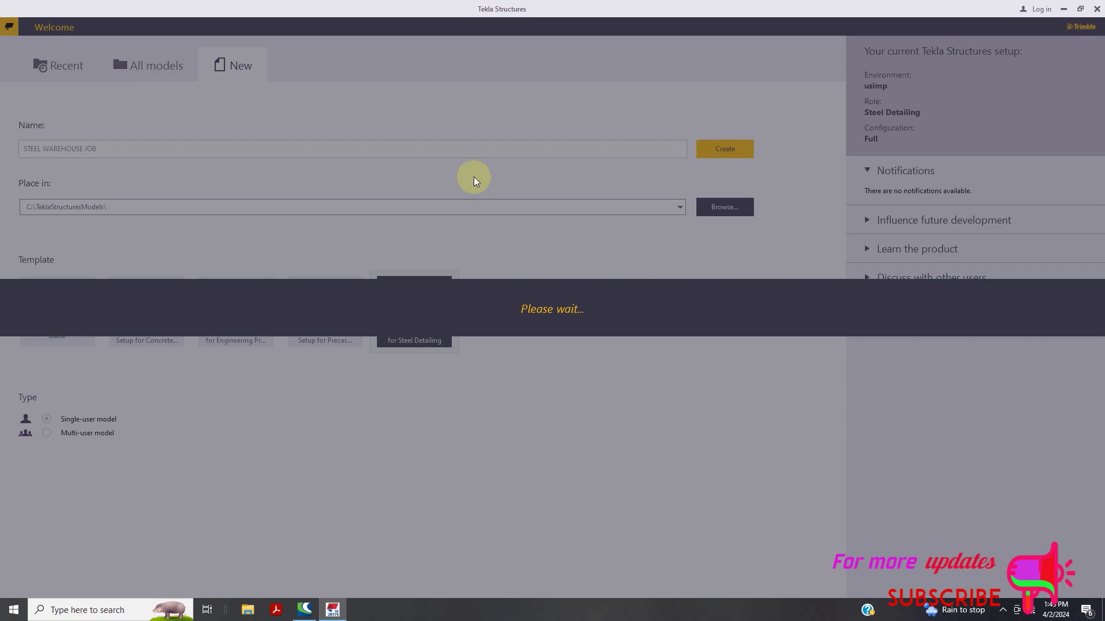
mouse_move(461, 176)
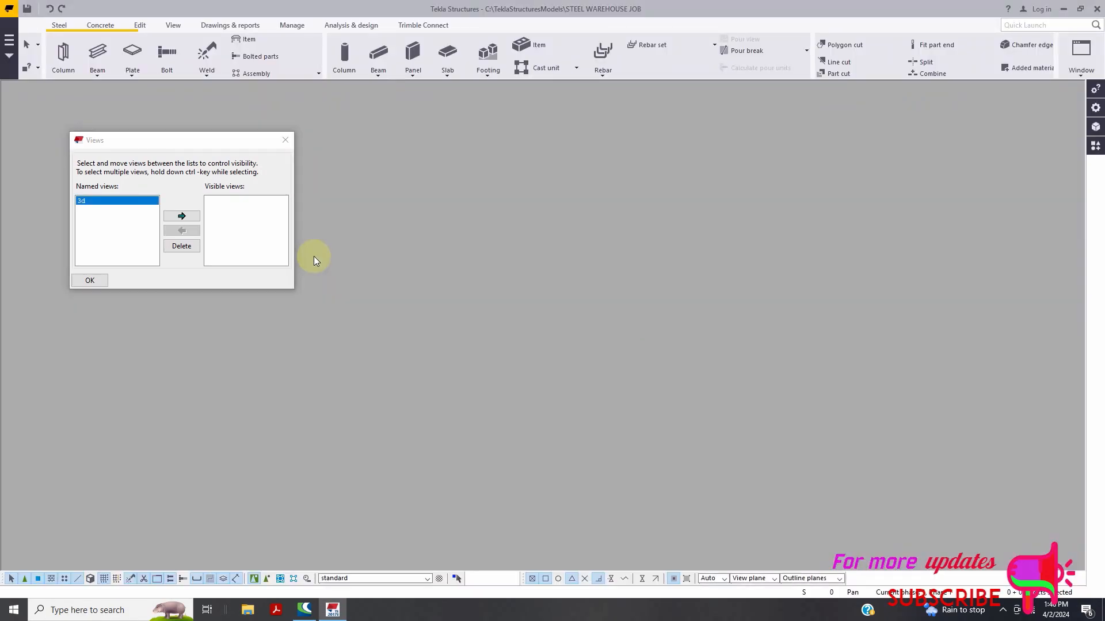
mouse_move(333, 271)
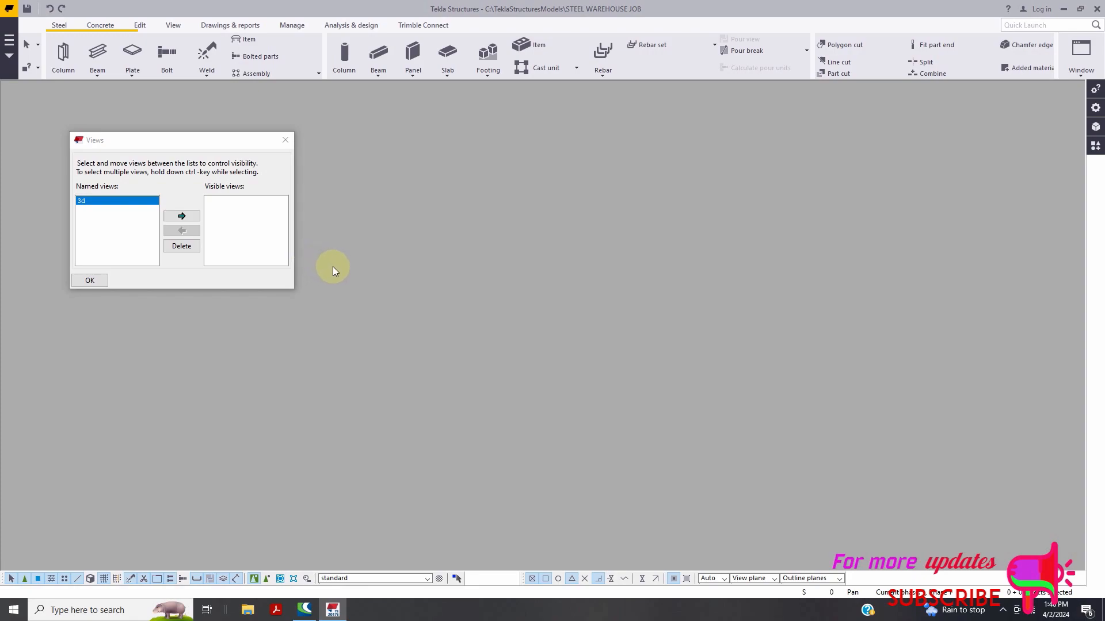
Close the Views dialog without showing any view
click(89, 280)
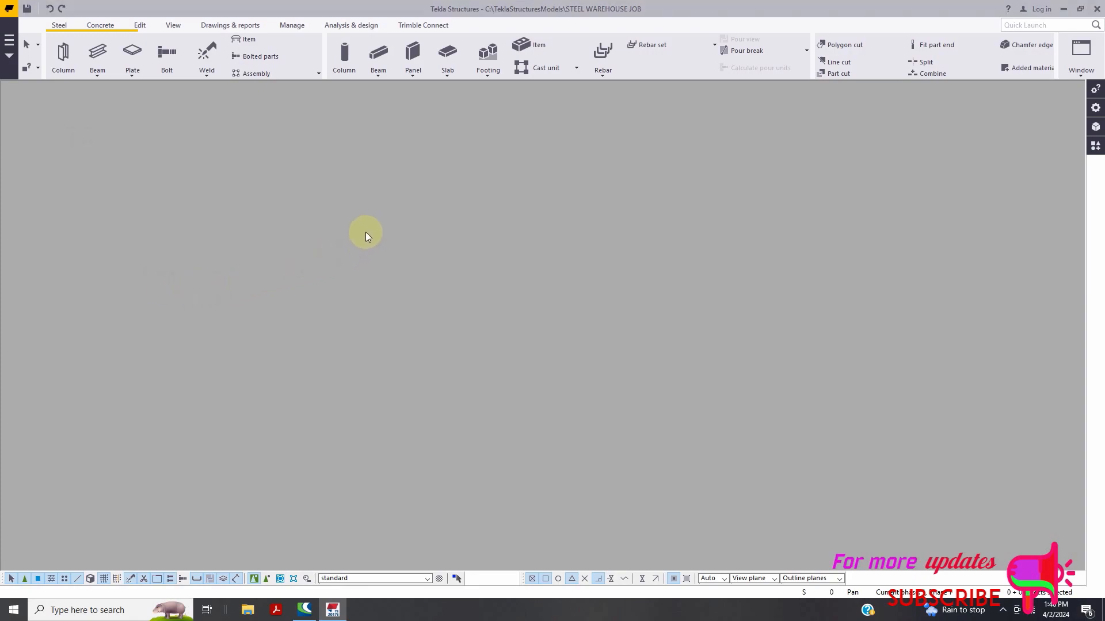
mouse_move(470, 276)
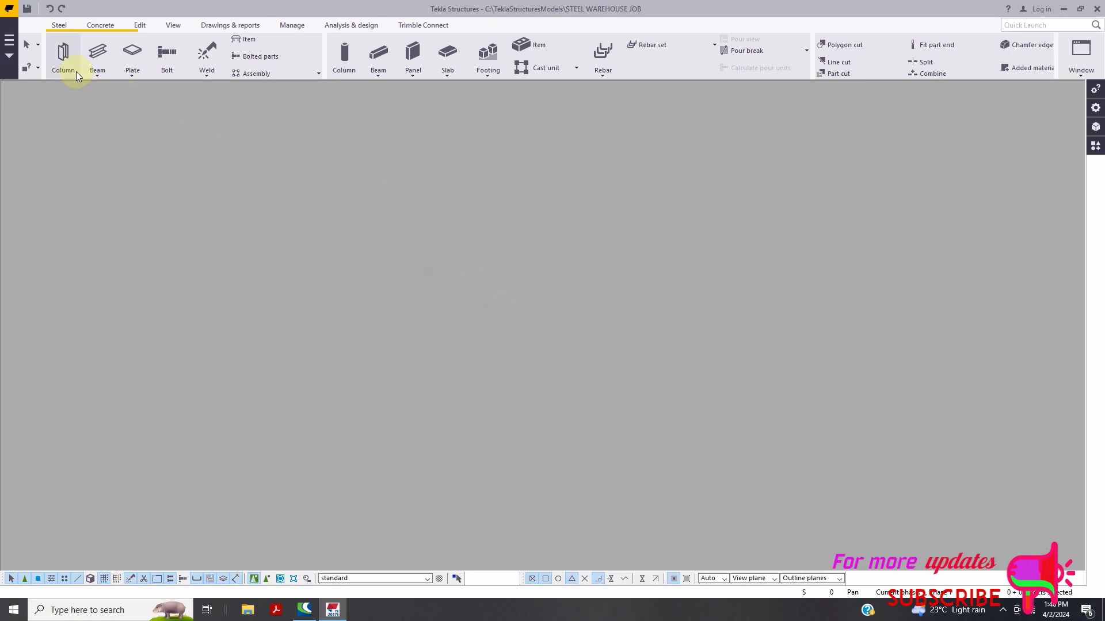
click(1080, 57)
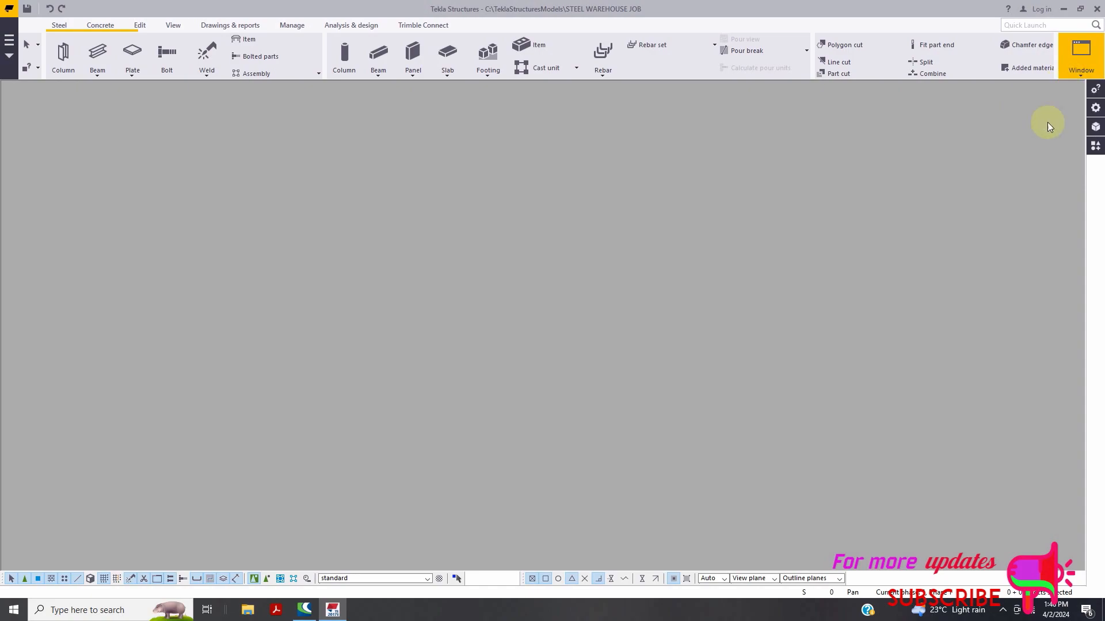
mouse_move(750, 134)
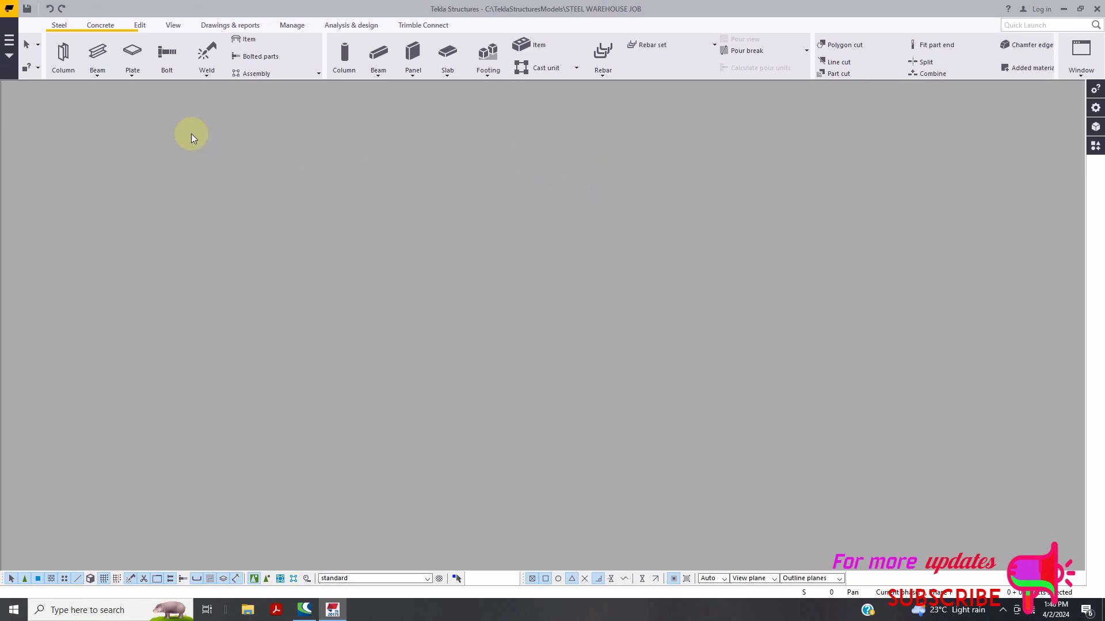
click(9, 41)
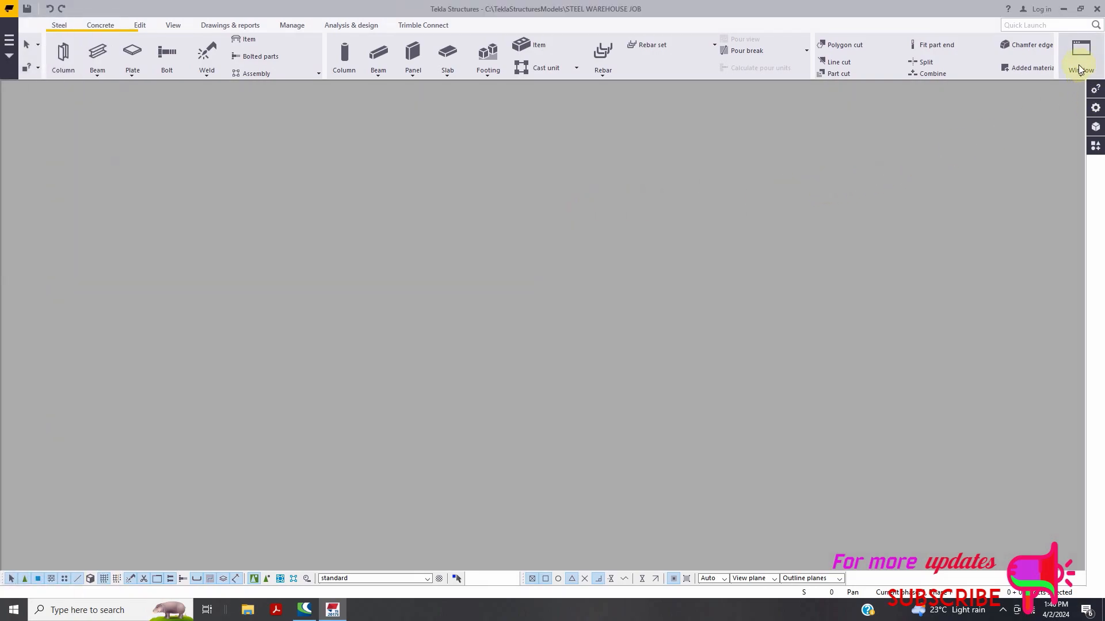
click(1080, 57)
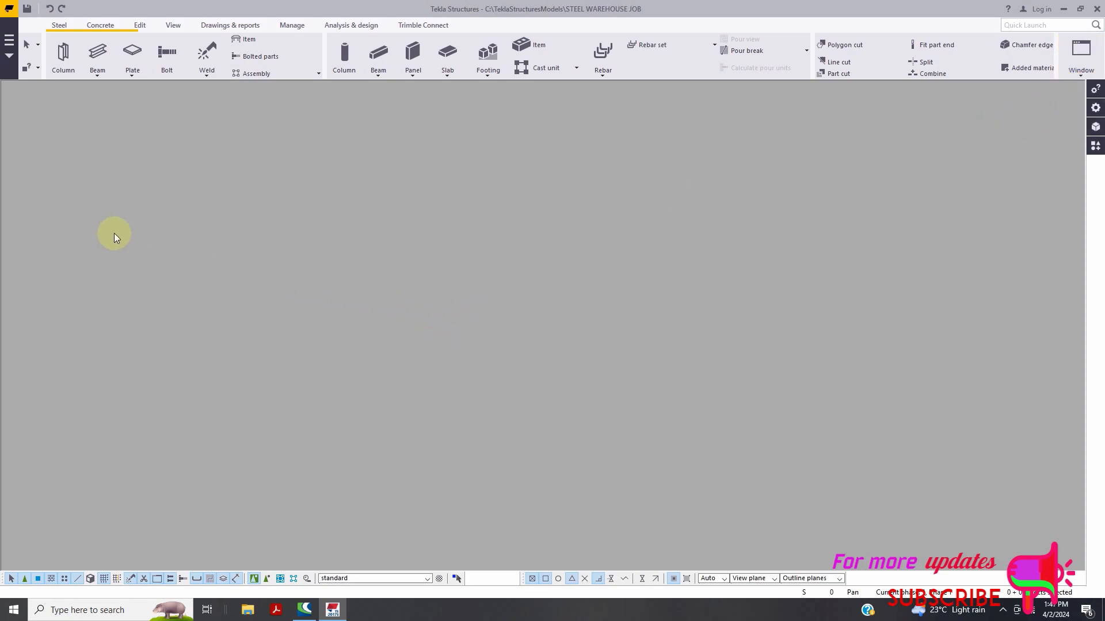
click(9, 41)
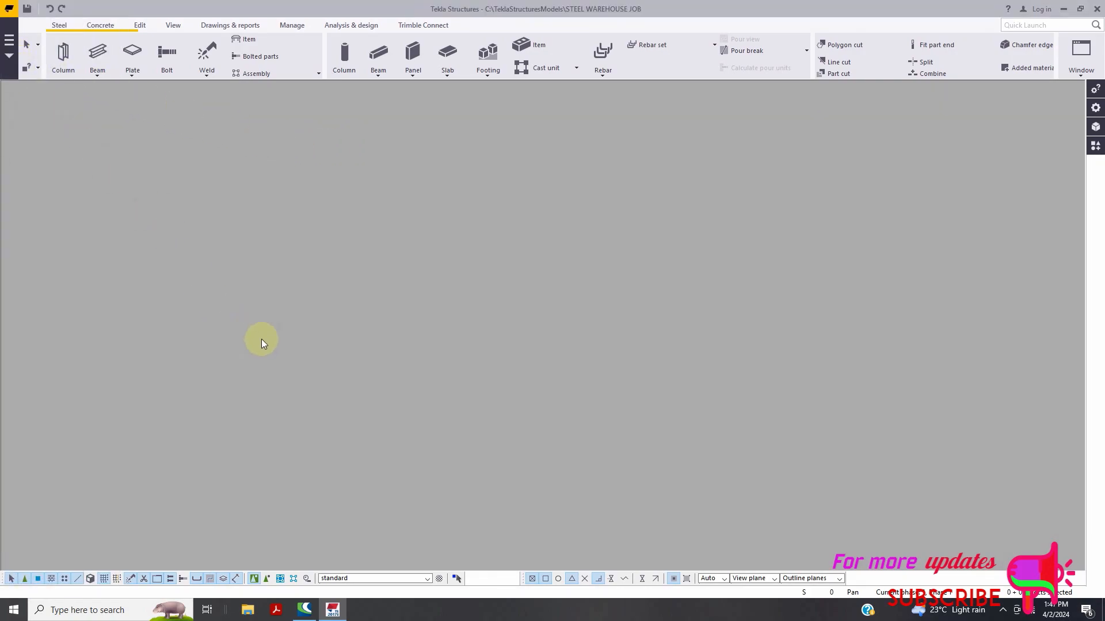
mouse_move(437, 97)
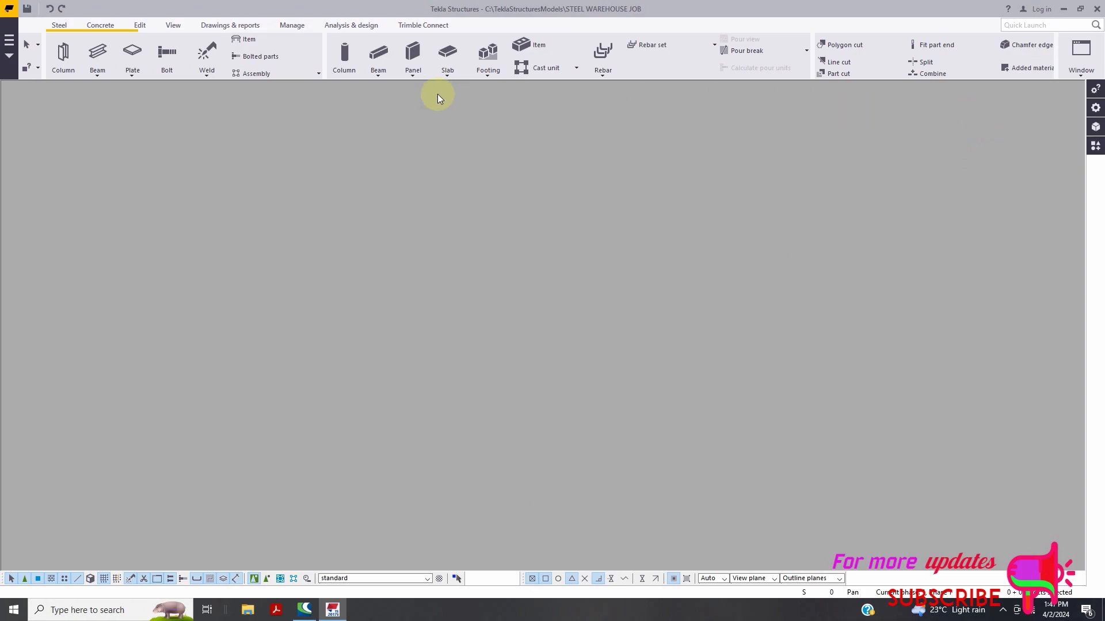
Move the 3d view to visible views in the View list and maximize it
click(173, 25)
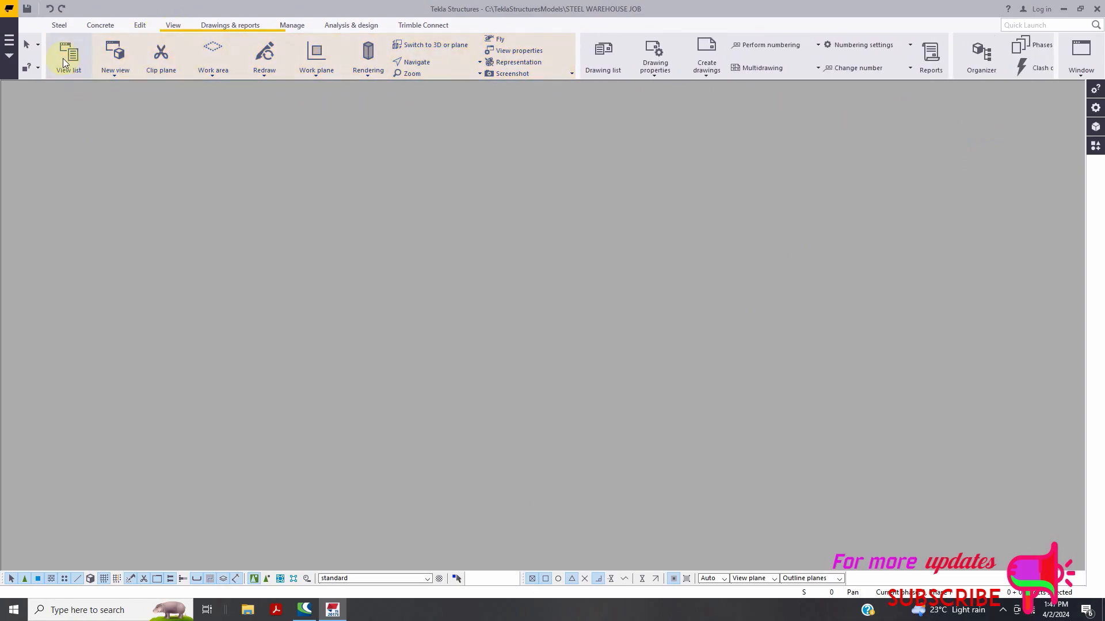
click(68, 56)
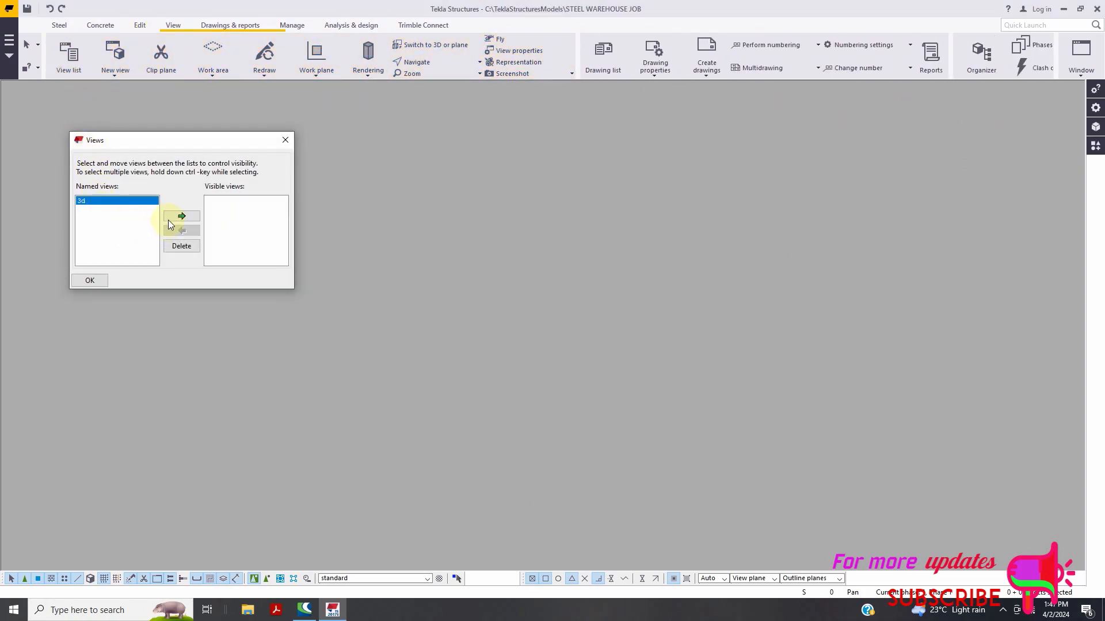
click(181, 216)
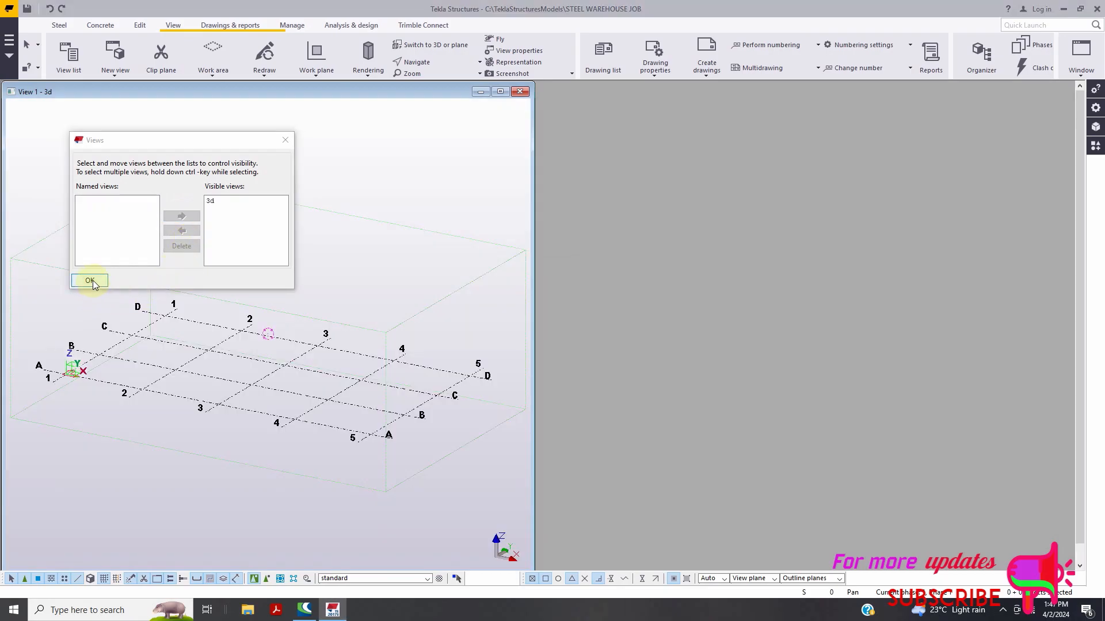
click(90, 280)
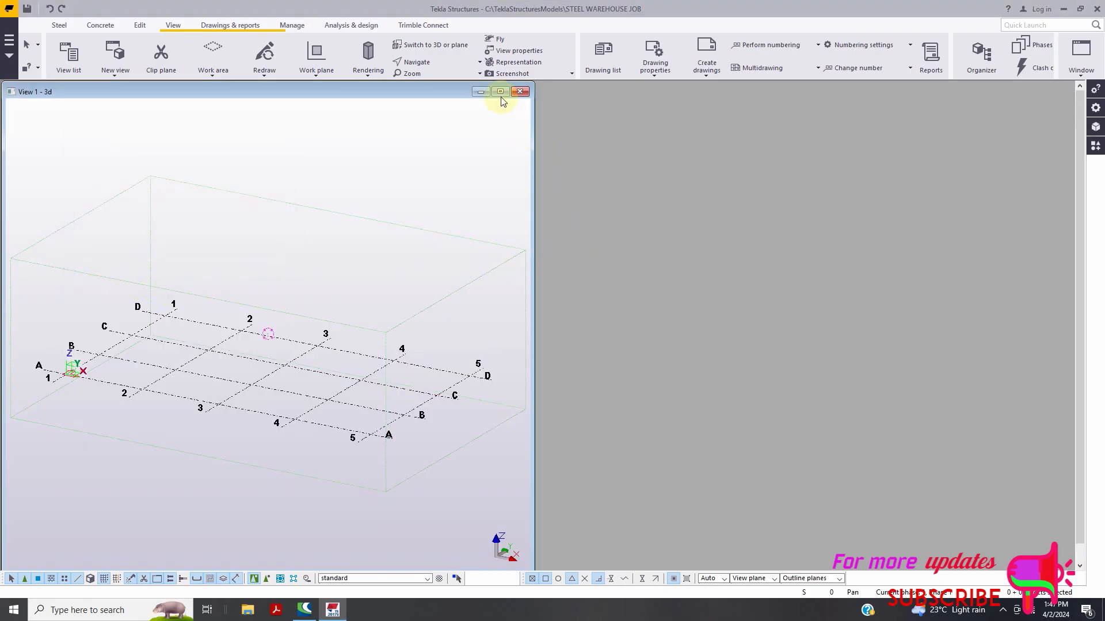
click(500, 92)
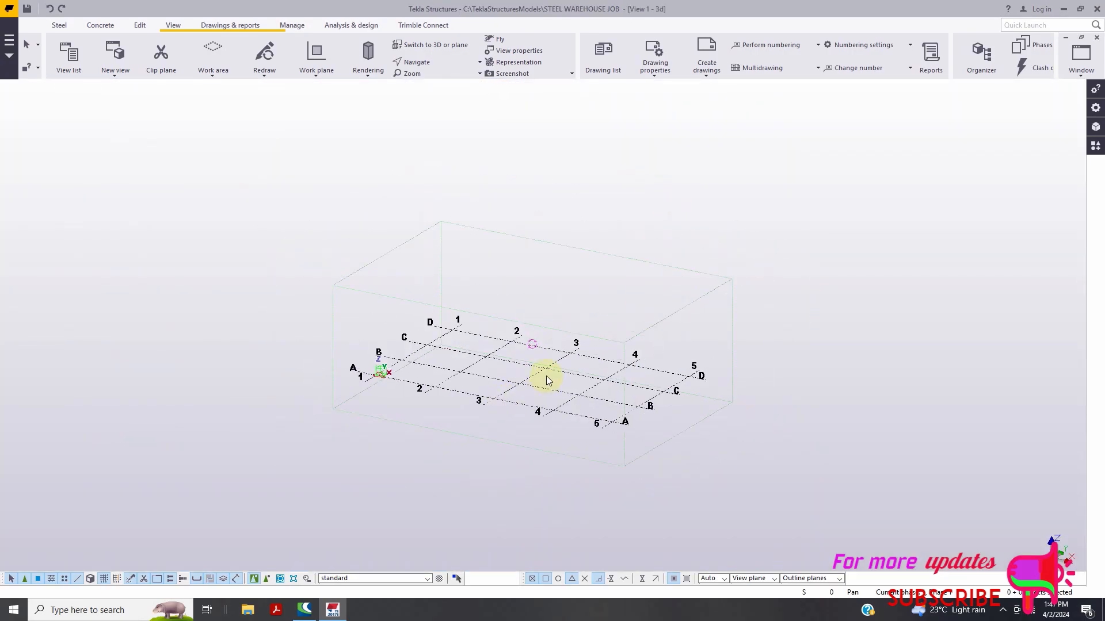
click(9, 8)
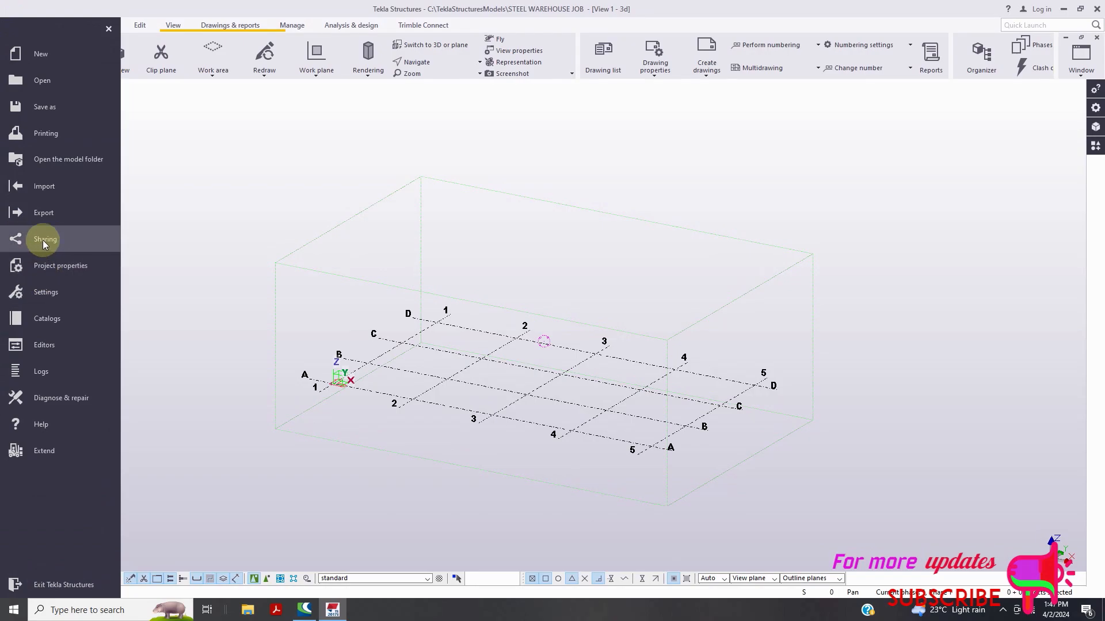
mouse_move(64, 213)
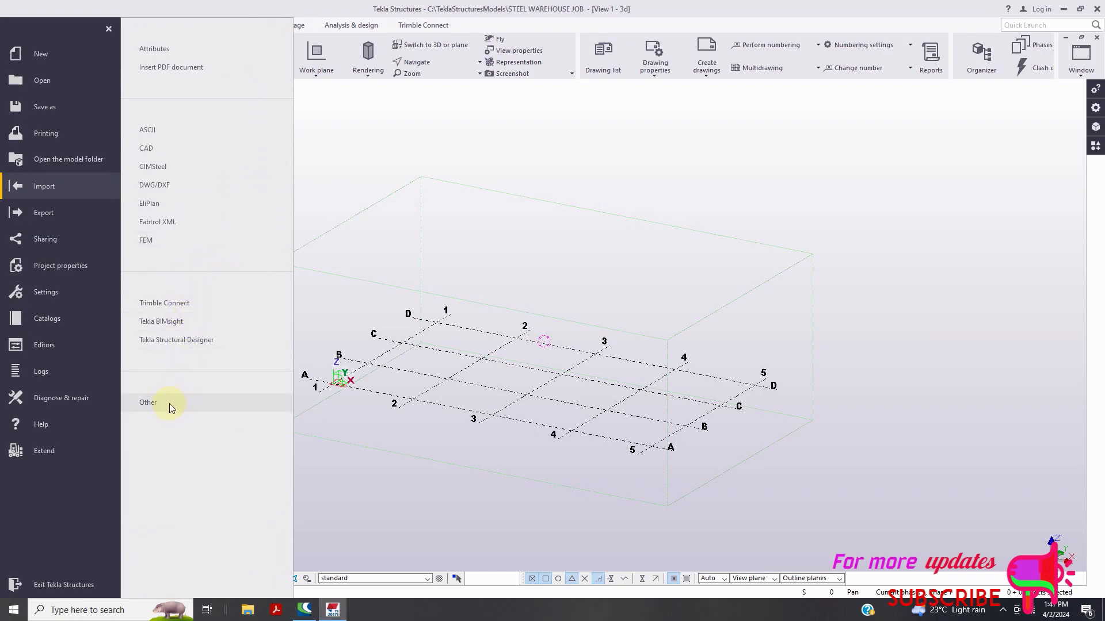
mouse_move(167, 239)
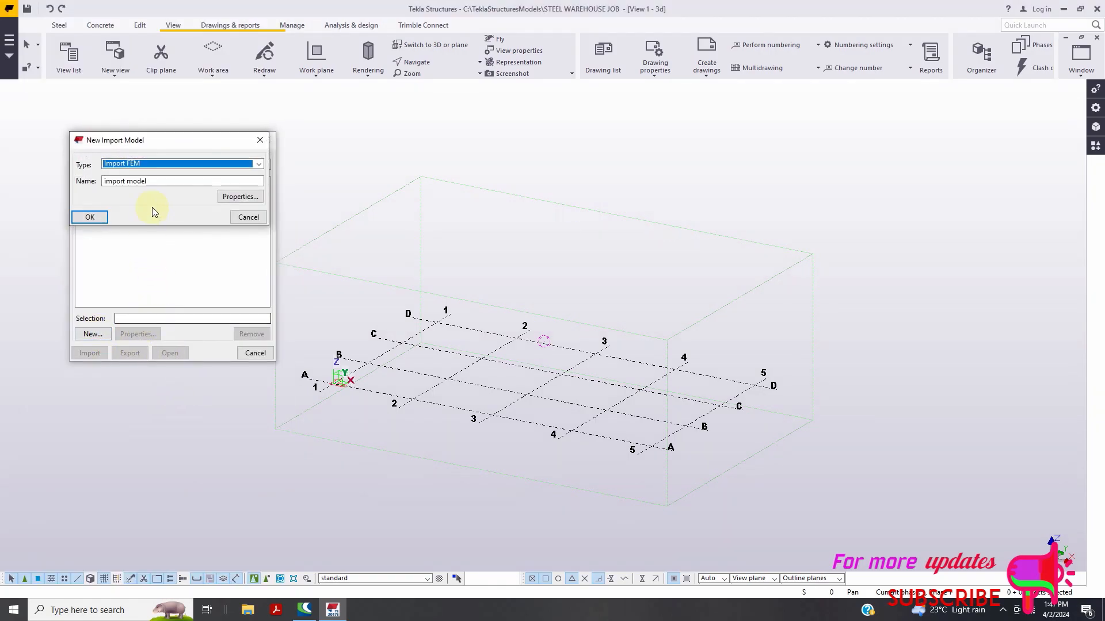
Name the import STEEL WAREHOUSE and set its type to Import CIS Model
click(181, 182)
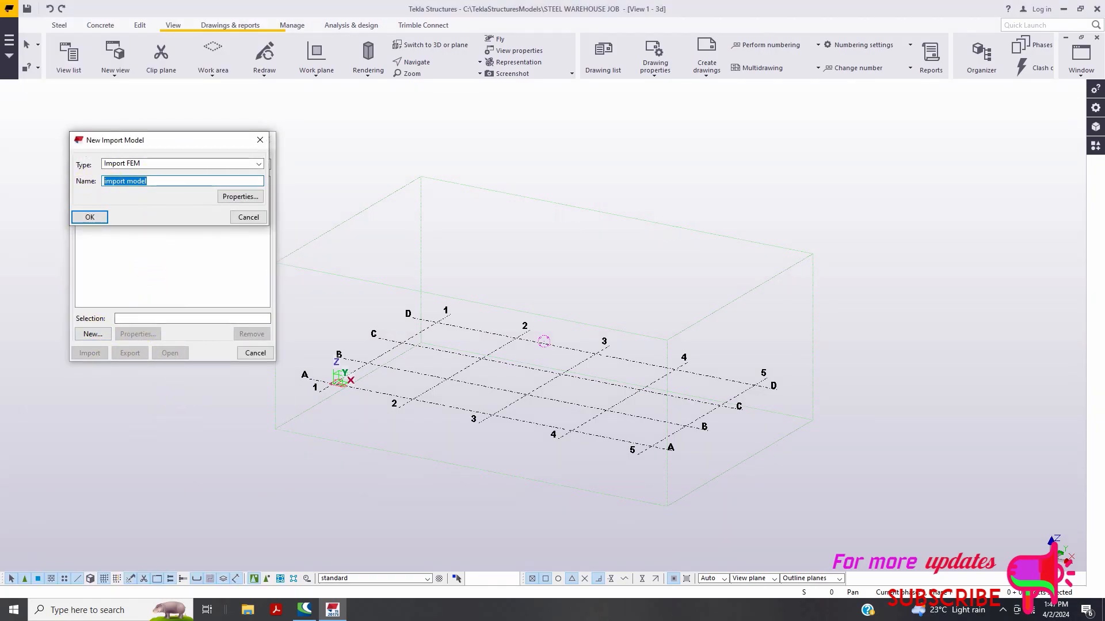
text(STEEL)
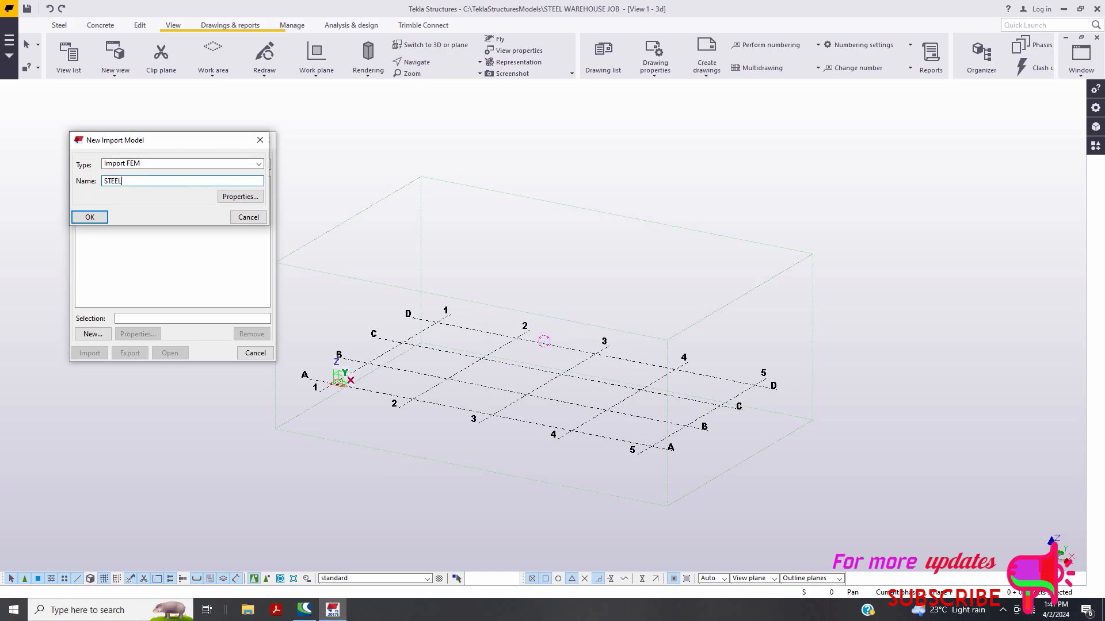
text(WAREHOUSE)
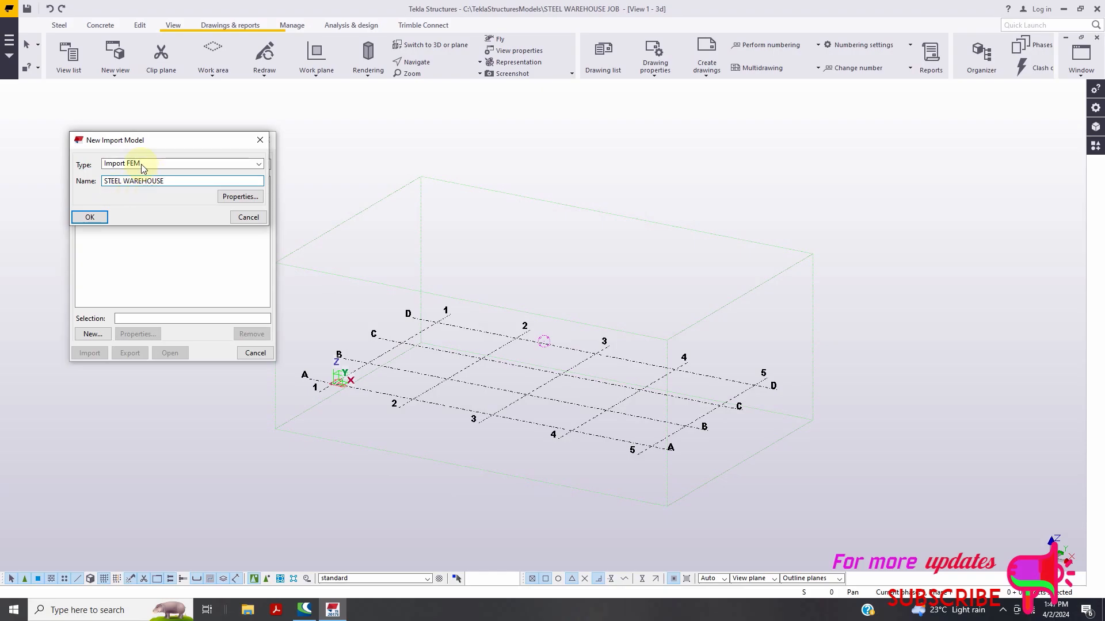
click(258, 164)
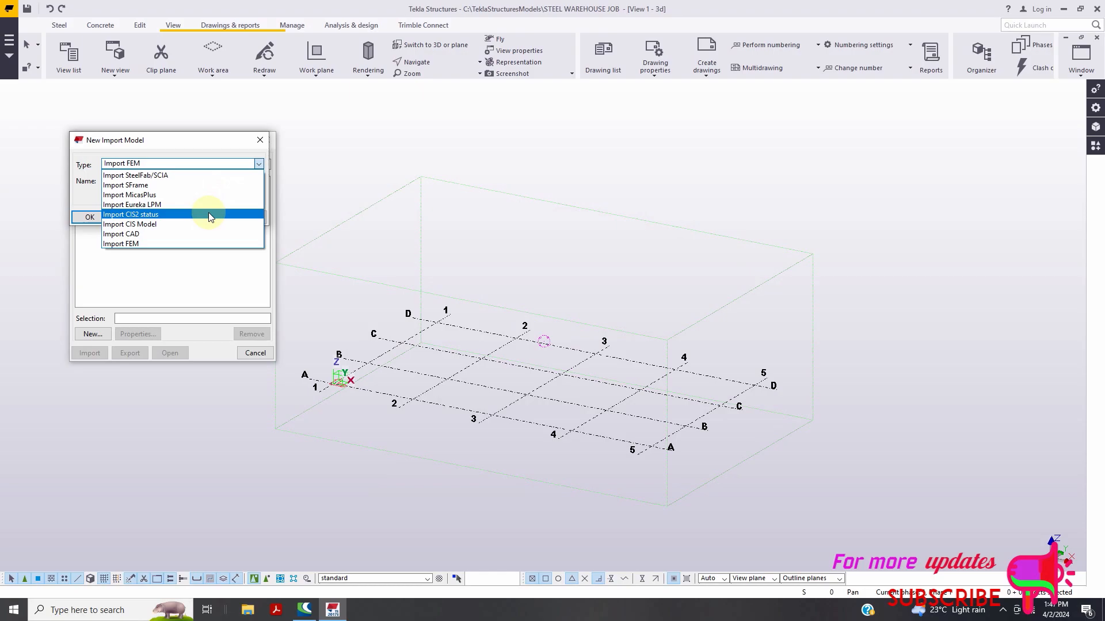
mouse_move(207, 224)
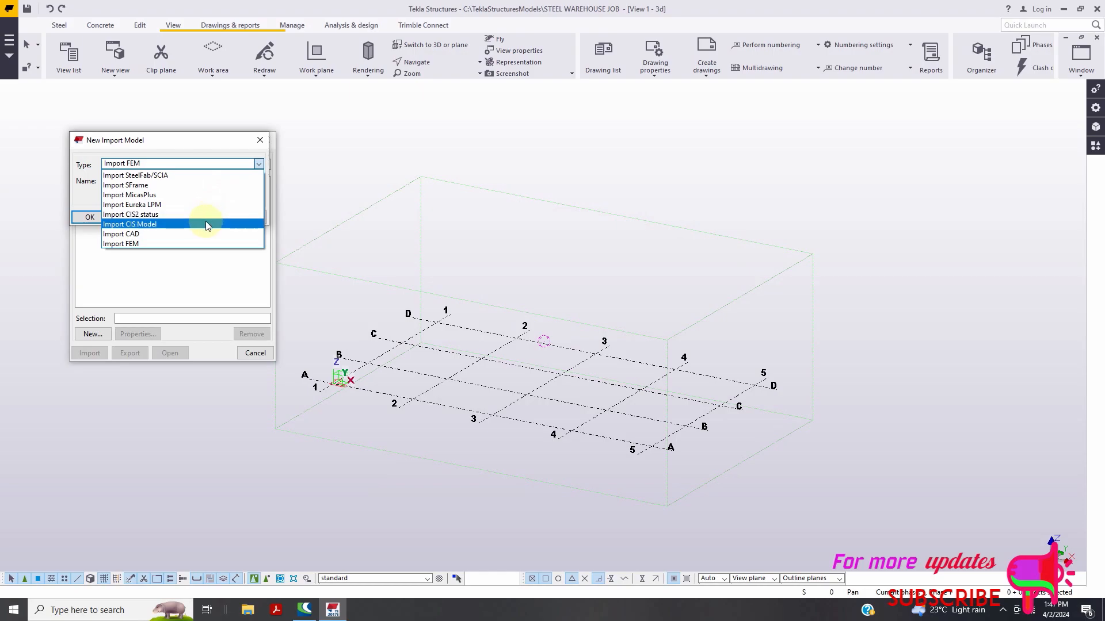
click(129, 224)
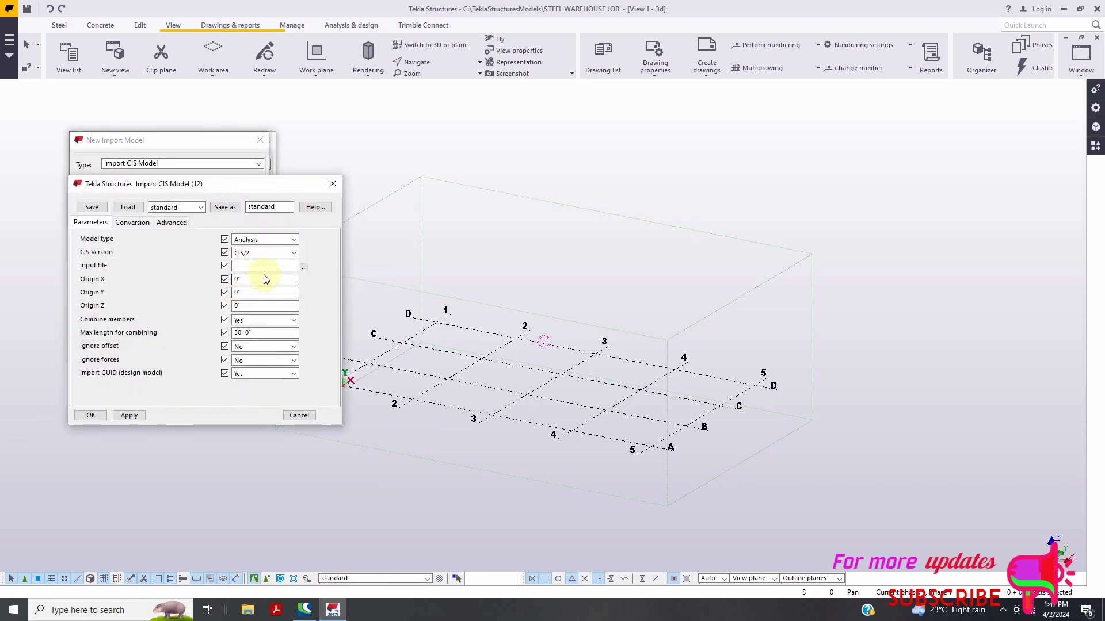
Reselect Import CIS Model and open its Properties dialog
click(264, 265)
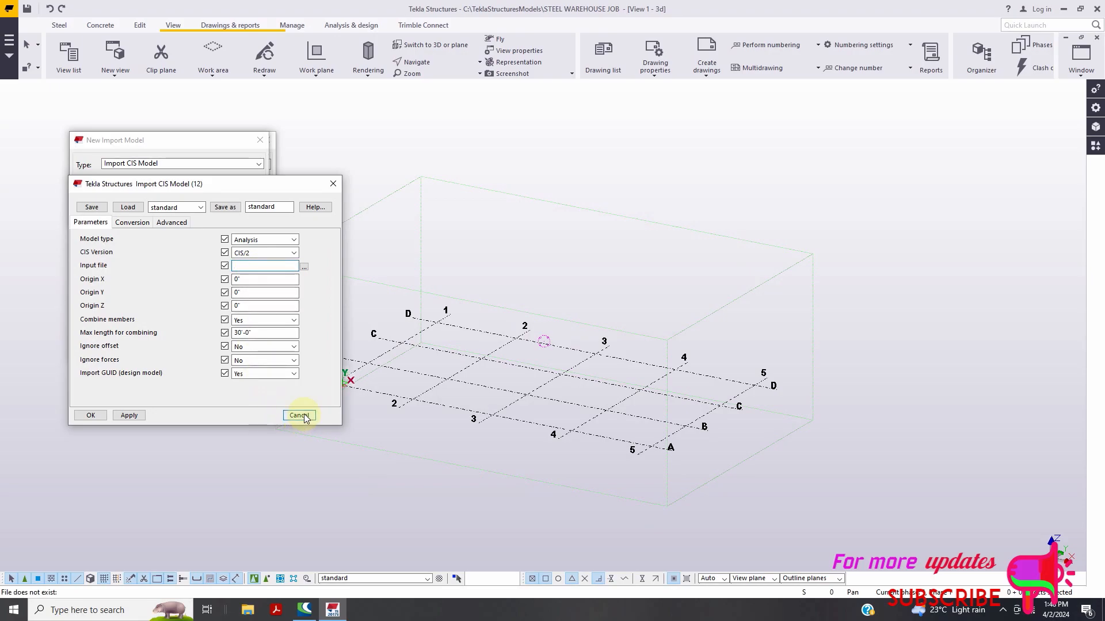
click(298, 414)
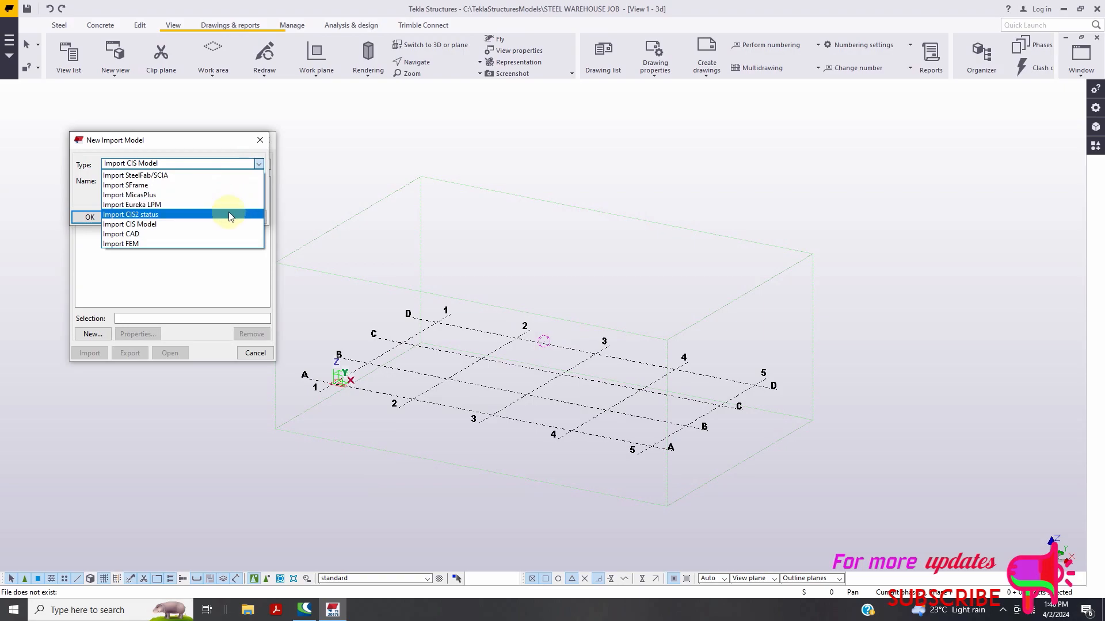
click(130, 214)
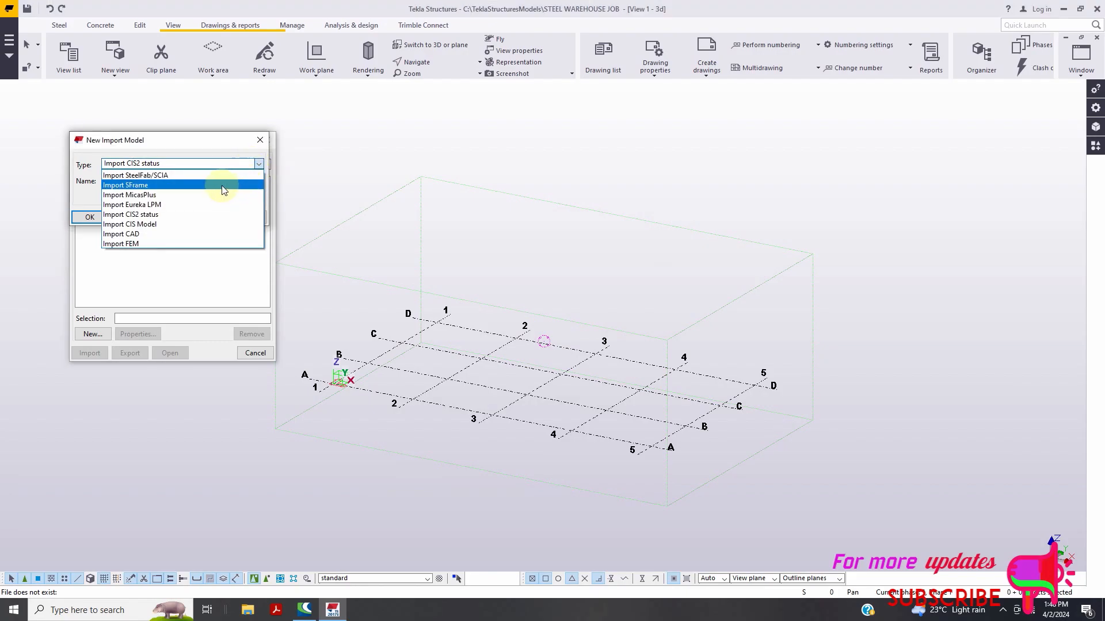
click(130, 224)
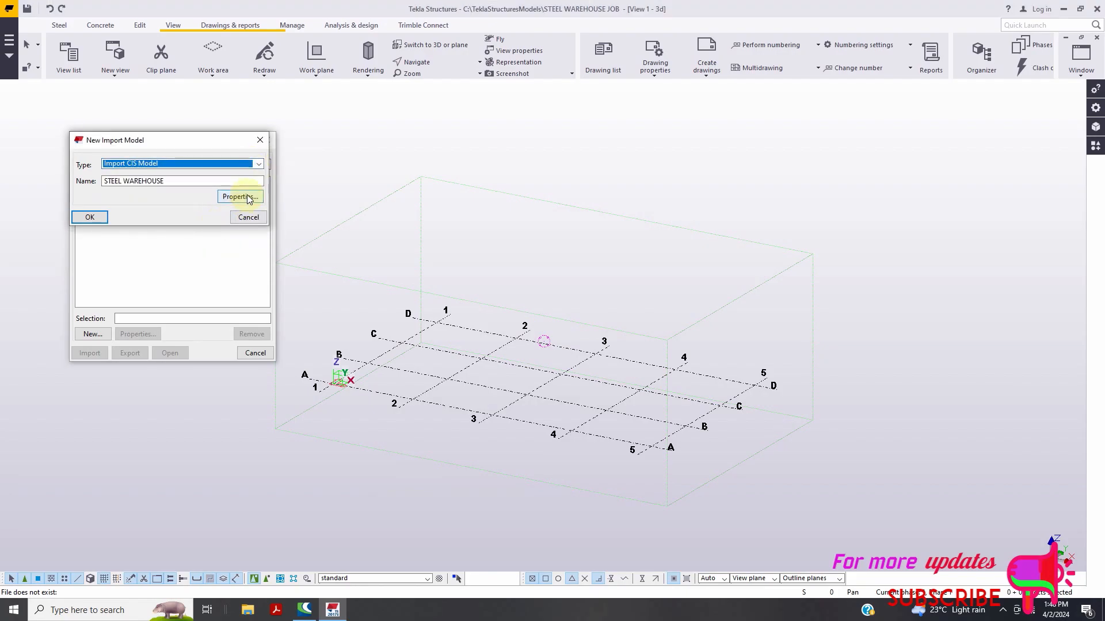
click(239, 197)
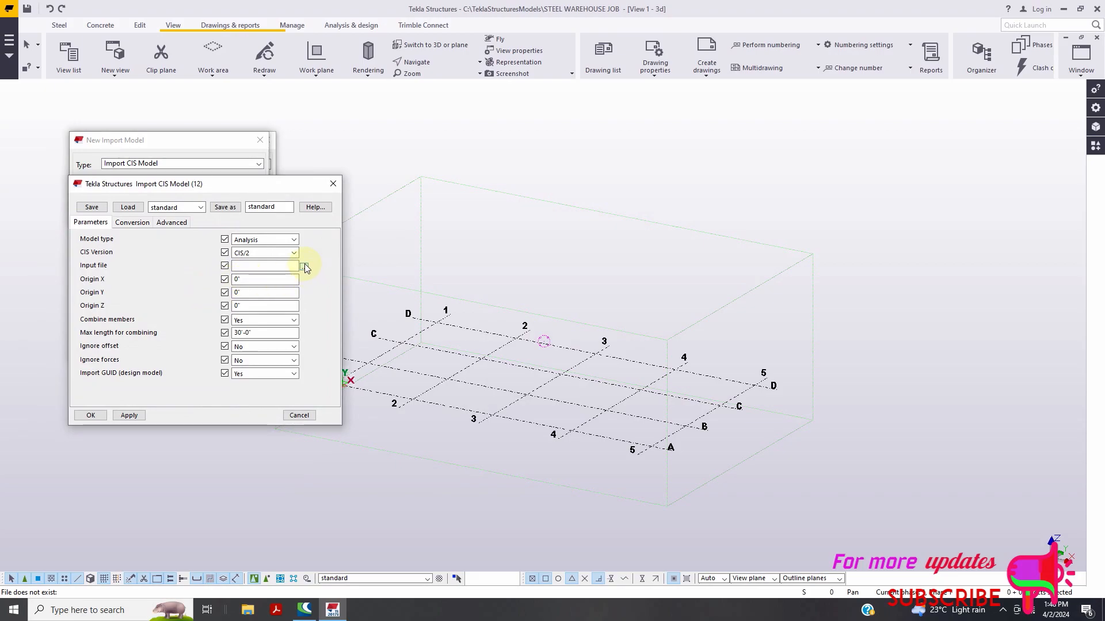
Select JOB.stp from the Desktop PCEA folder as the CIS input file
click(303, 265)
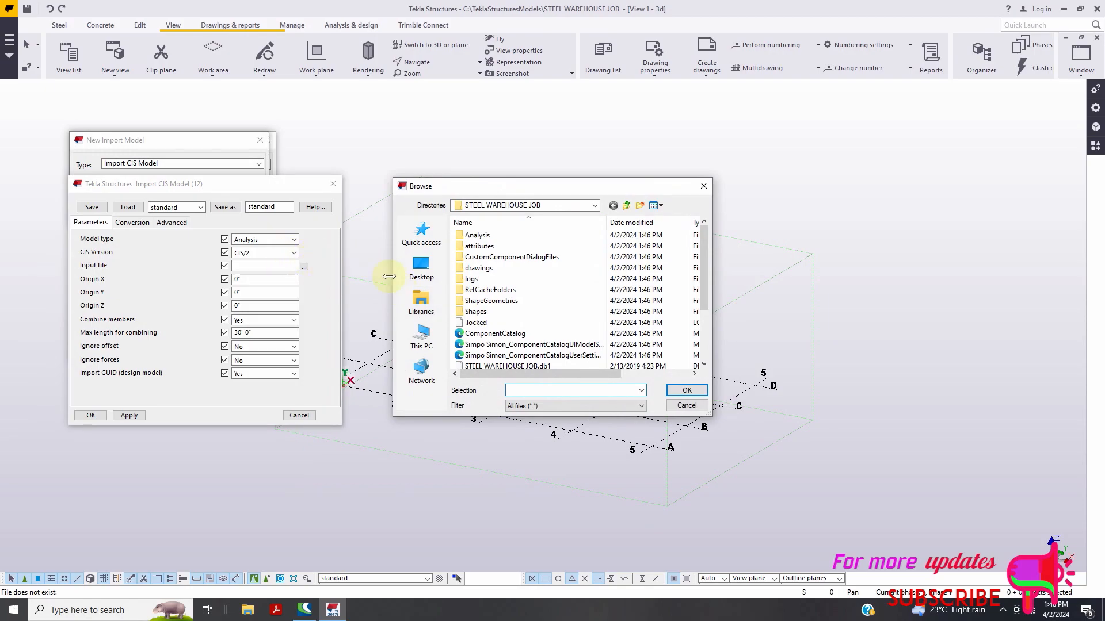
click(421, 266)
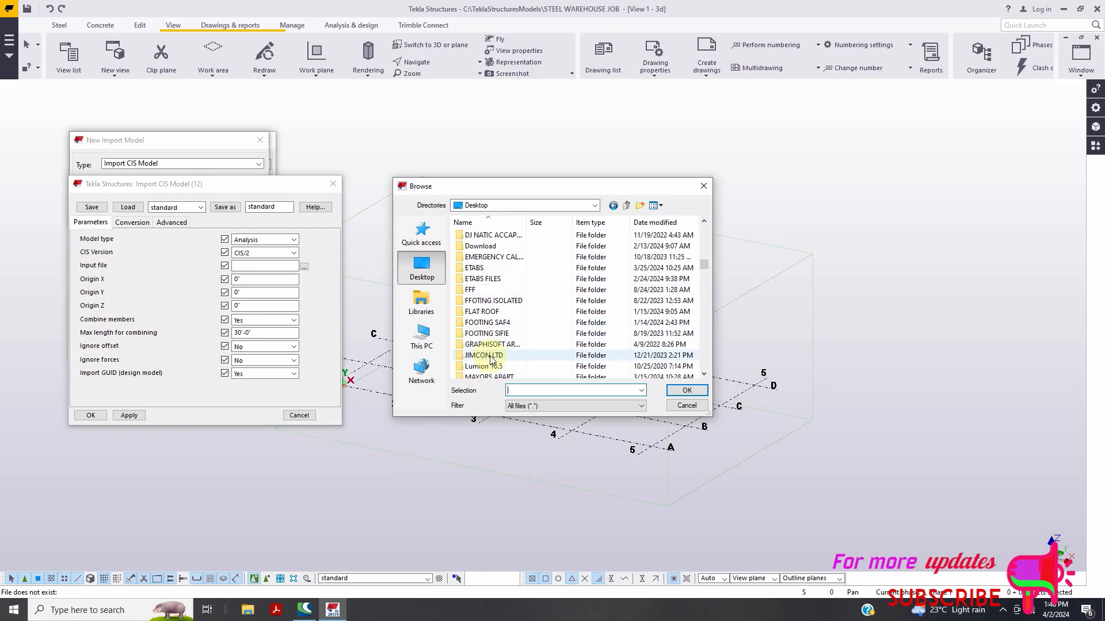
scroll(down, 3)
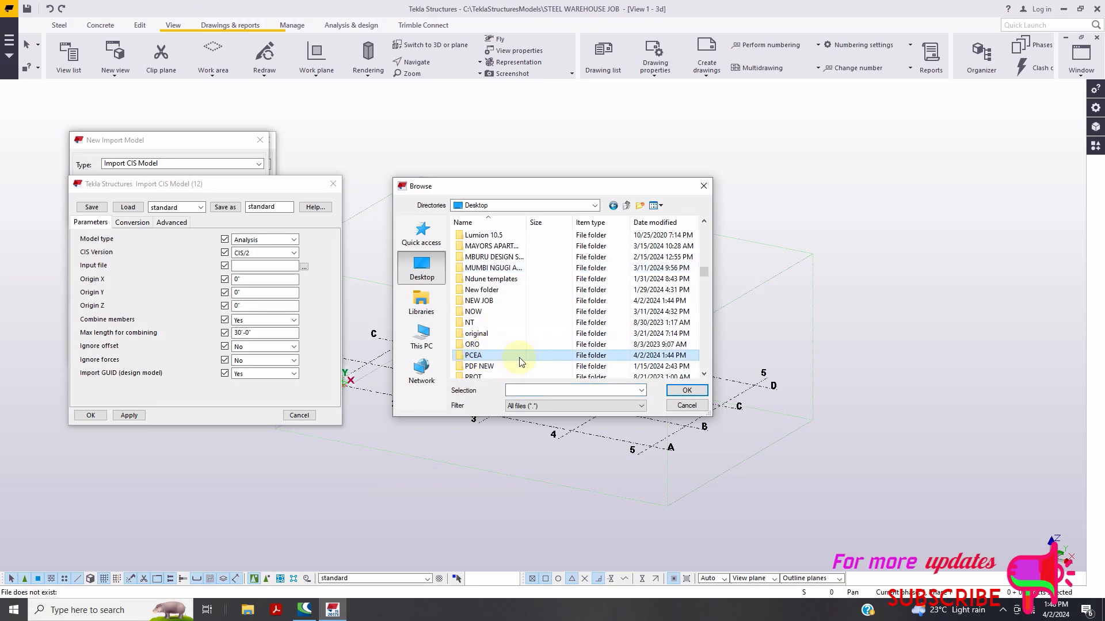
double_click(472, 355)
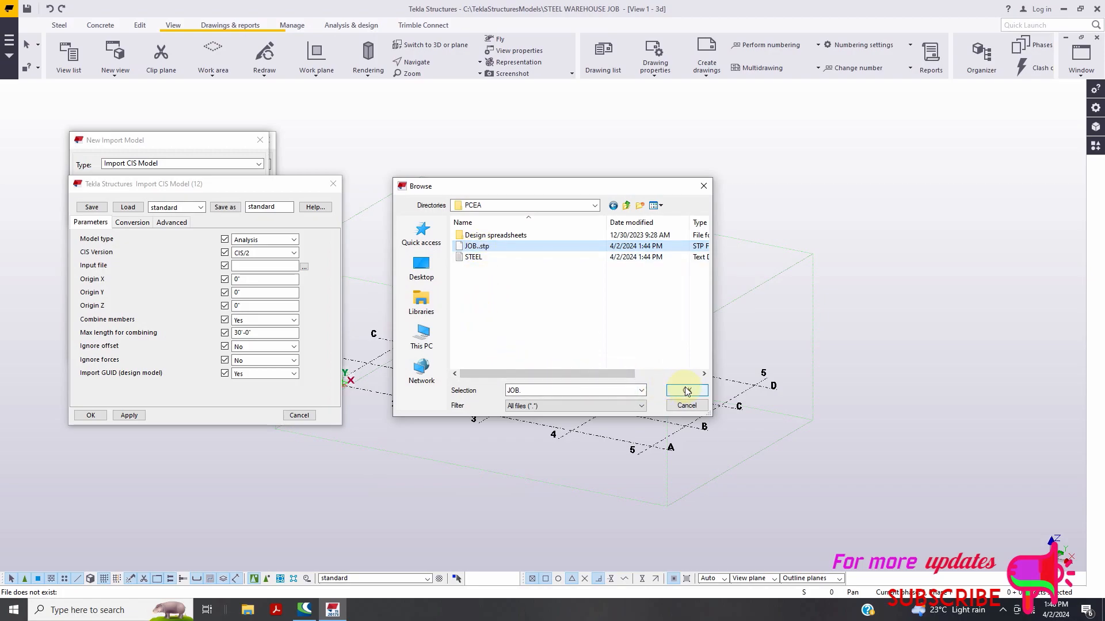
click(685, 391)
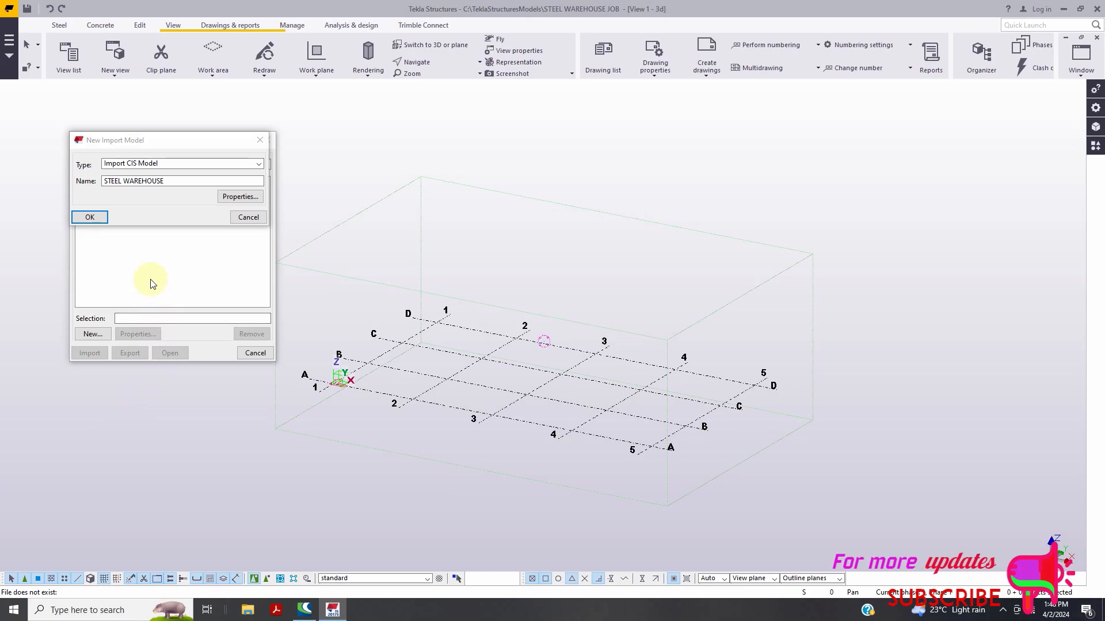
Confirm the STEEL WAREHOUSE import model, run the import, and accept all changes
click(90, 217)
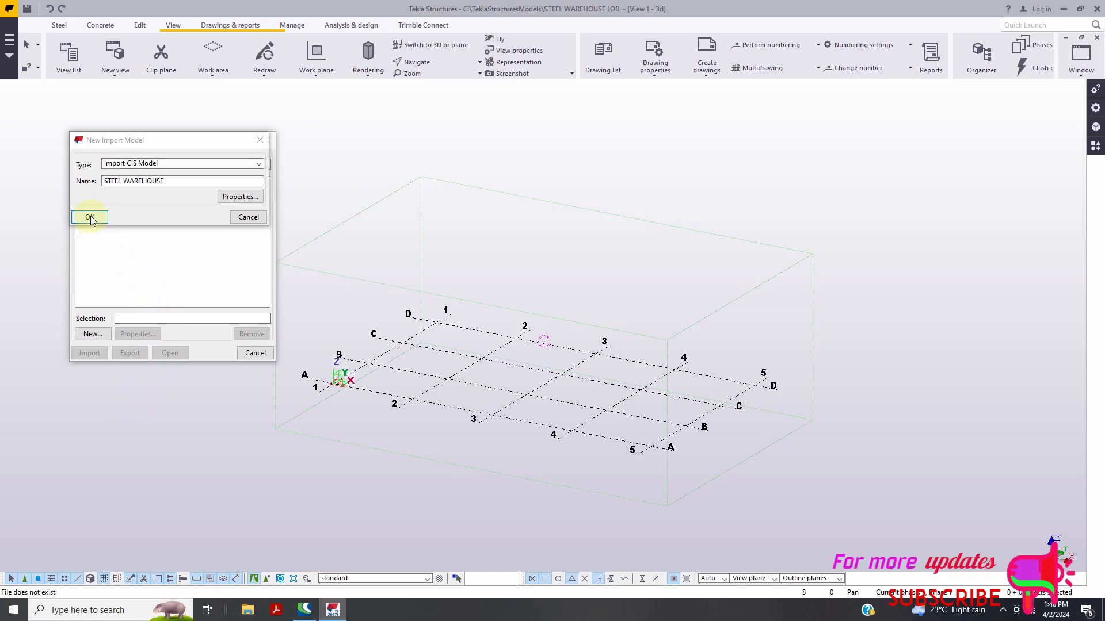
click(90, 217)
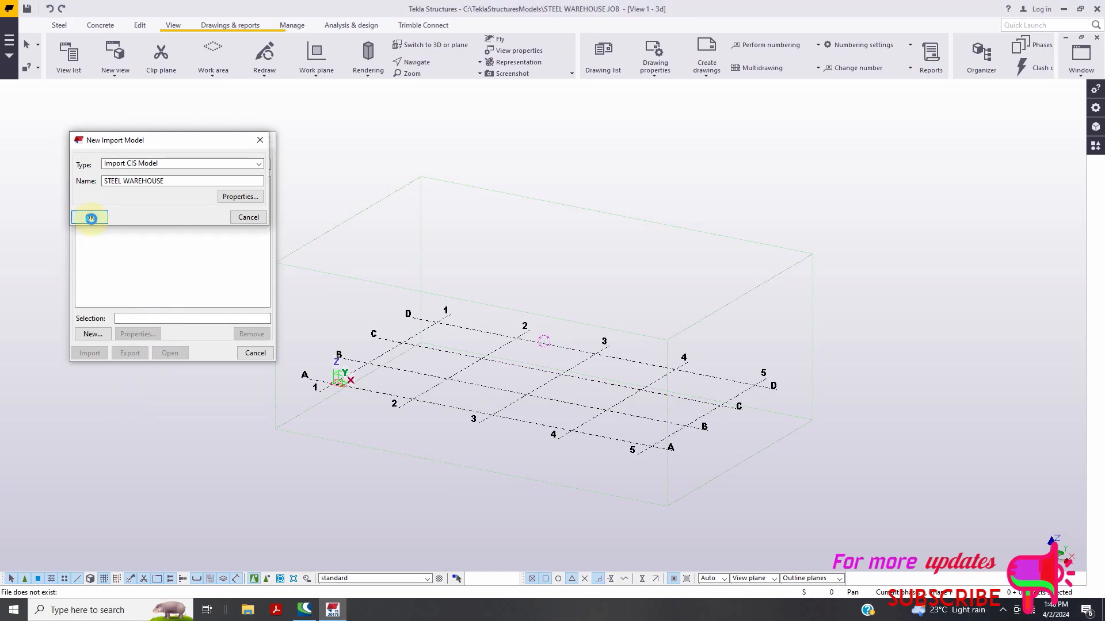
click(90, 217)
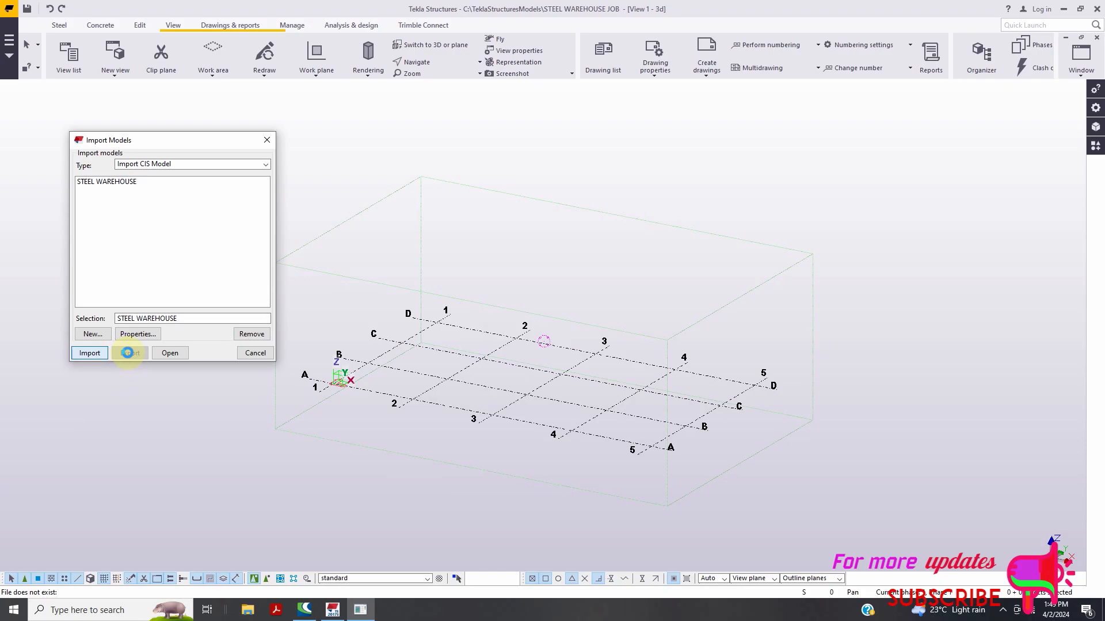
click(90, 353)
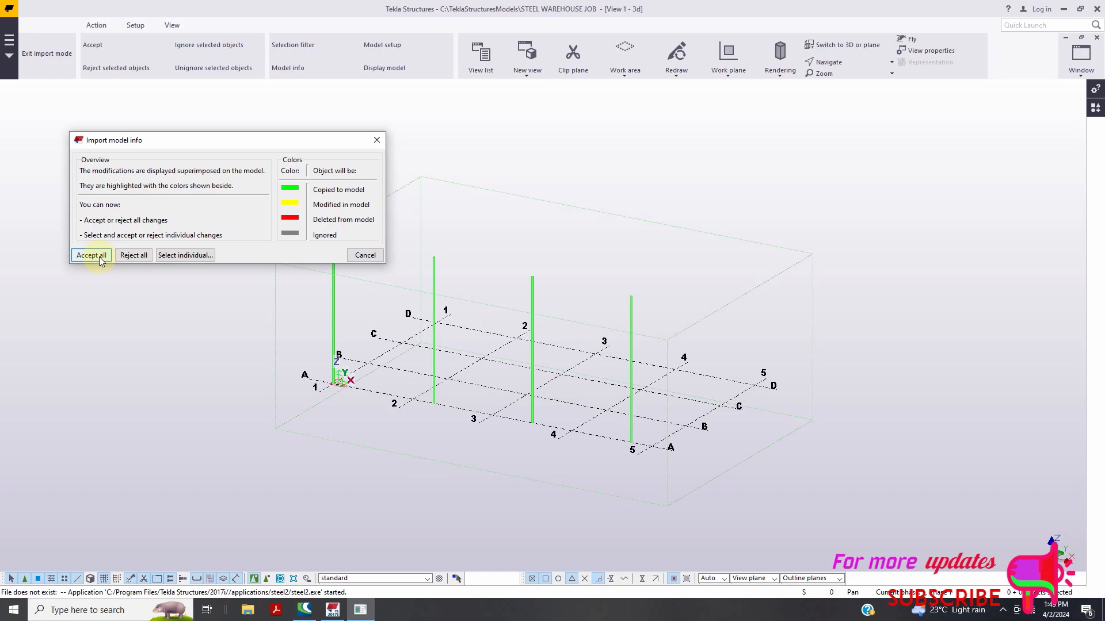
click(91, 255)
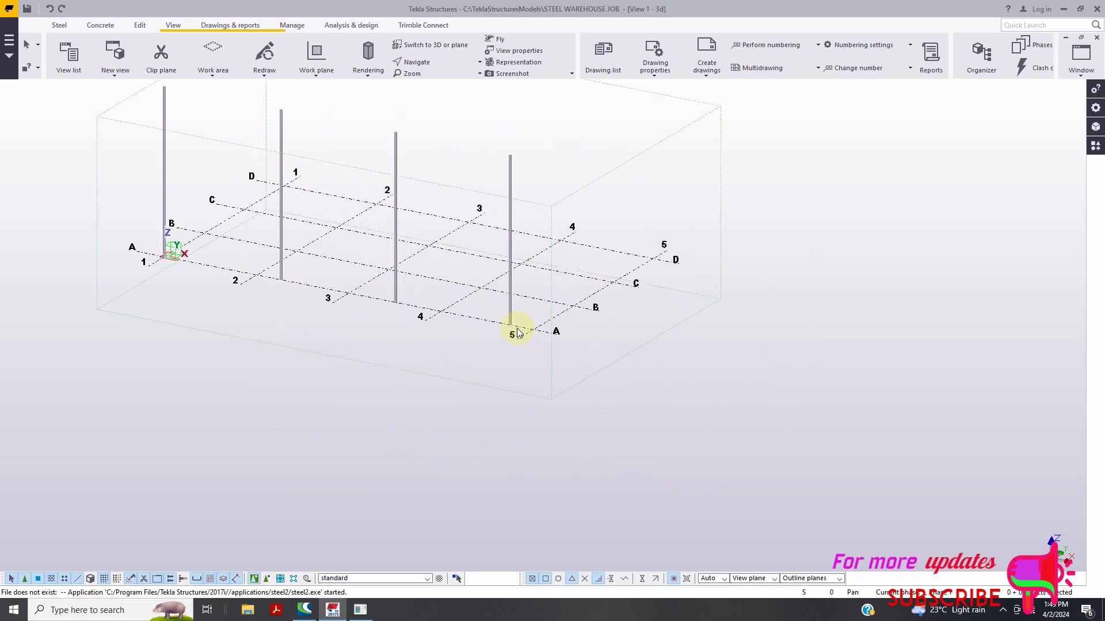
Modify the grid to X 0' 10*20'-0" and Y 0' 13*15'-0"
scroll(down, 3)
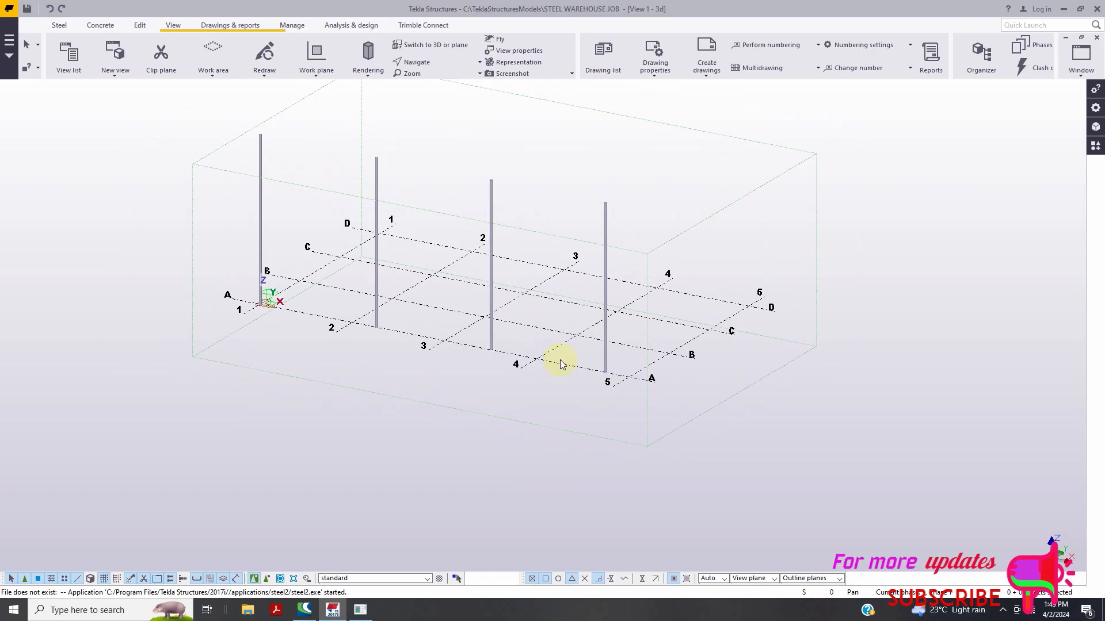
click(581, 370)
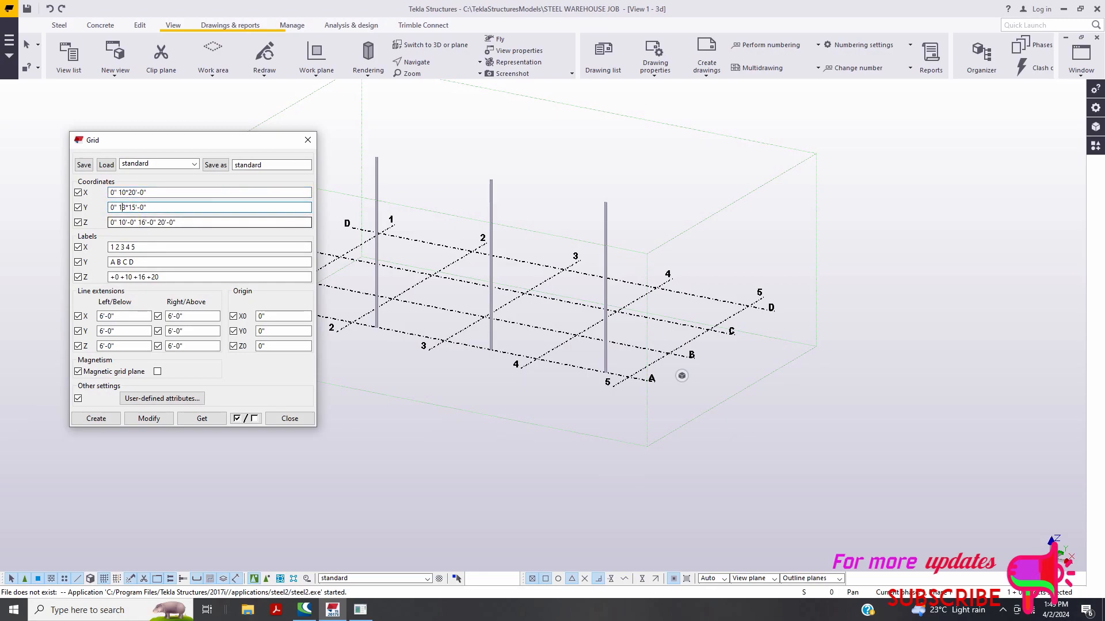
click(149, 419)
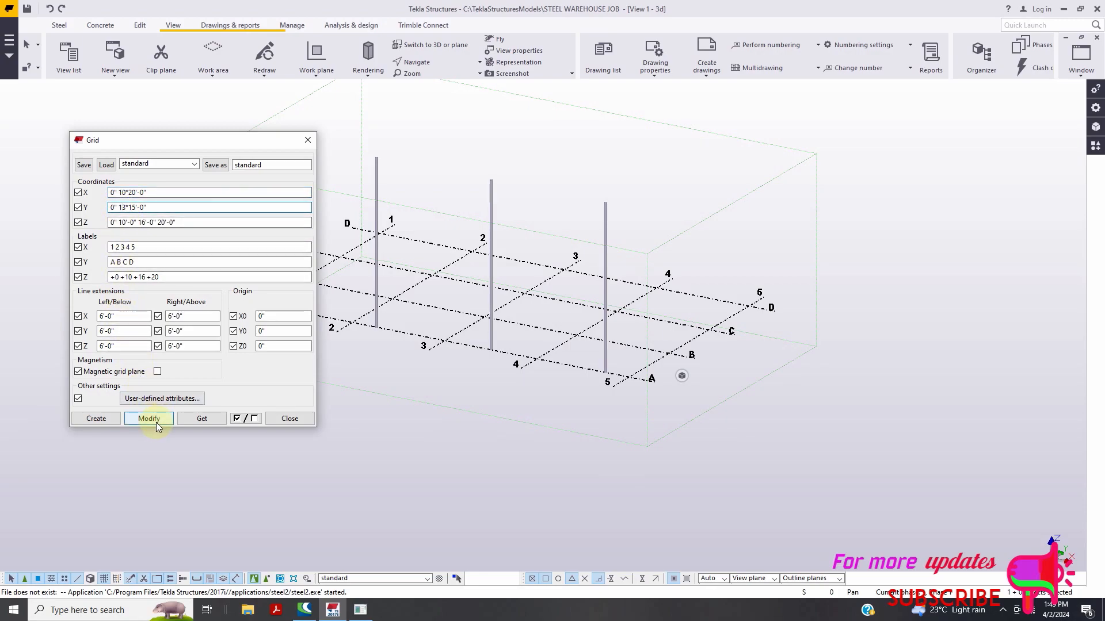
click(148, 418)
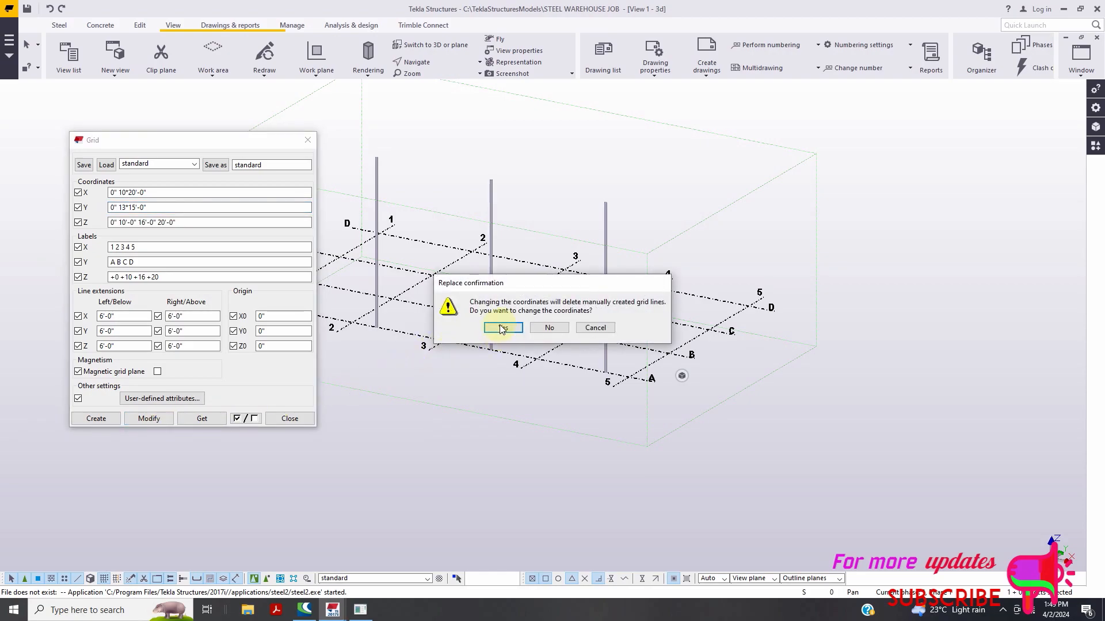
click(502, 328)
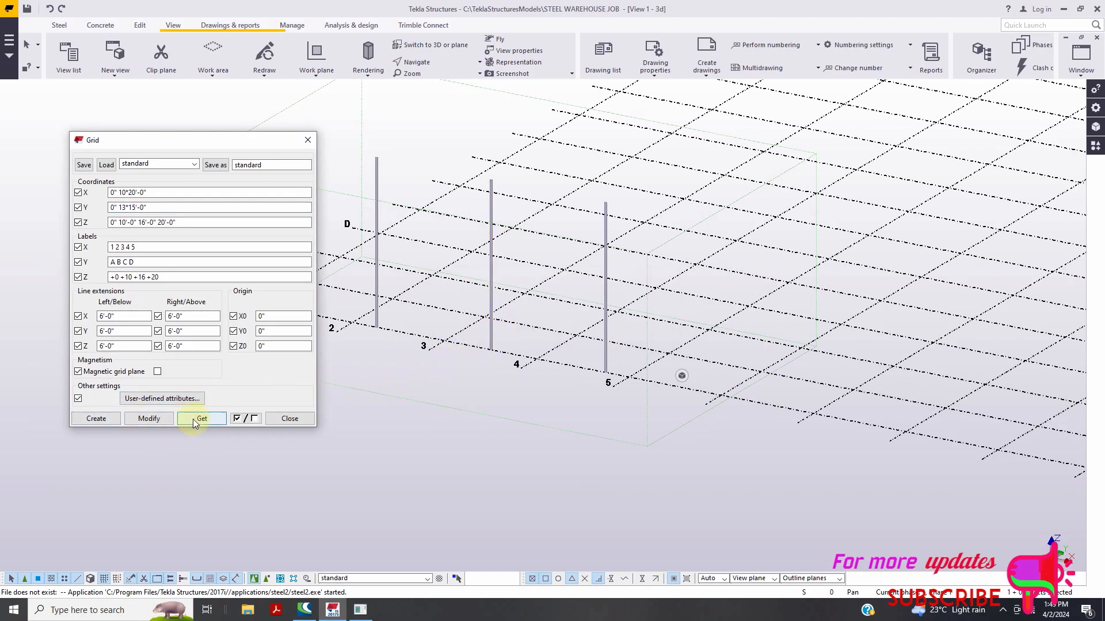
click(201, 418)
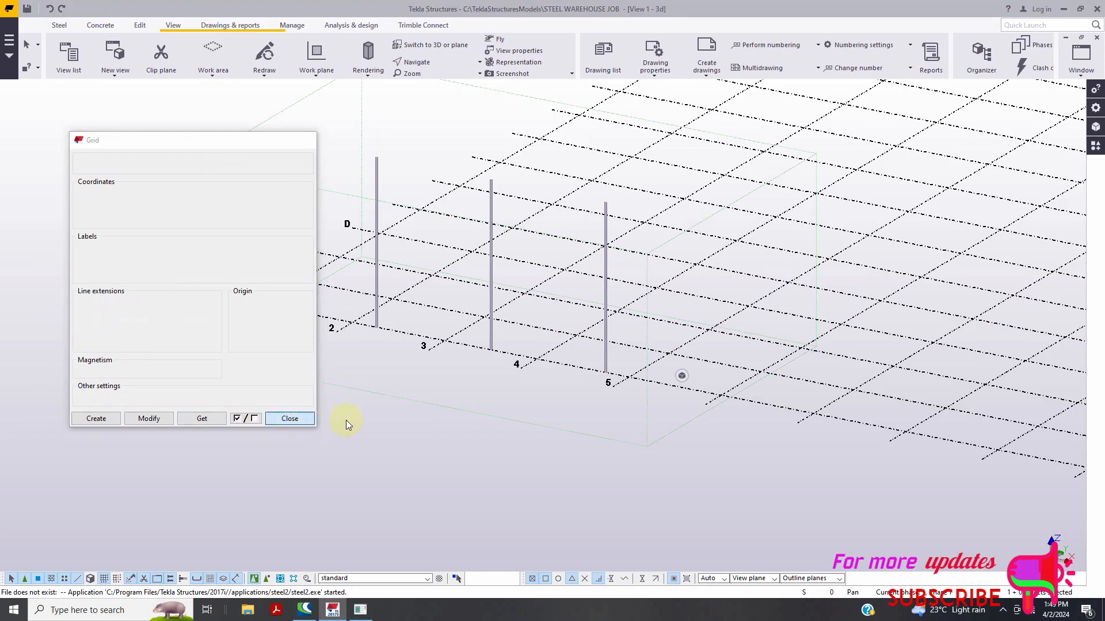
click(289, 418)
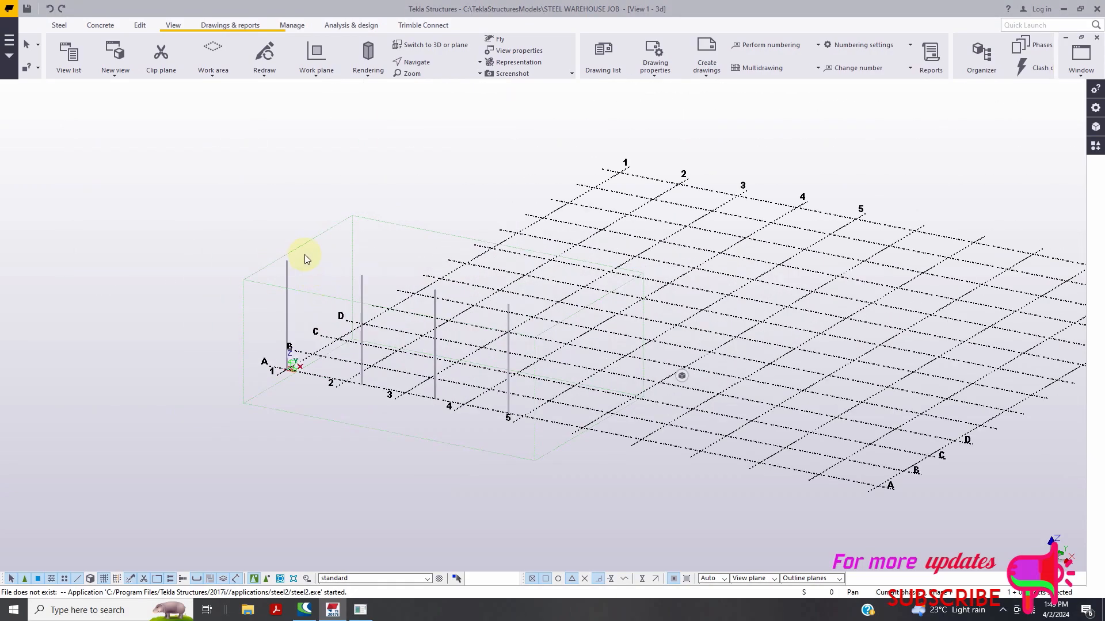
right_click(299, 252)
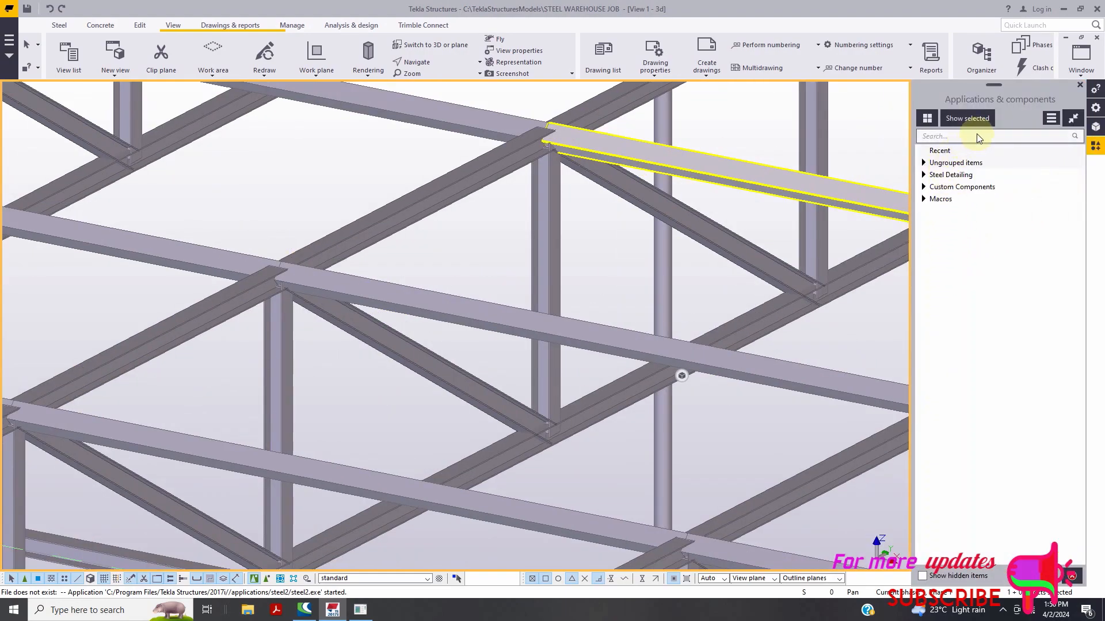
Search the components catalog for 'Join' and pick the beam at the column top
click(987, 135)
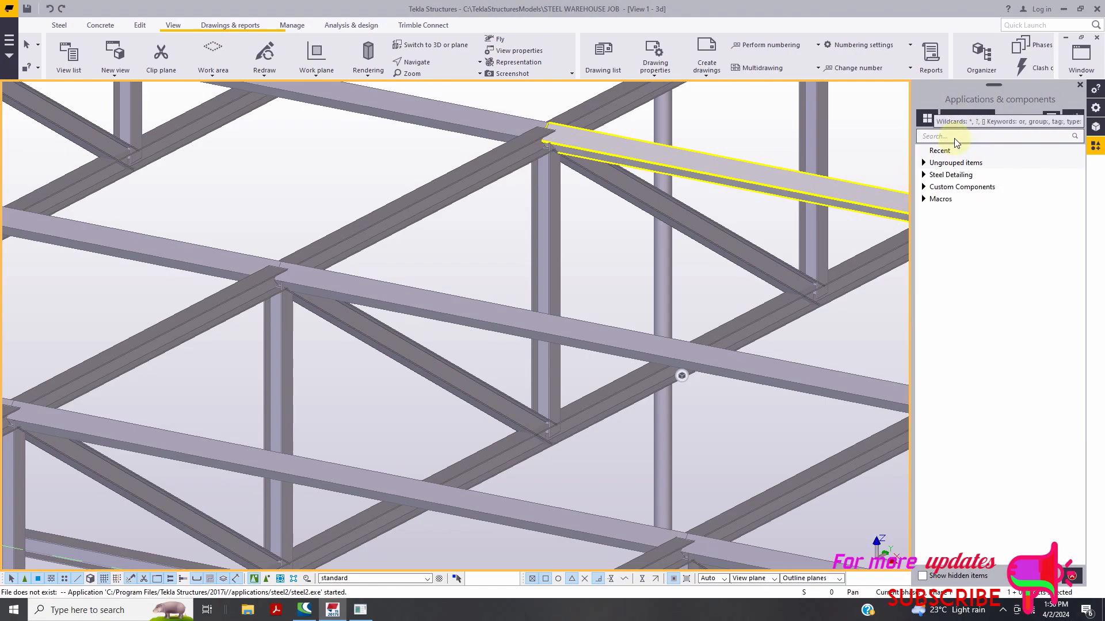
text(Join)
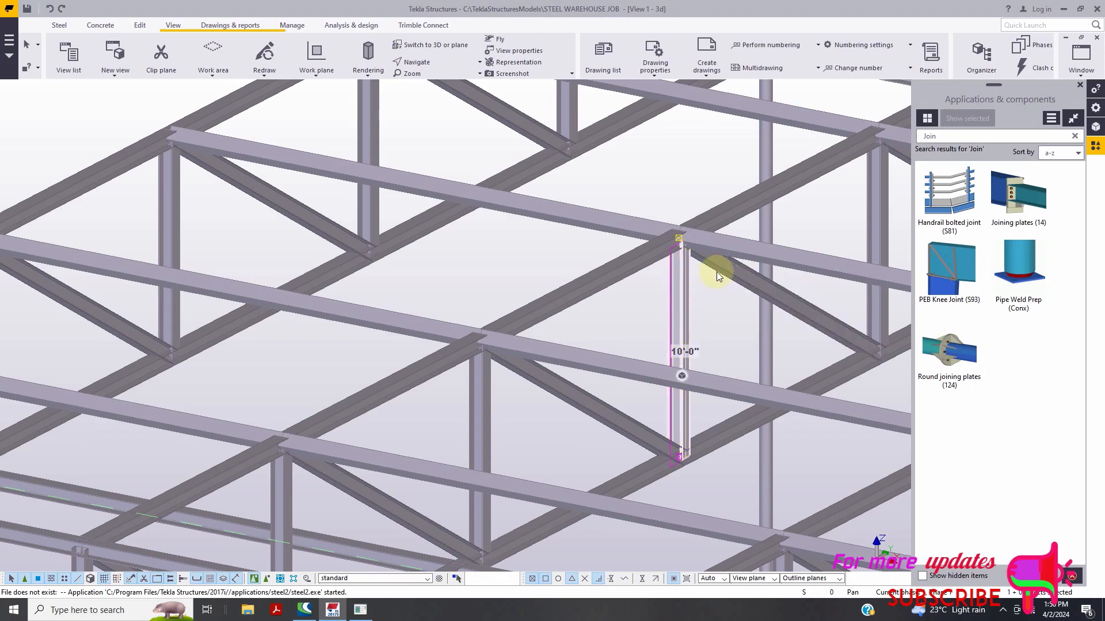
click(709, 226)
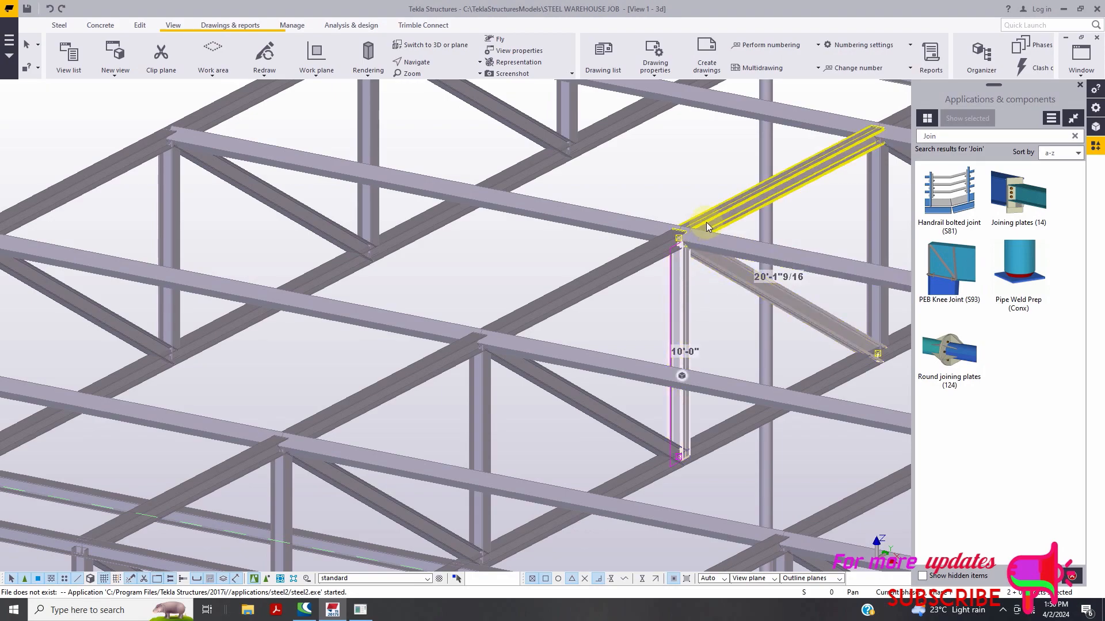